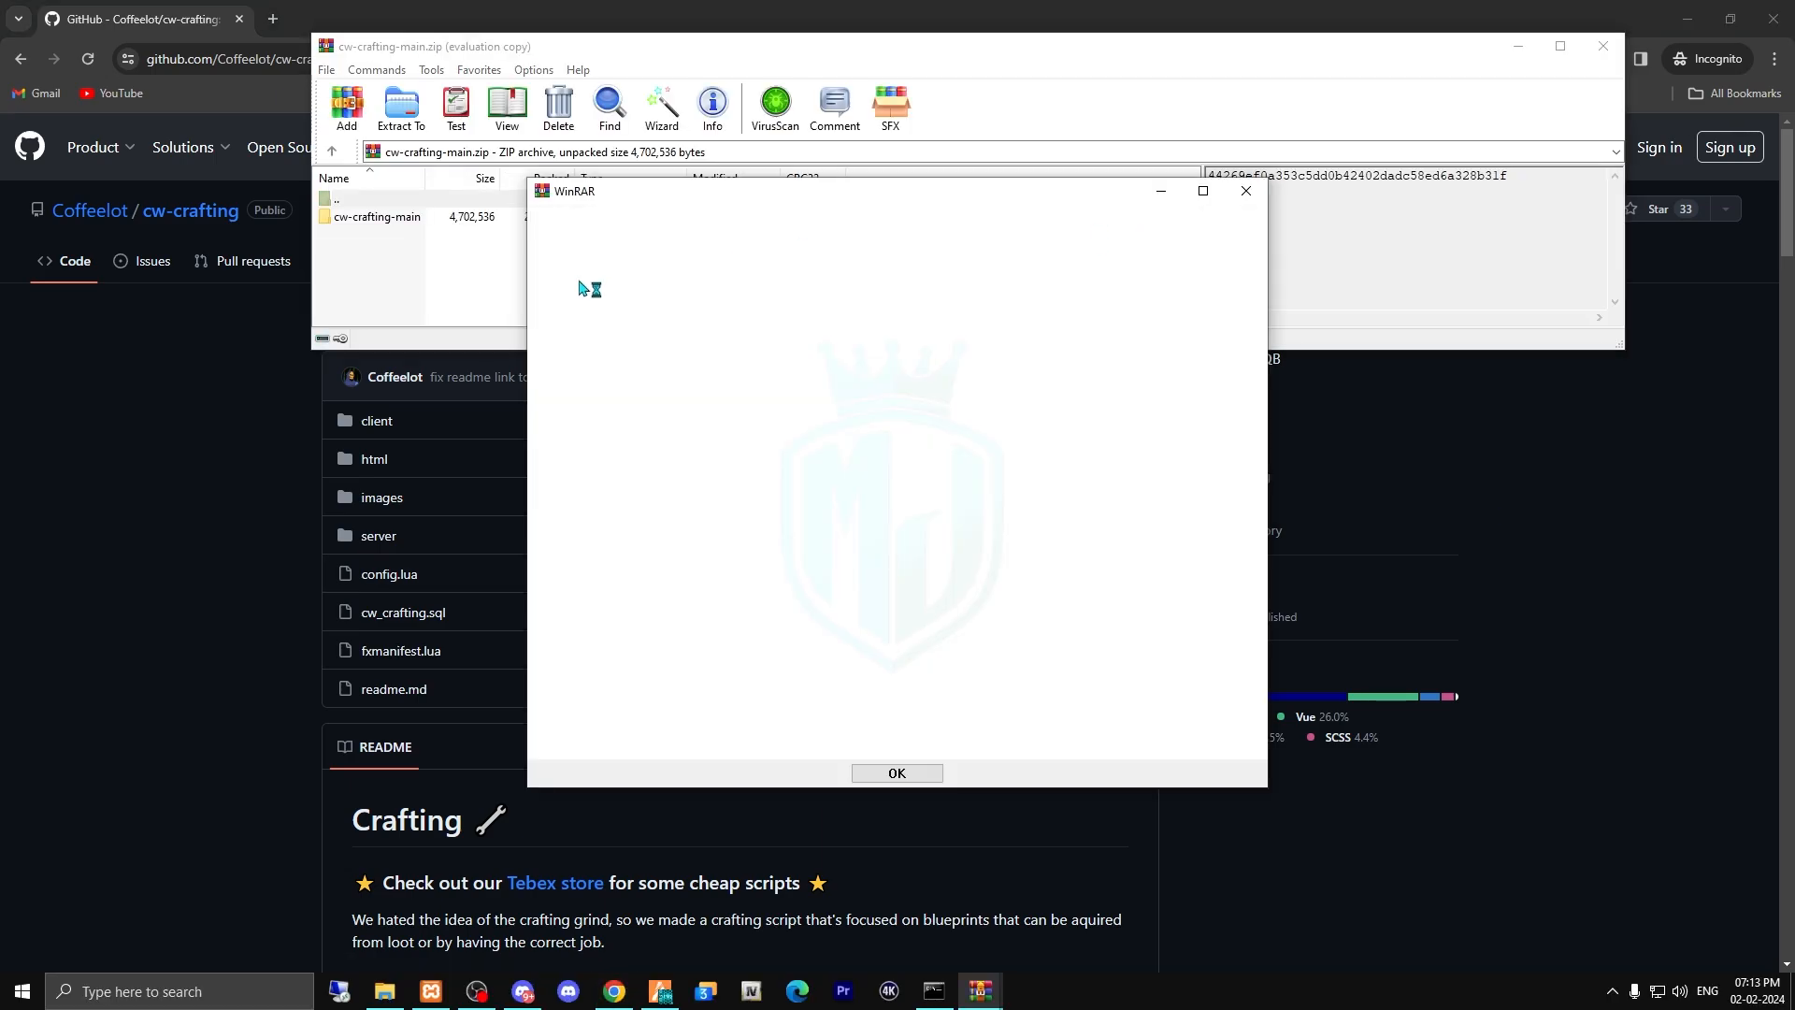
# Extract the downloaded cw-crafting script into the server resources folder and look inside it.
pyautogui.click(896, 772)
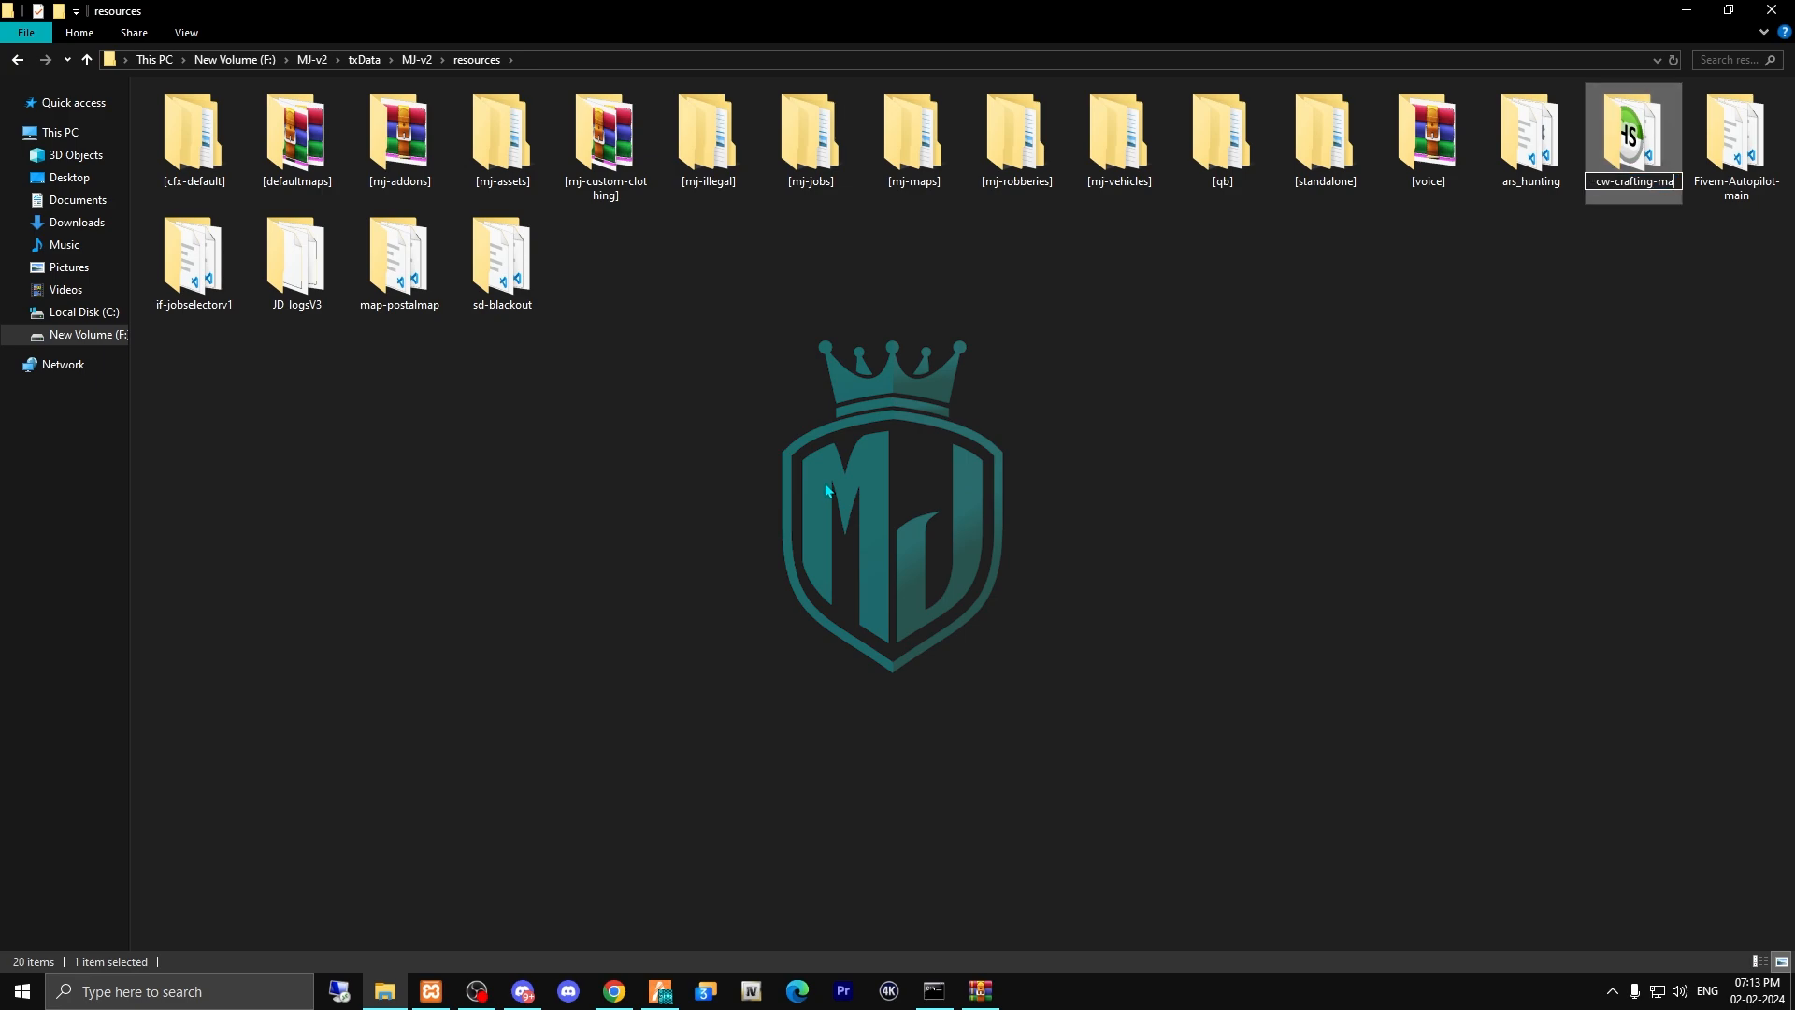
pyautogui.doubleClick(1630, 125)
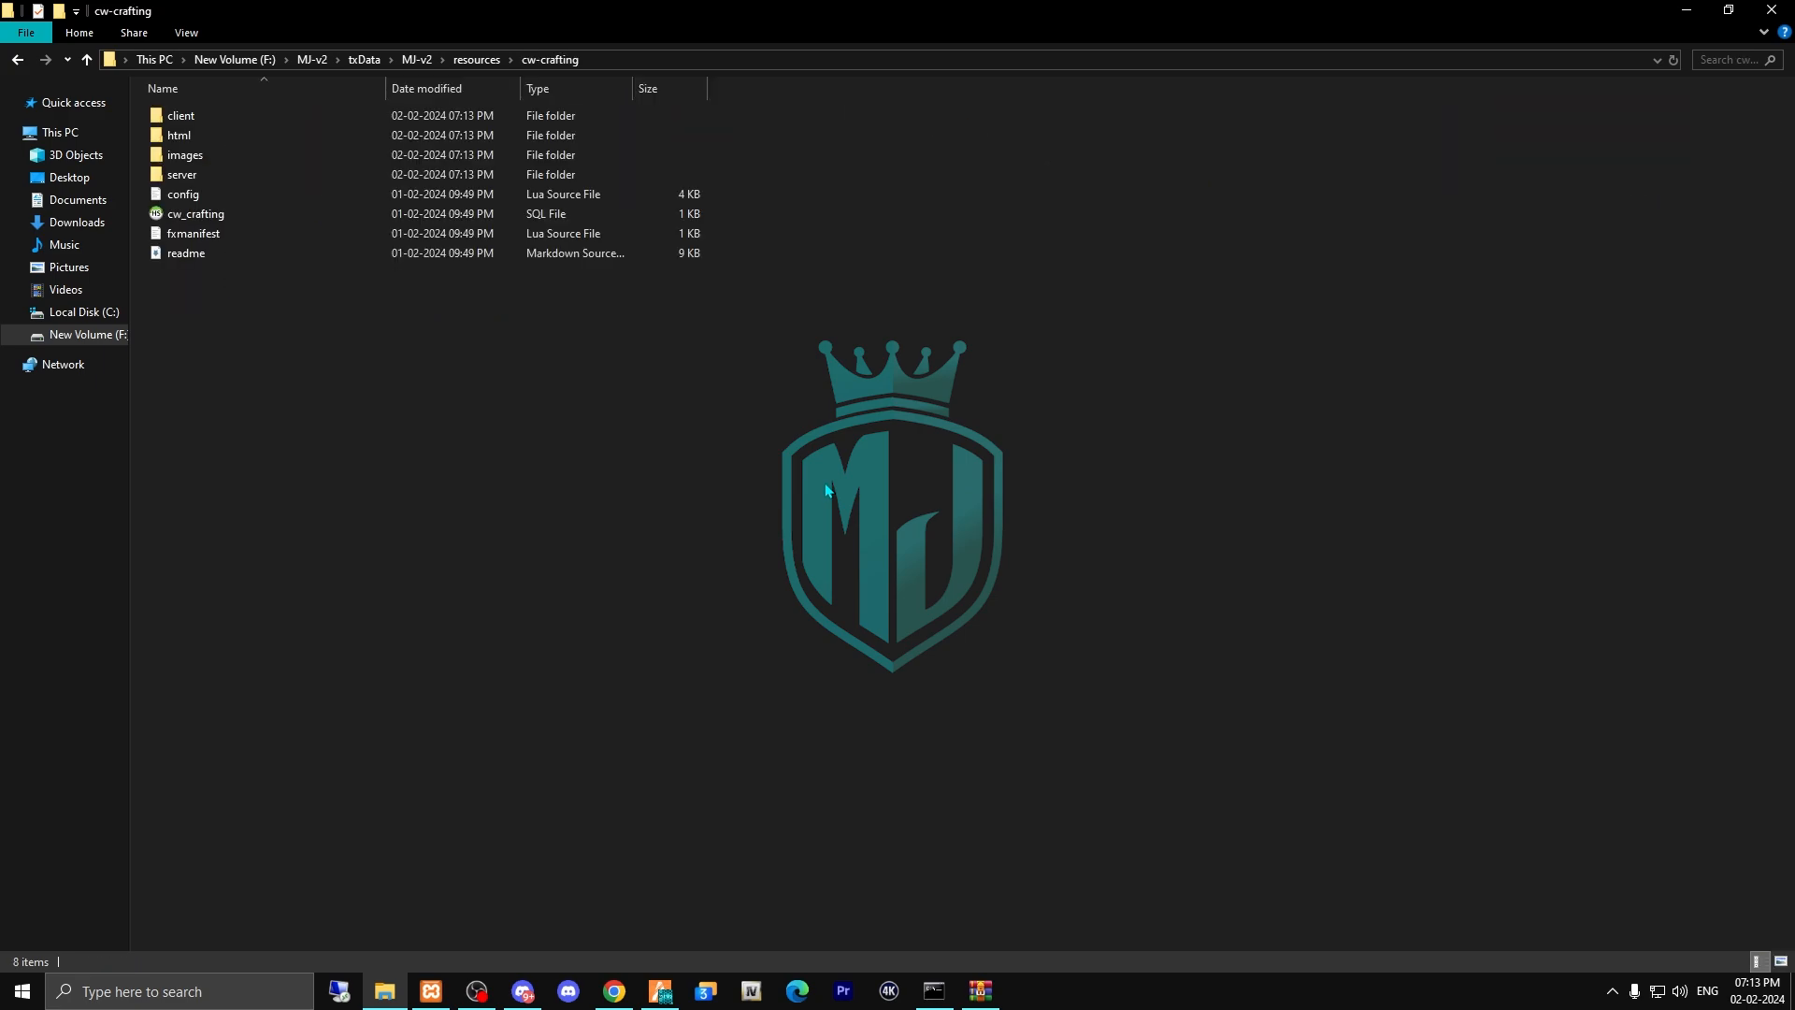
pyautogui.moveTo(619, 320)
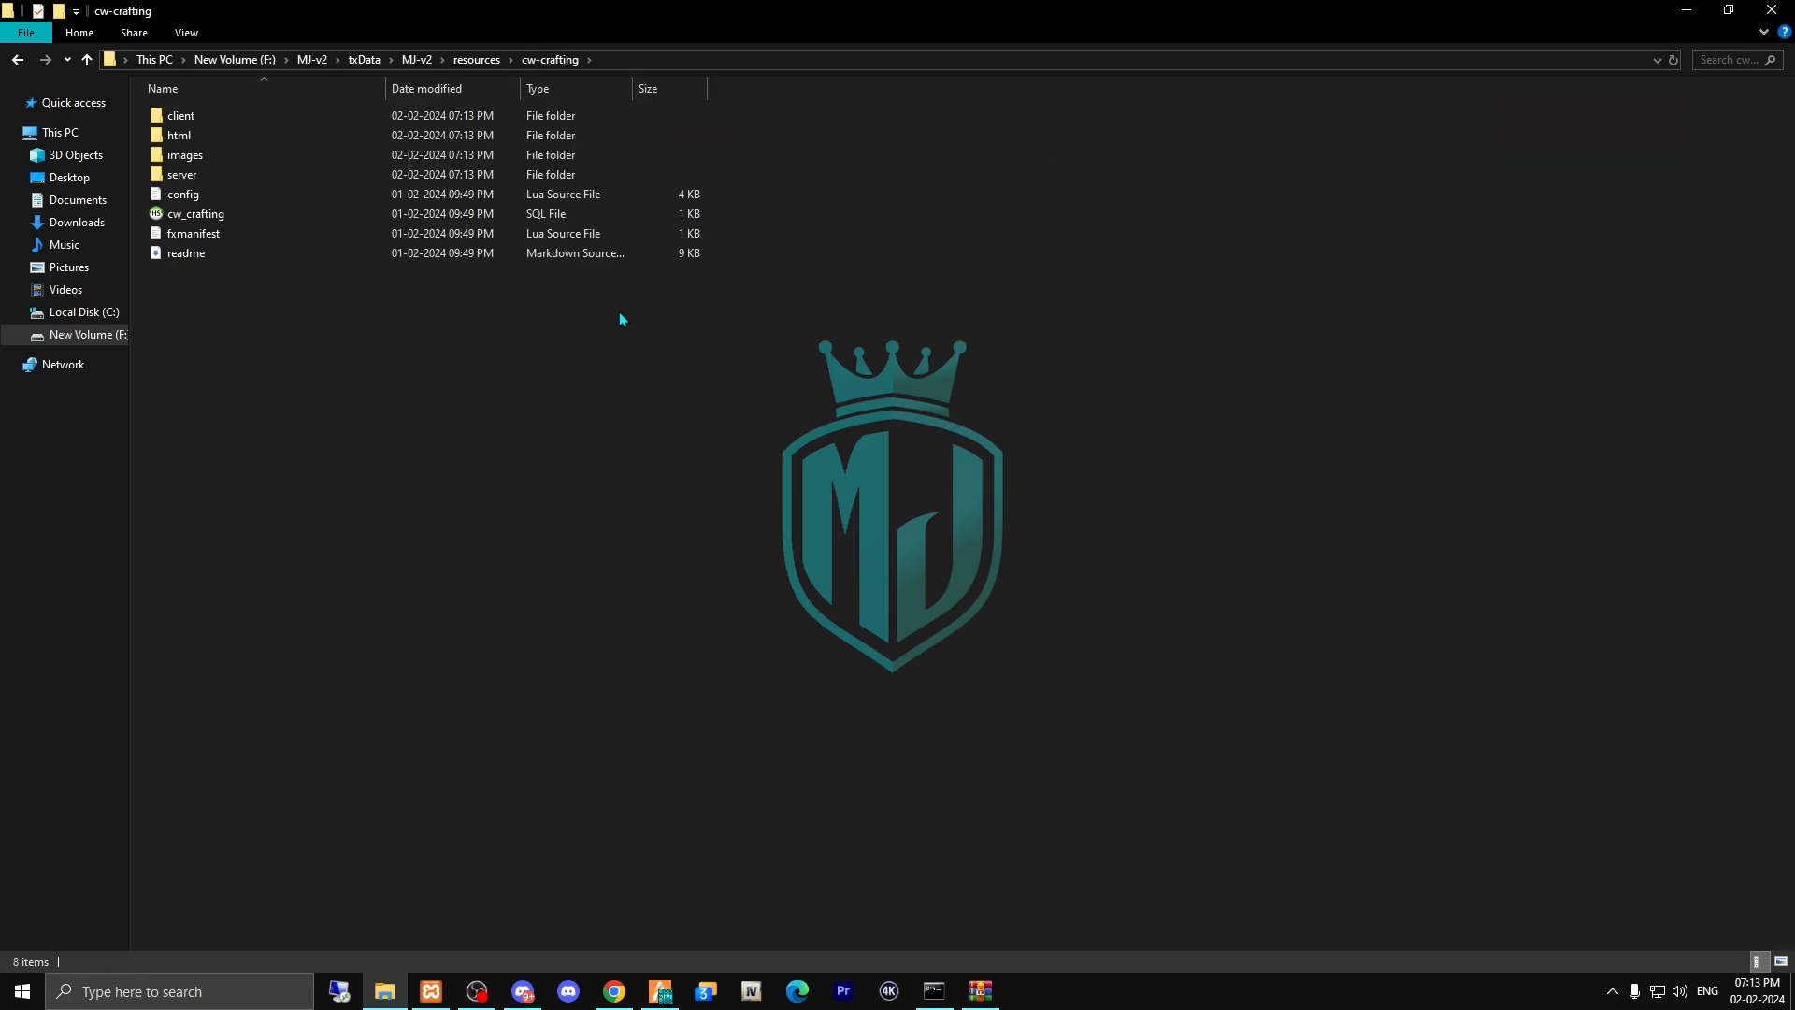
pyautogui.click(185, 155)
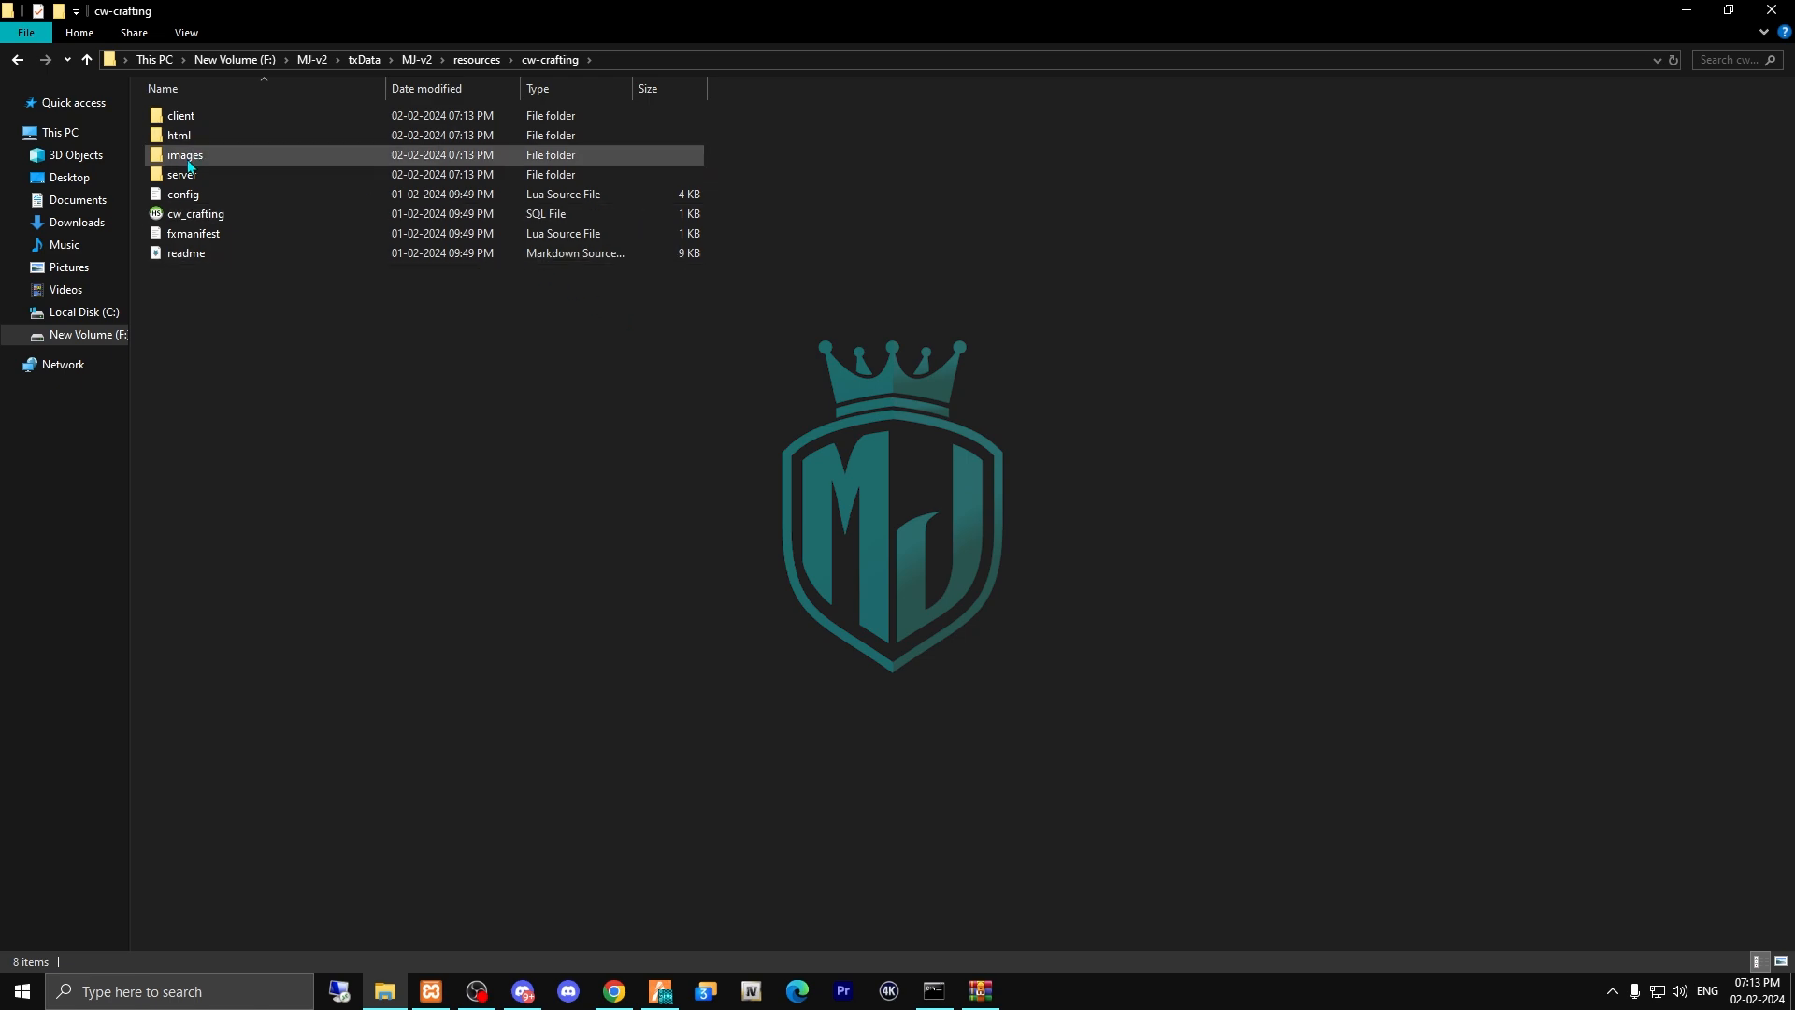
# Run cw_crafting.sql in HeidiSQL to add the crafting_blueprints column to the players table.
pyautogui.click(1024, 991)
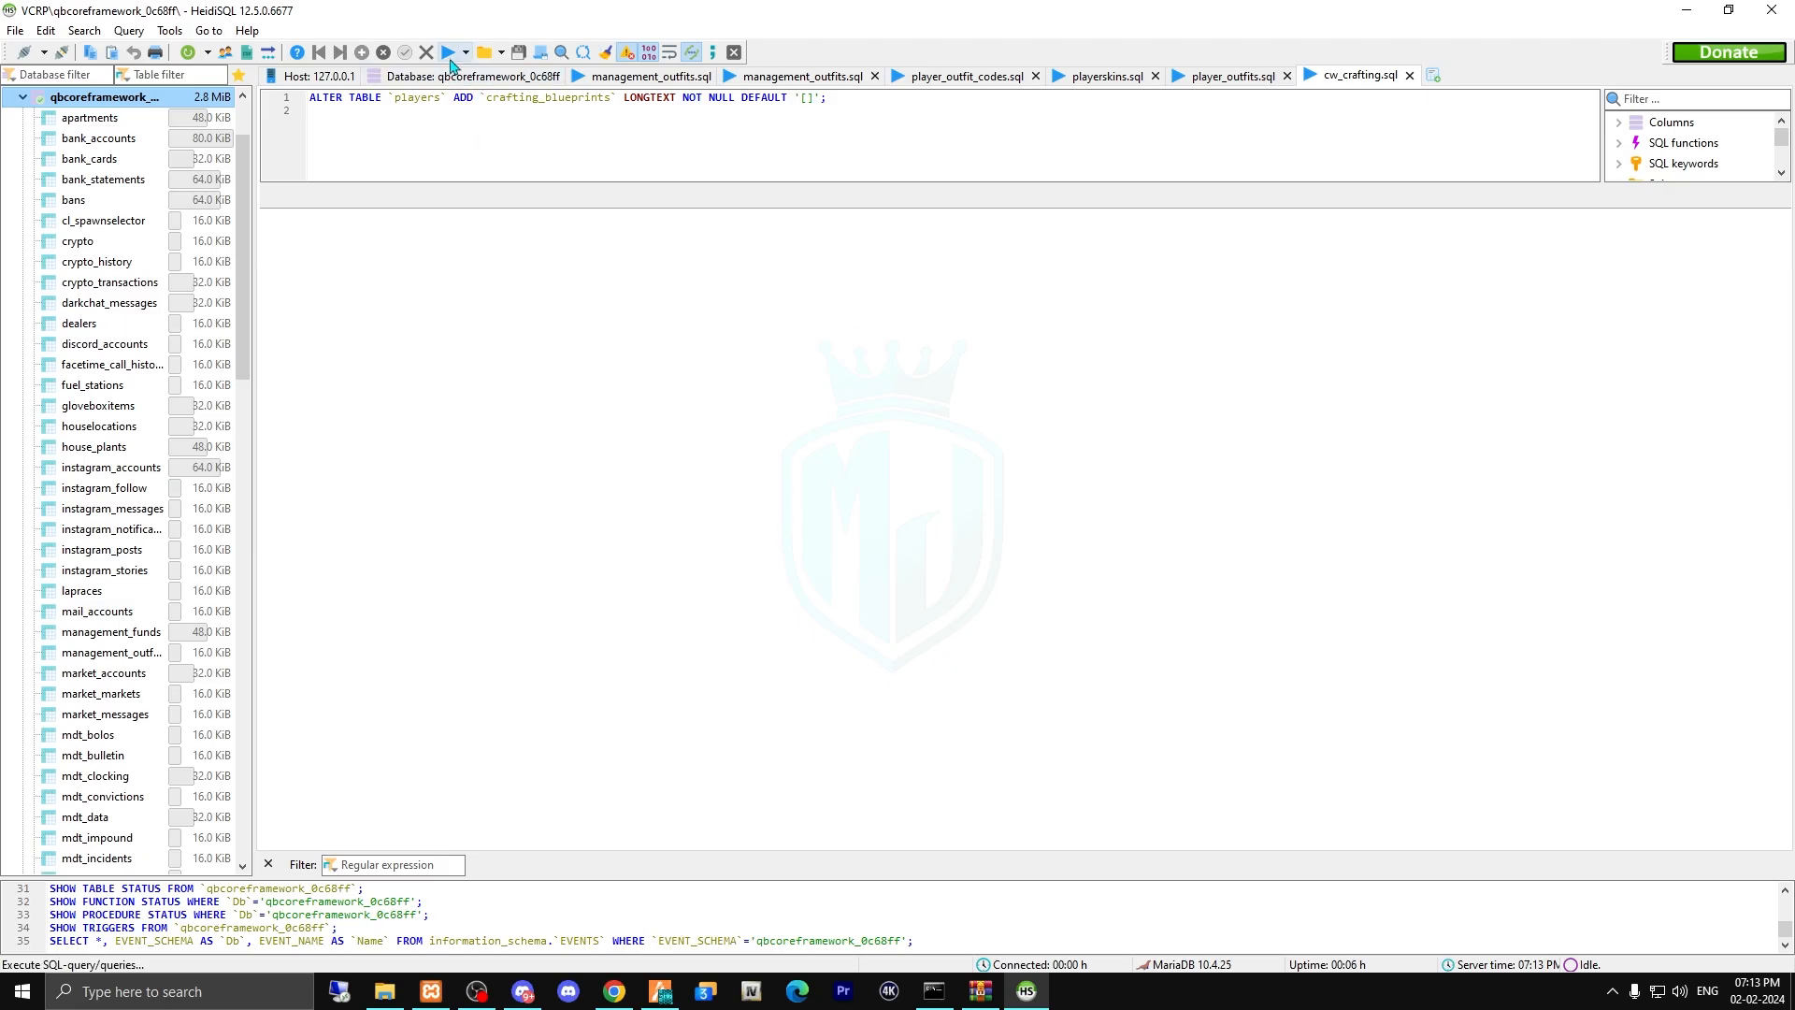
pyautogui.click(449, 52)
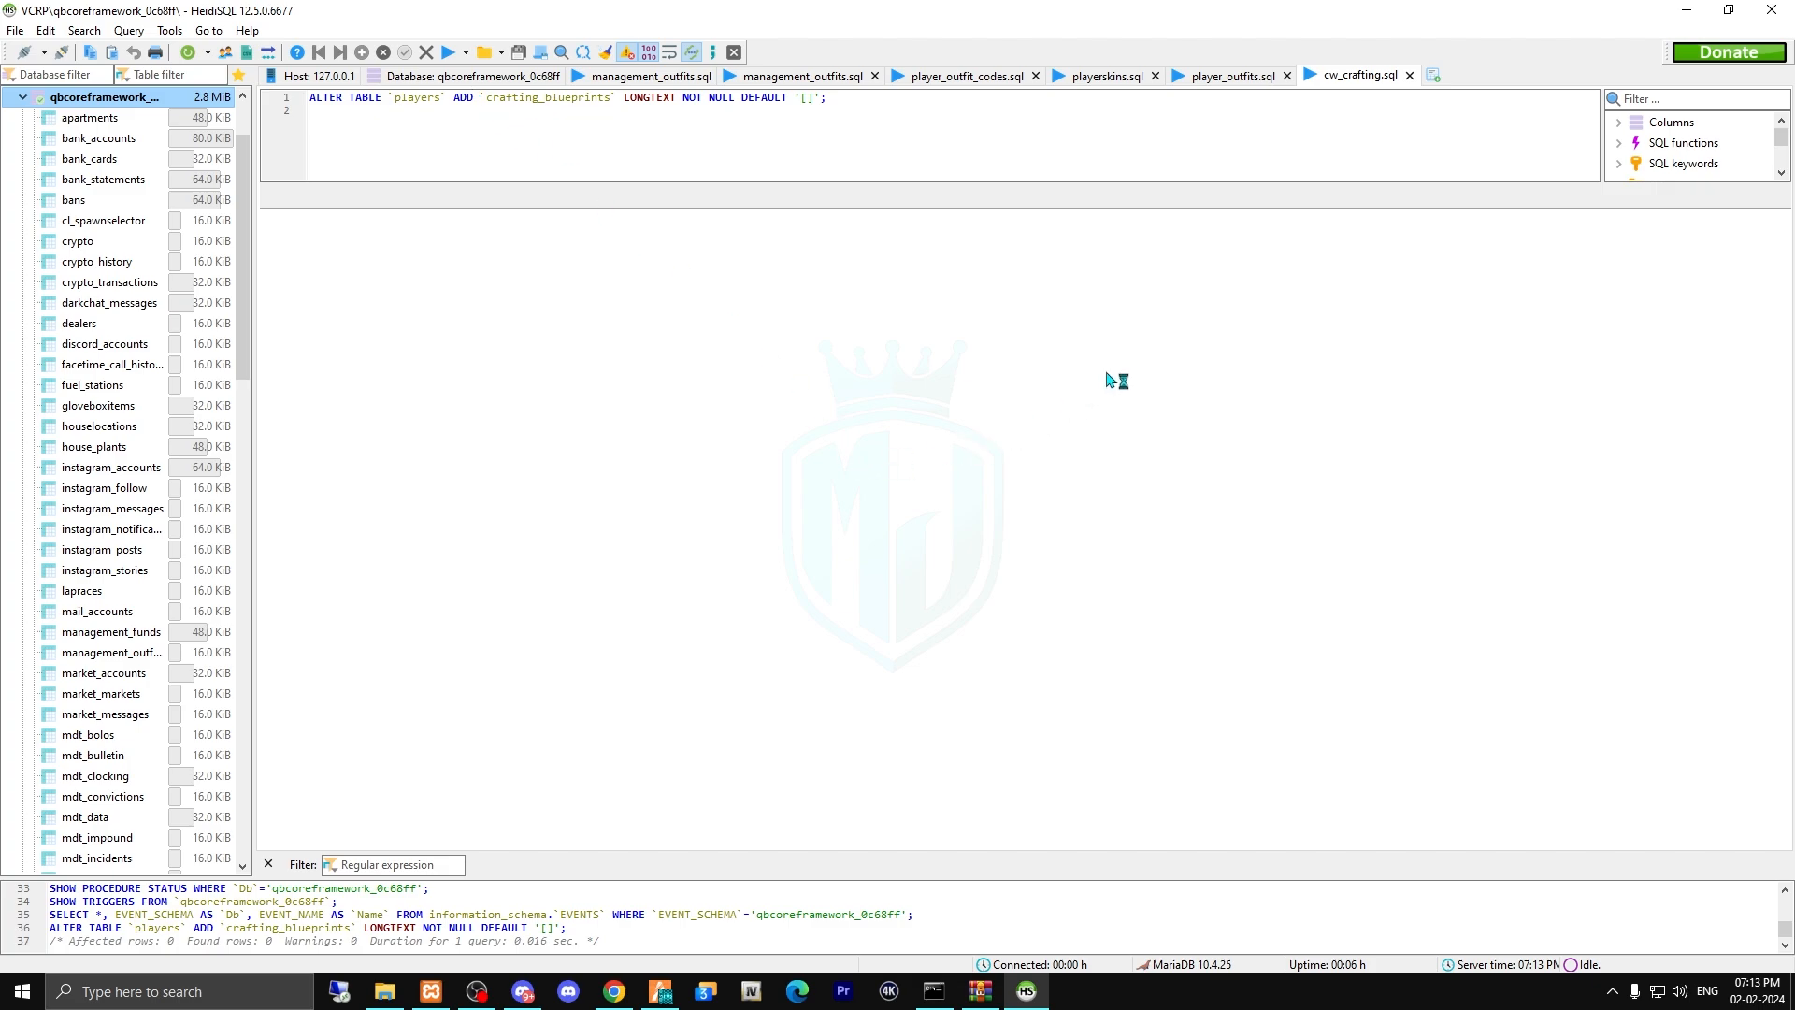
pyautogui.click(385, 991)
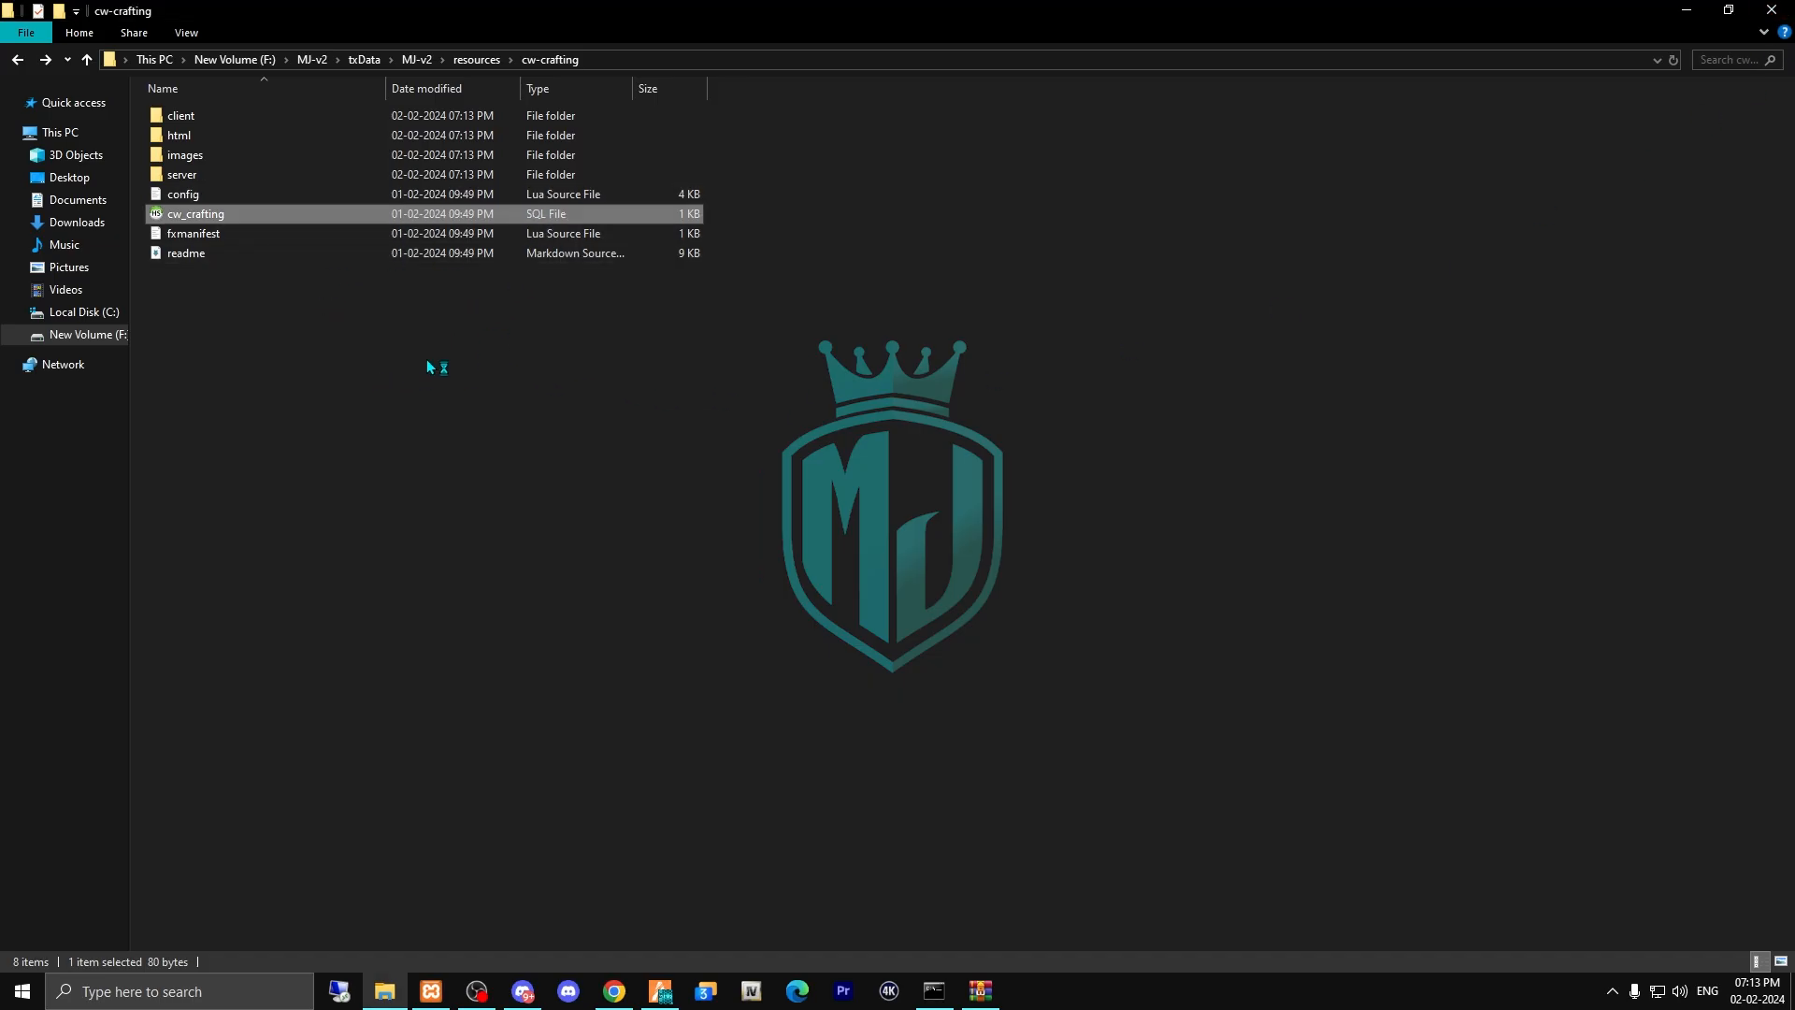
# Copy the blueprint image from cw-crafting's images folder.
pyautogui.doubleClick(185, 155)
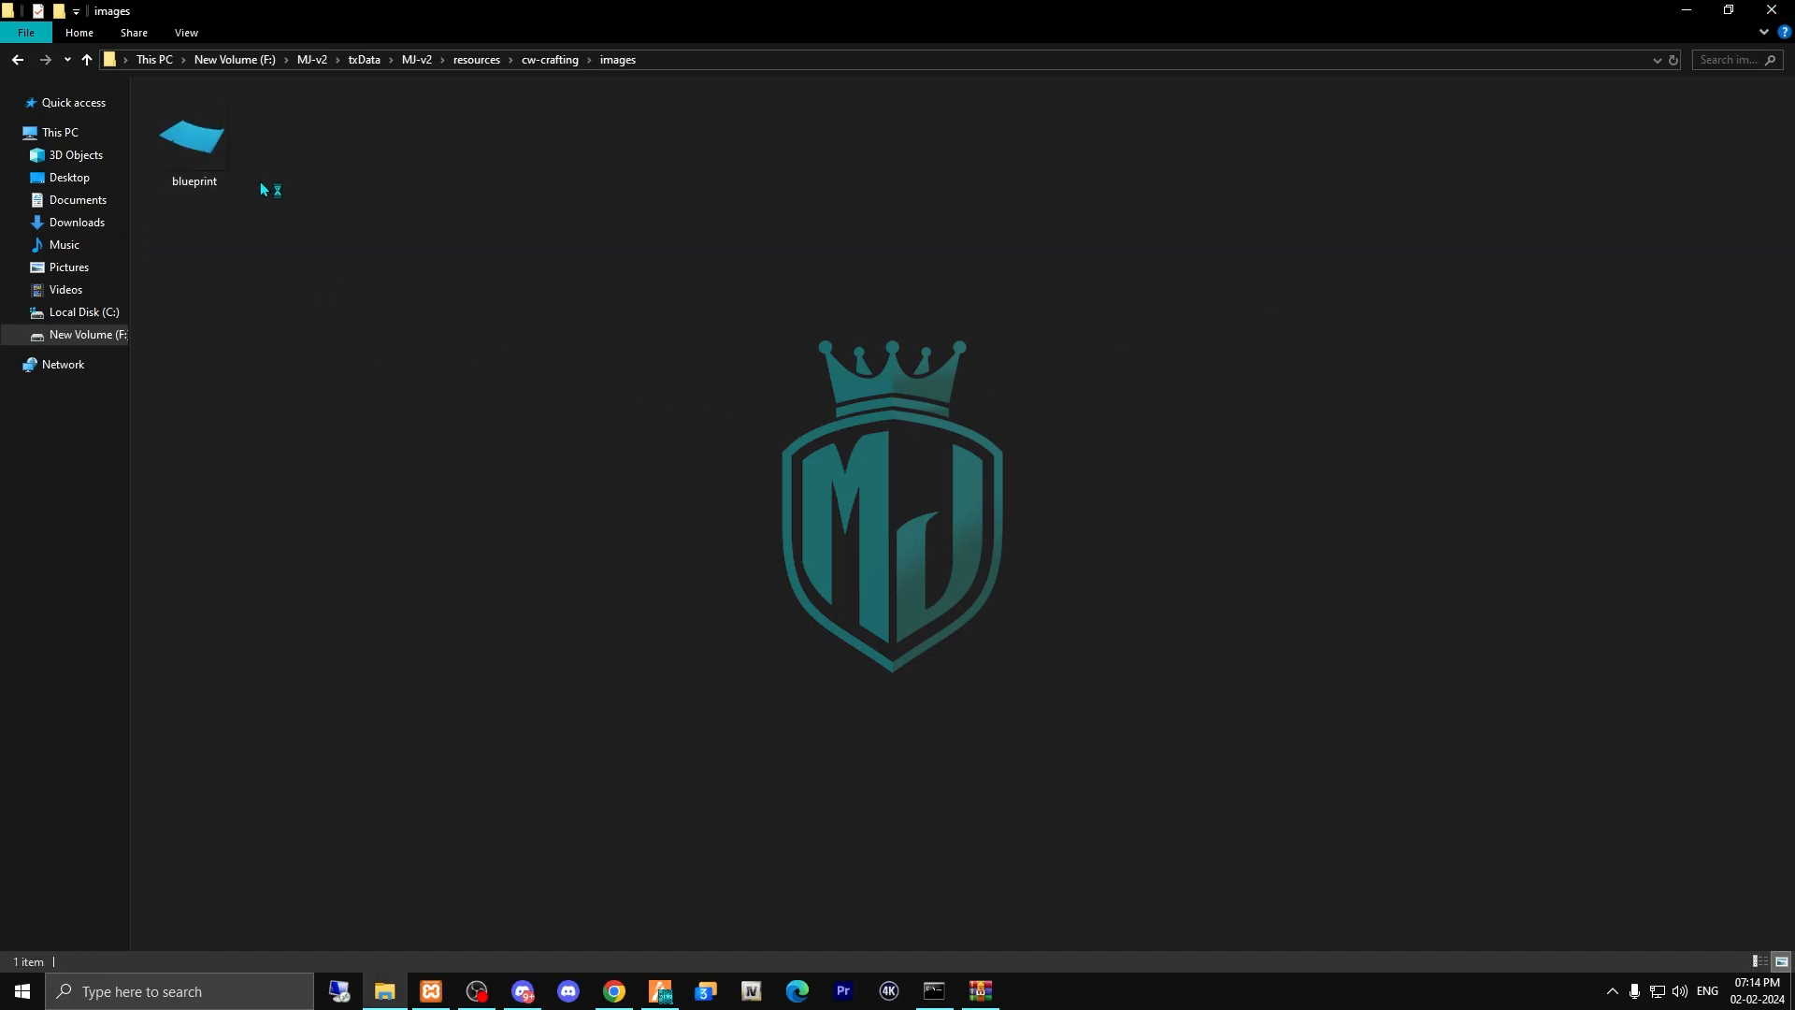
pyautogui.rightClick(193, 136)
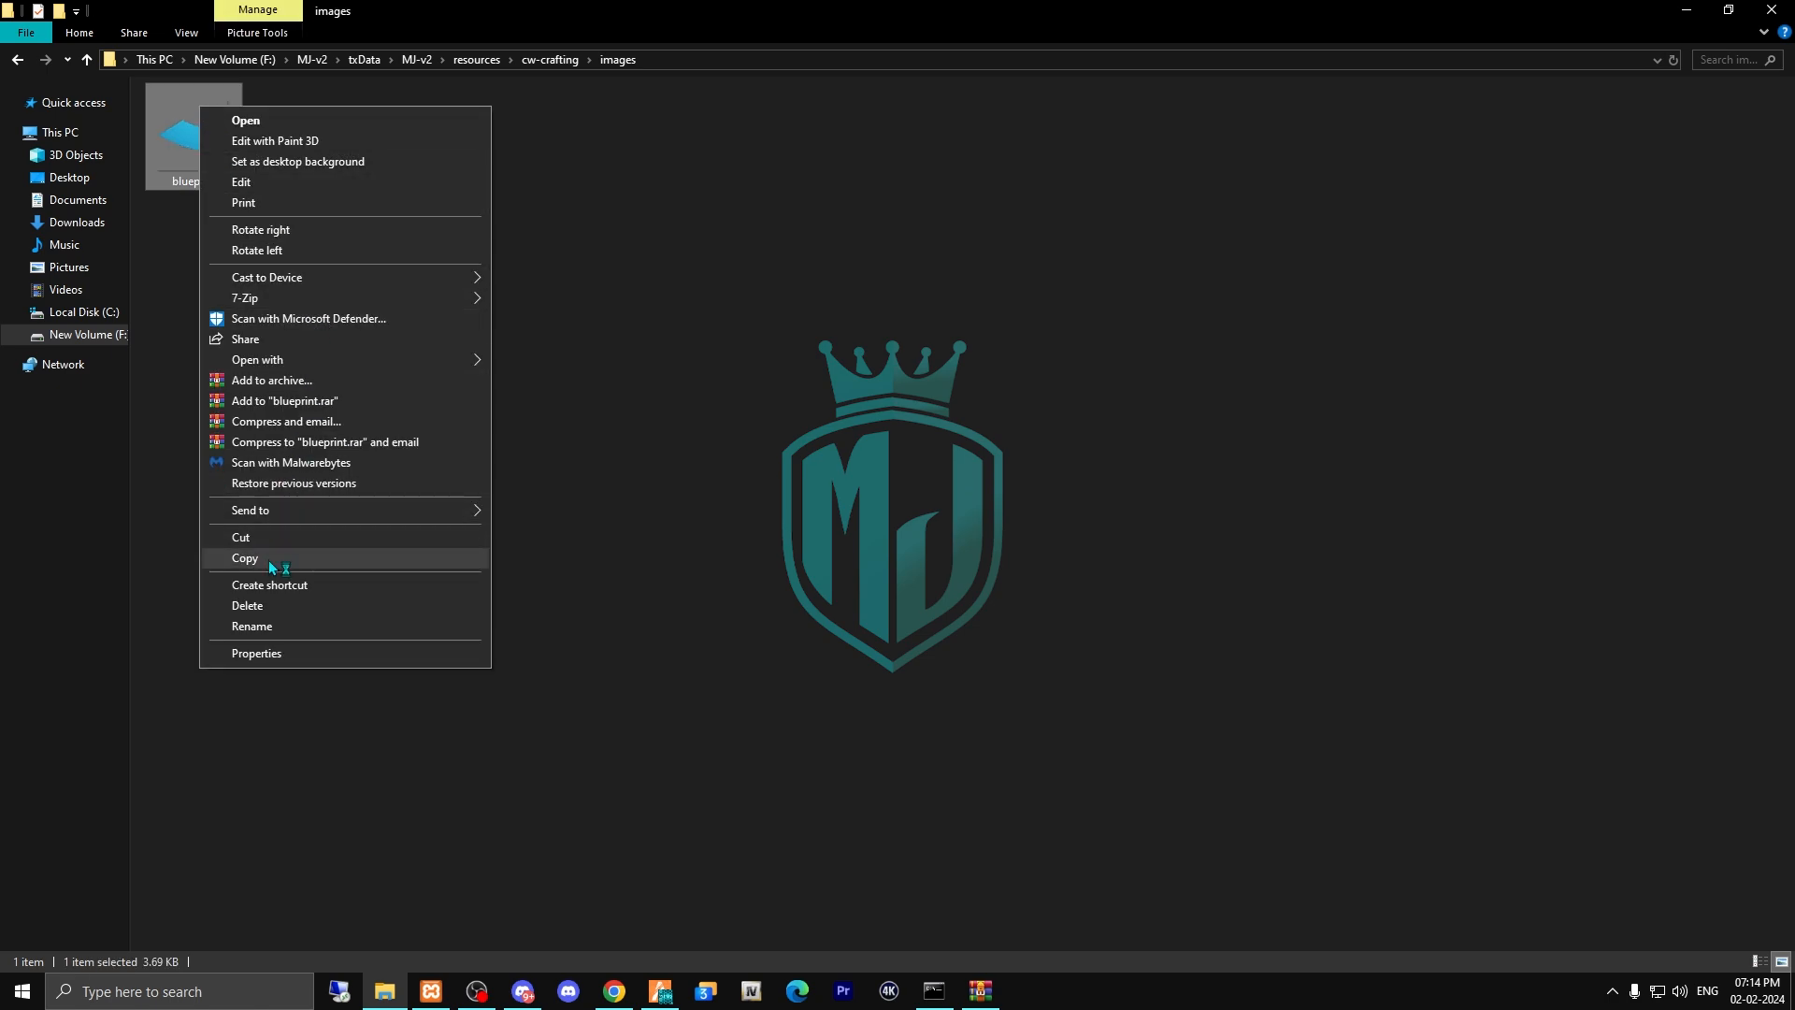
pyautogui.click(243, 557)
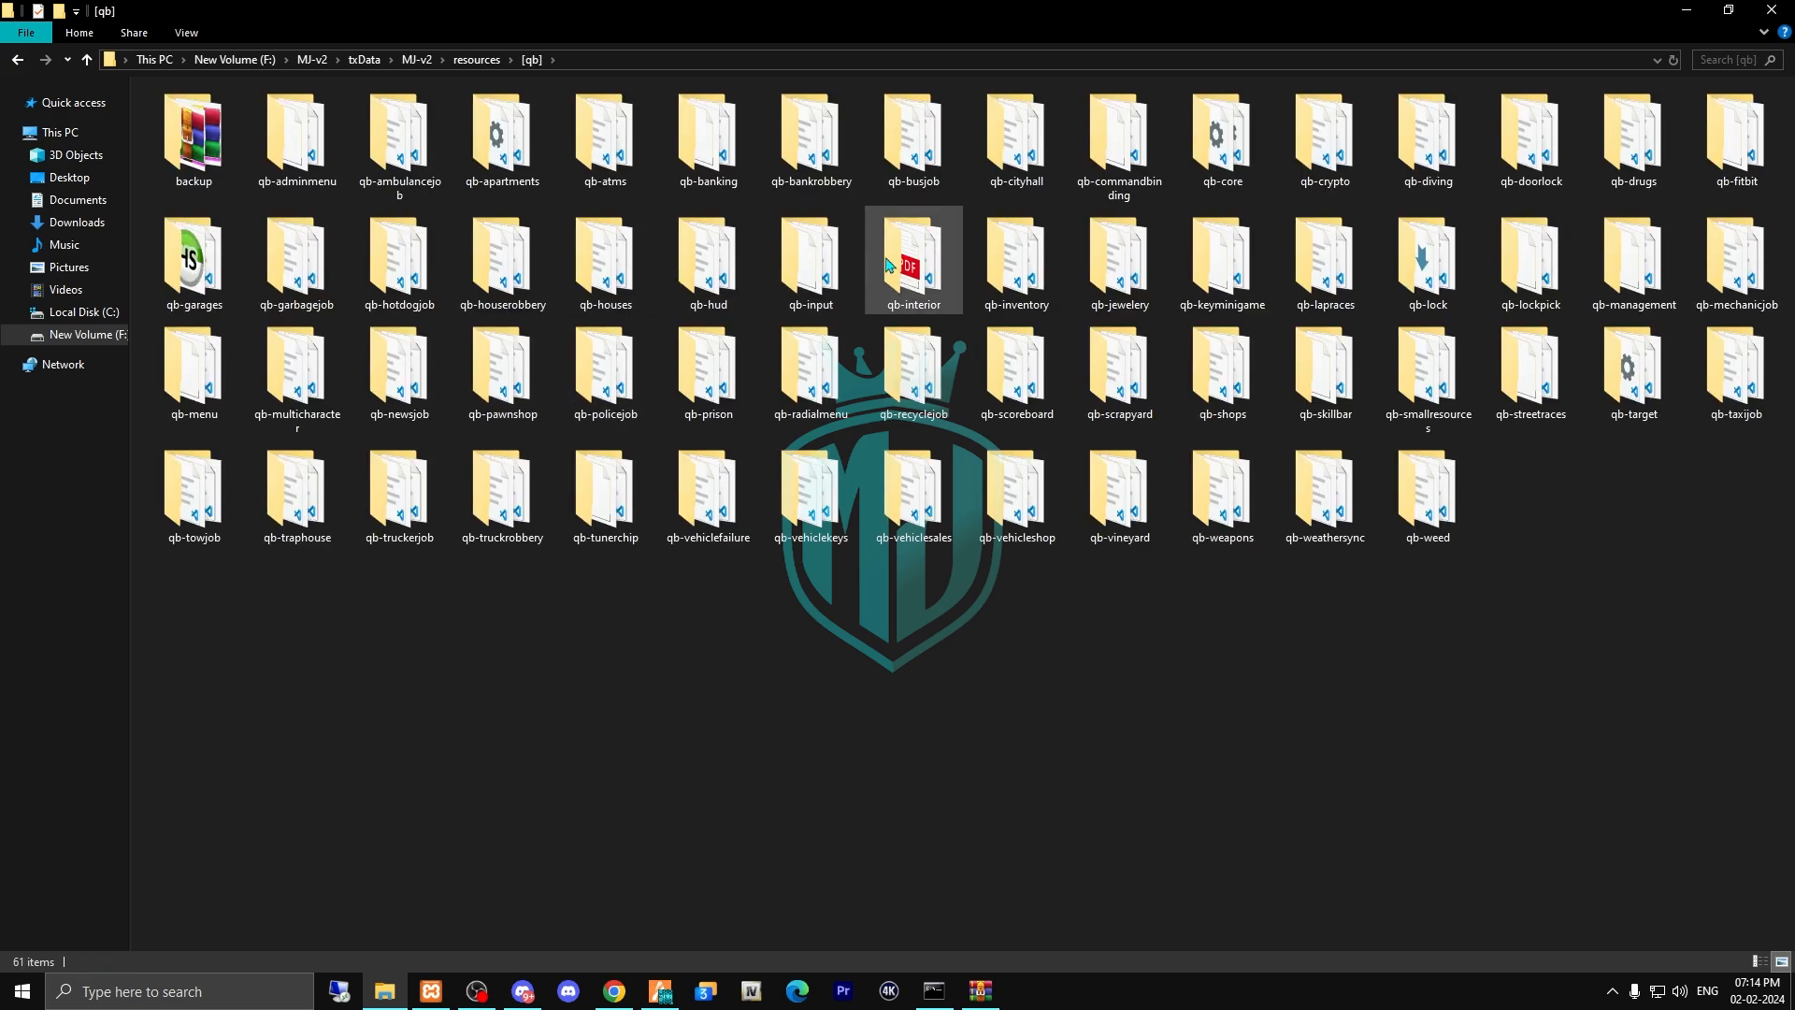
# Paste the blueprint image into the images folder inside qb-inventory's html folder.
pyautogui.doubleClick(1013, 264)
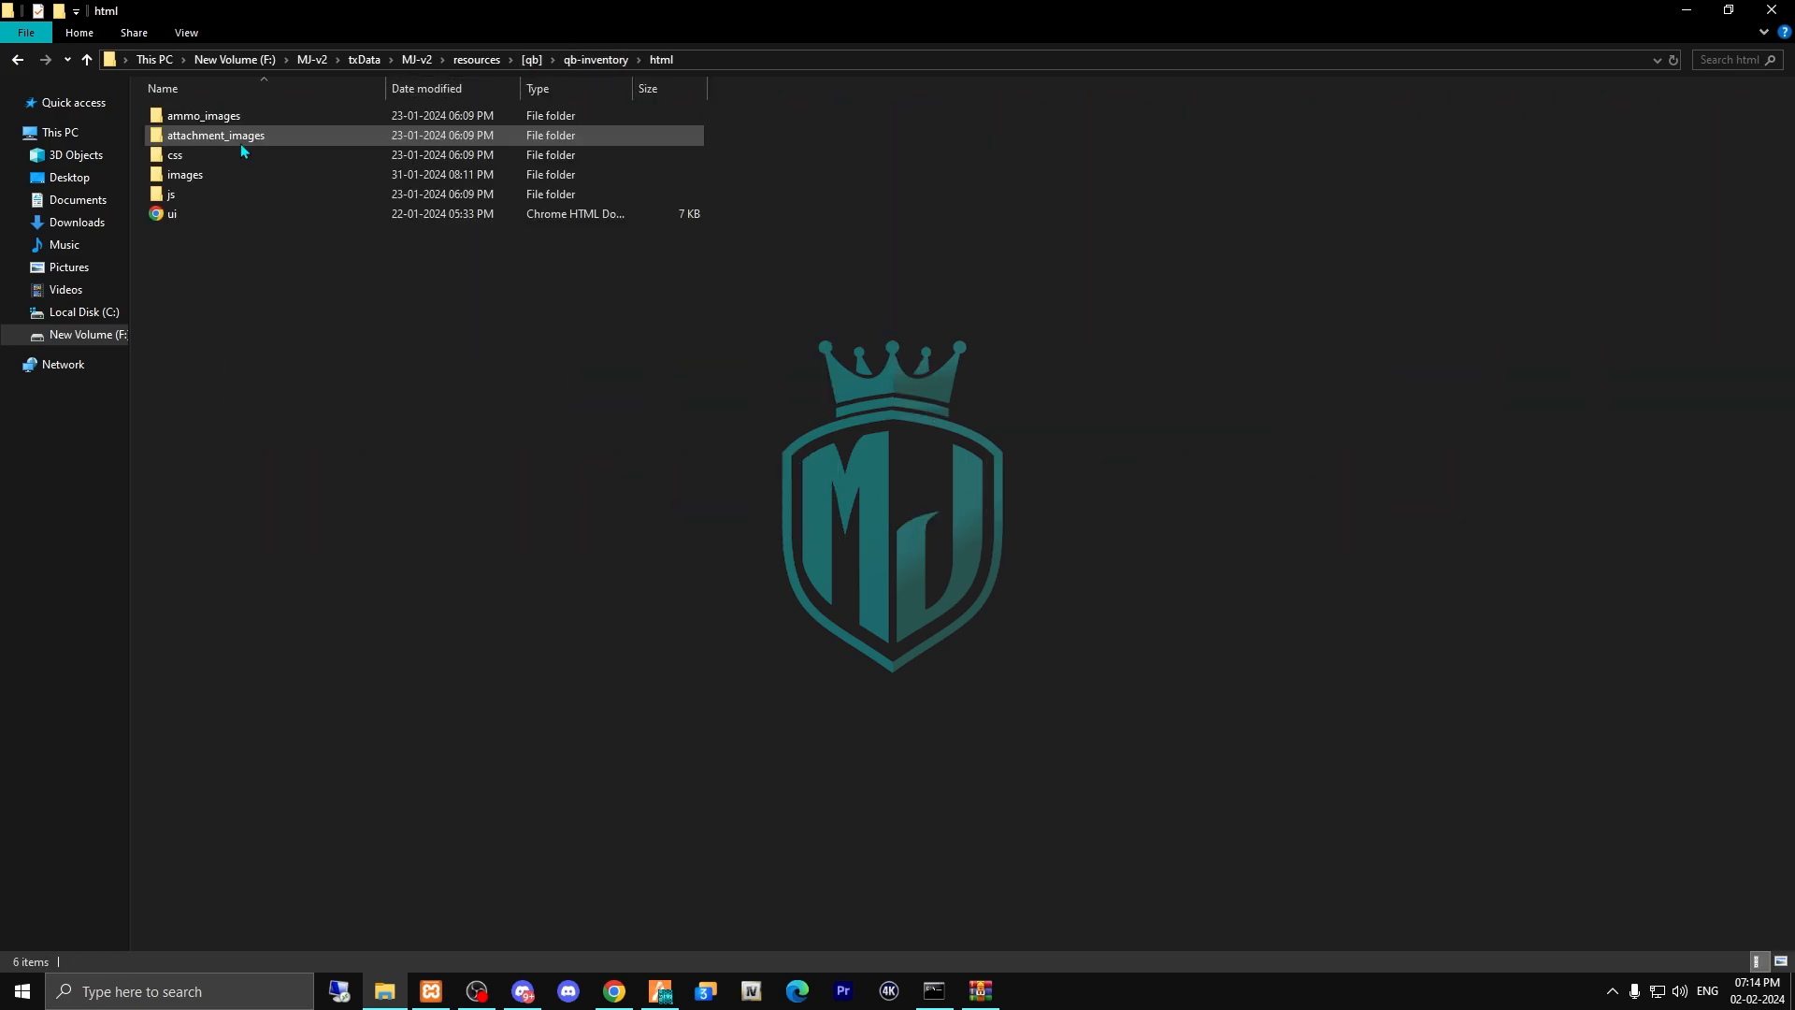
pyautogui.rightClick(185, 174)
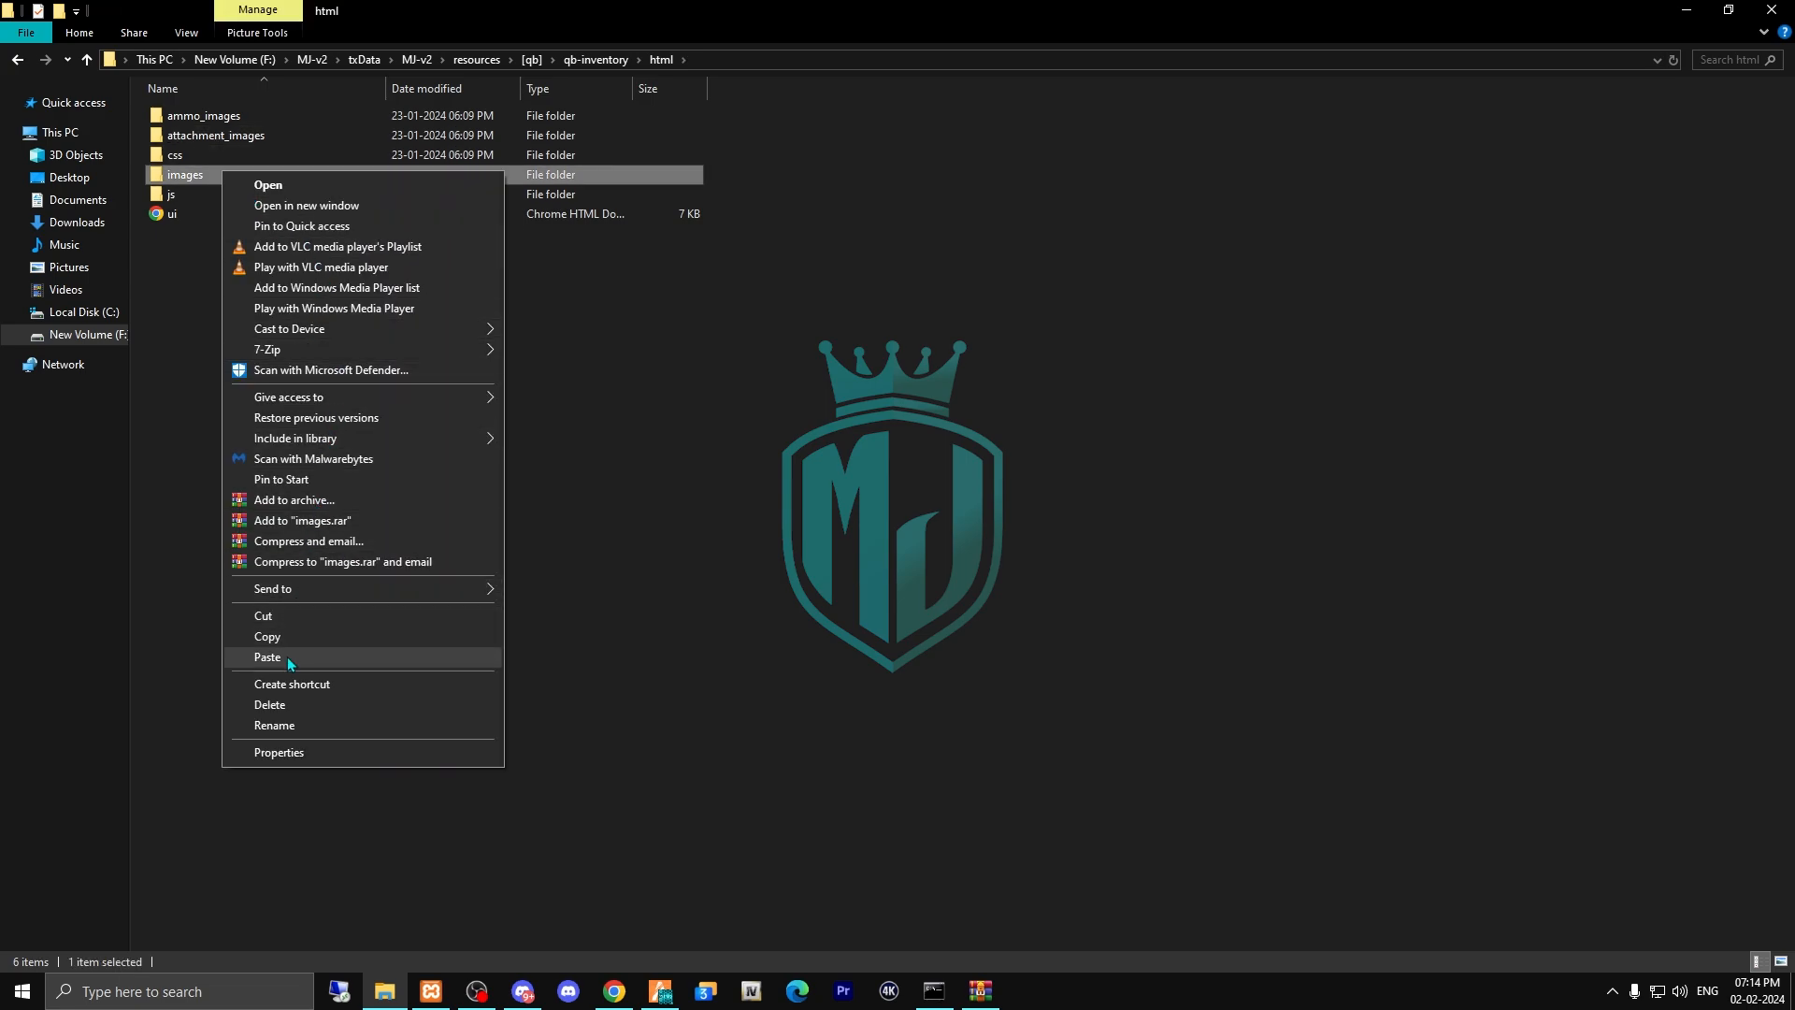
pyautogui.click(615, 999)
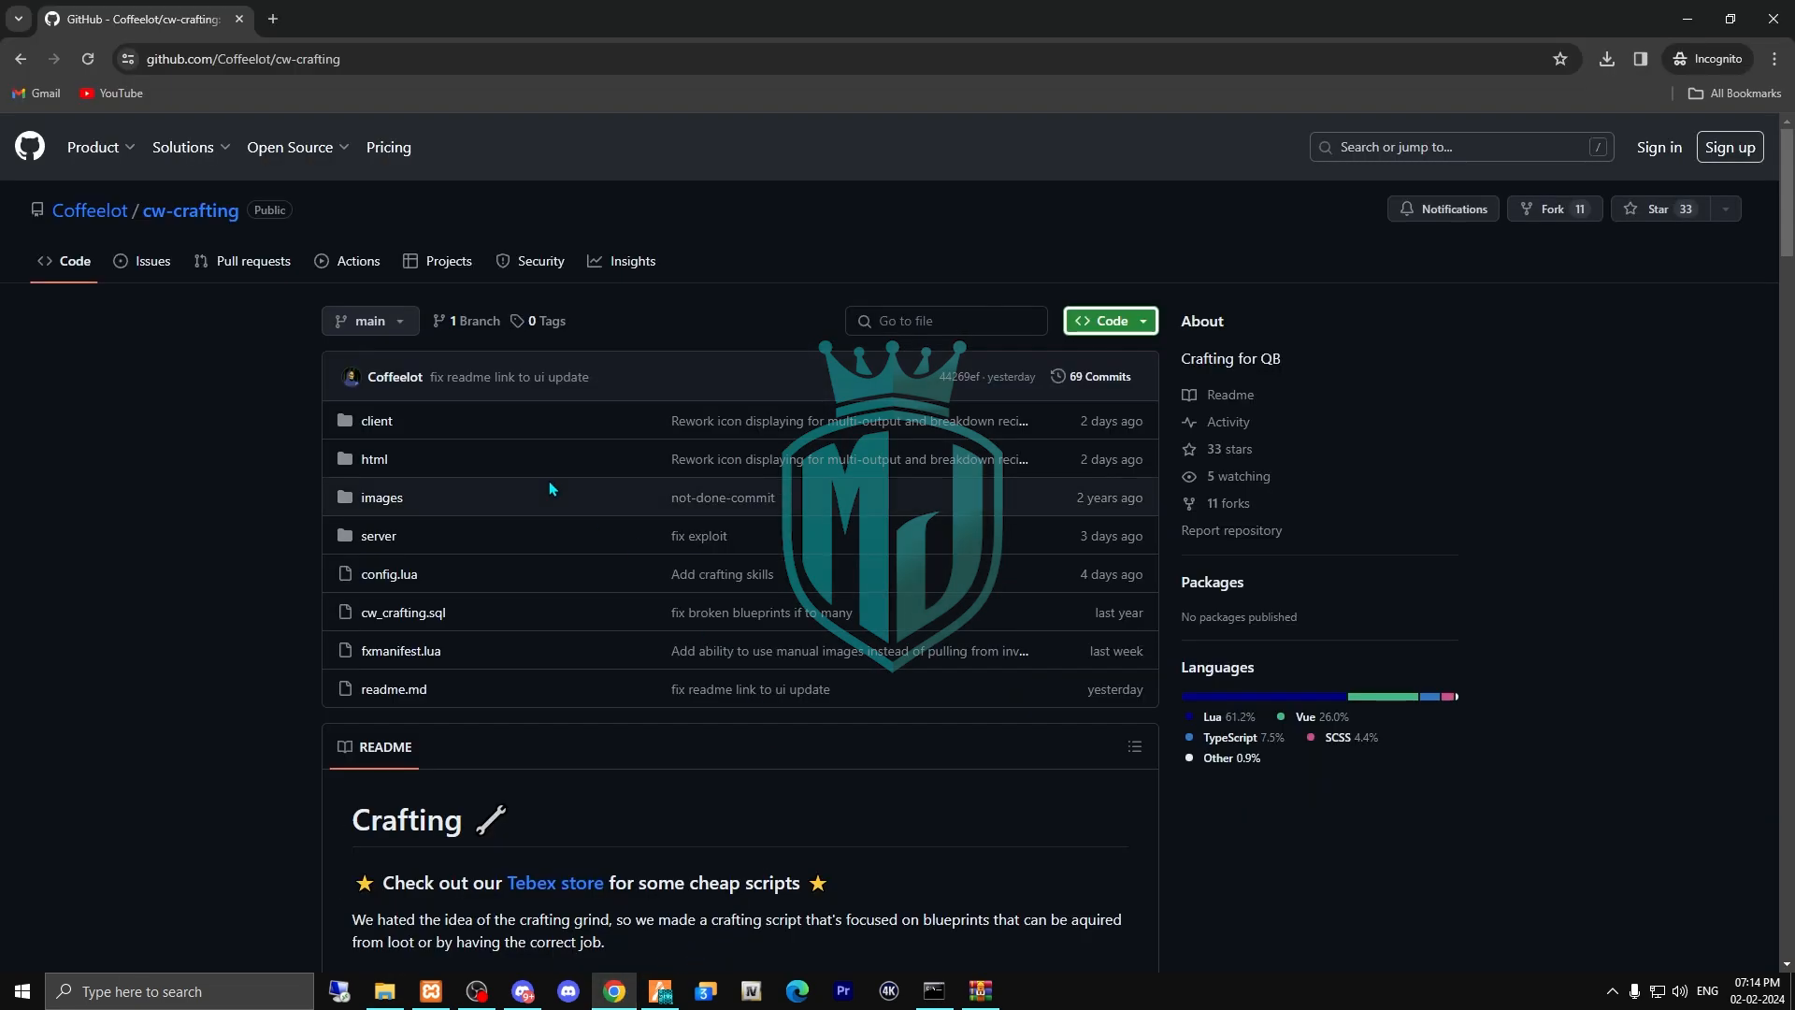
pyautogui.scroll(-3)
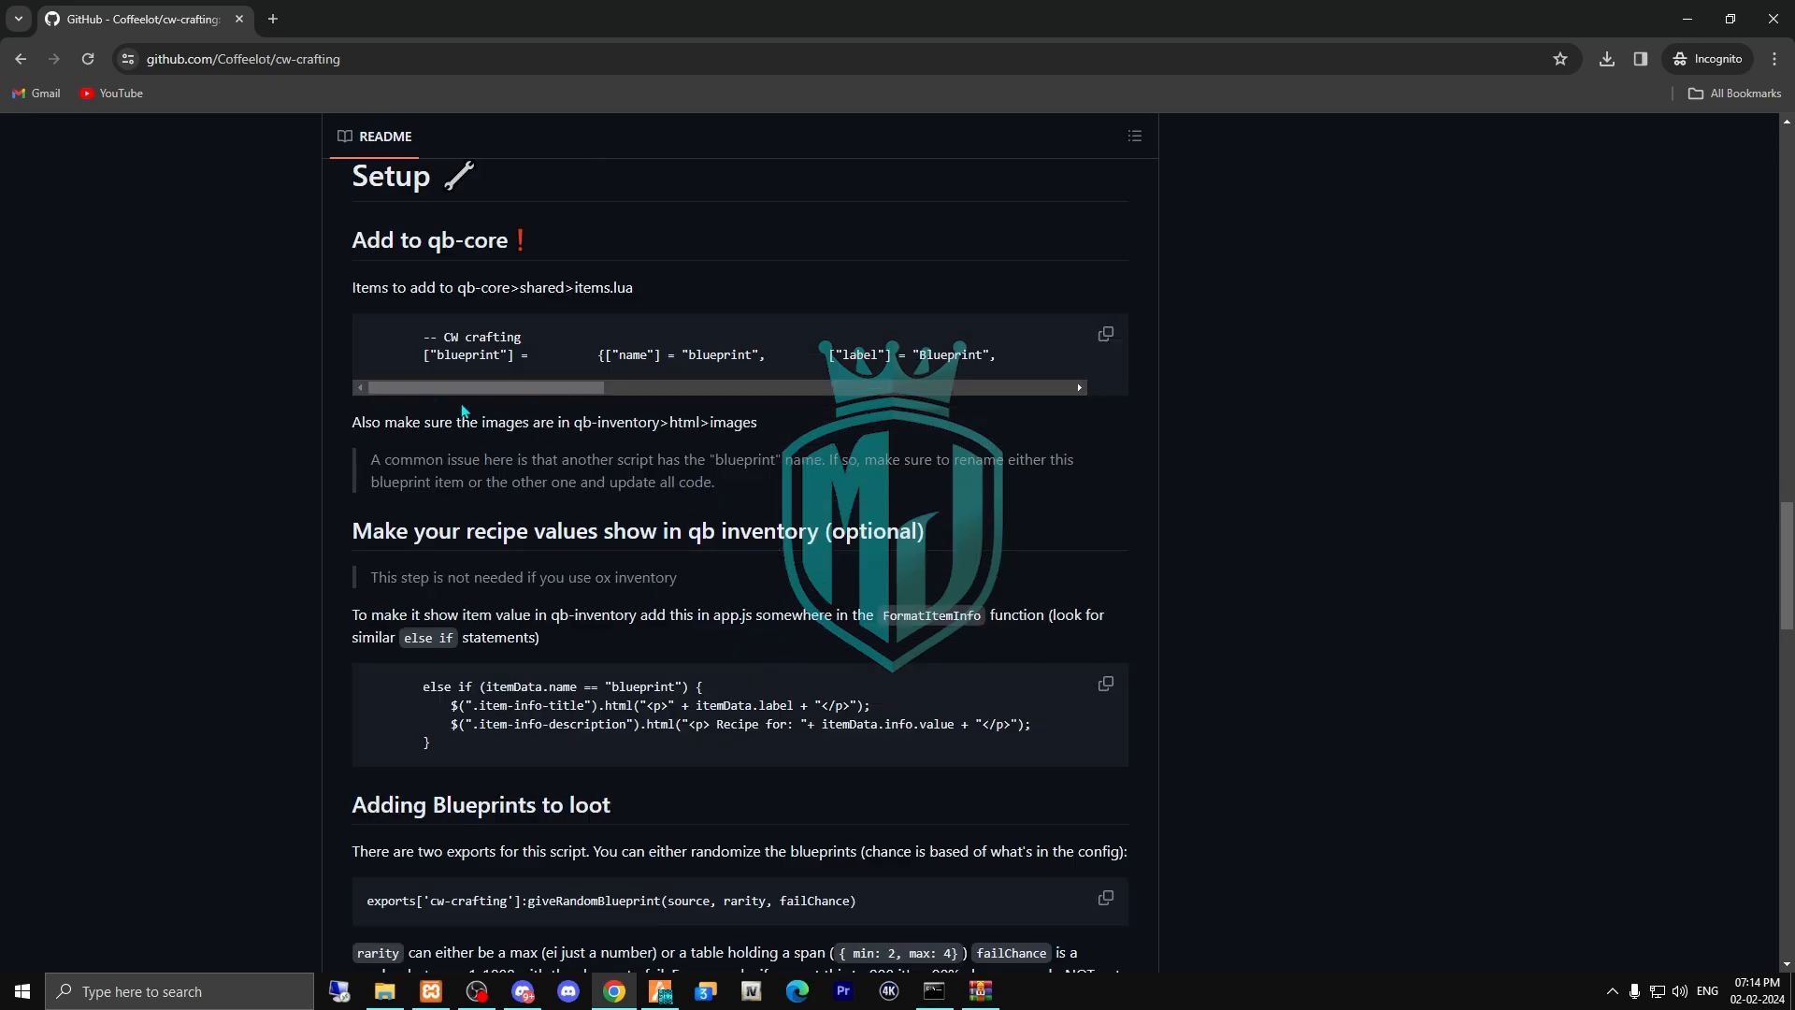
pyautogui.click(1103, 333)
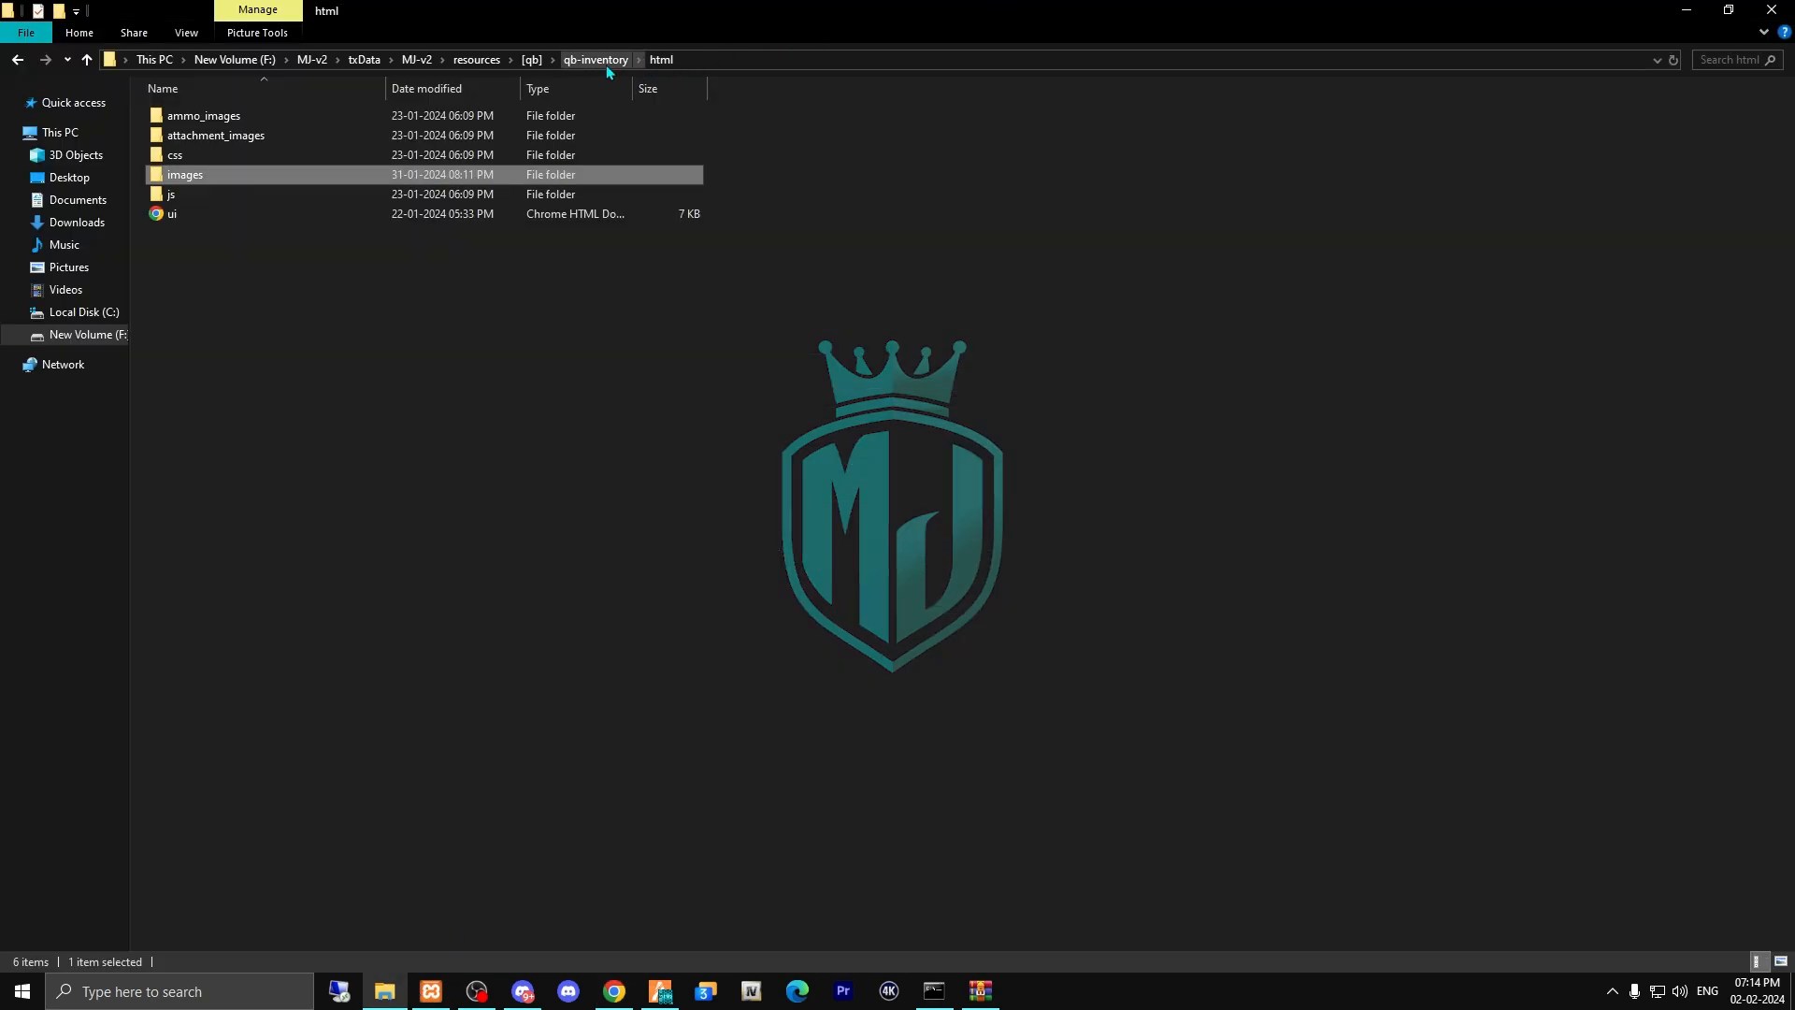
# Open qb-core's shared items.lua in VS Code to register the blueprint item.
pyautogui.click(531, 59)
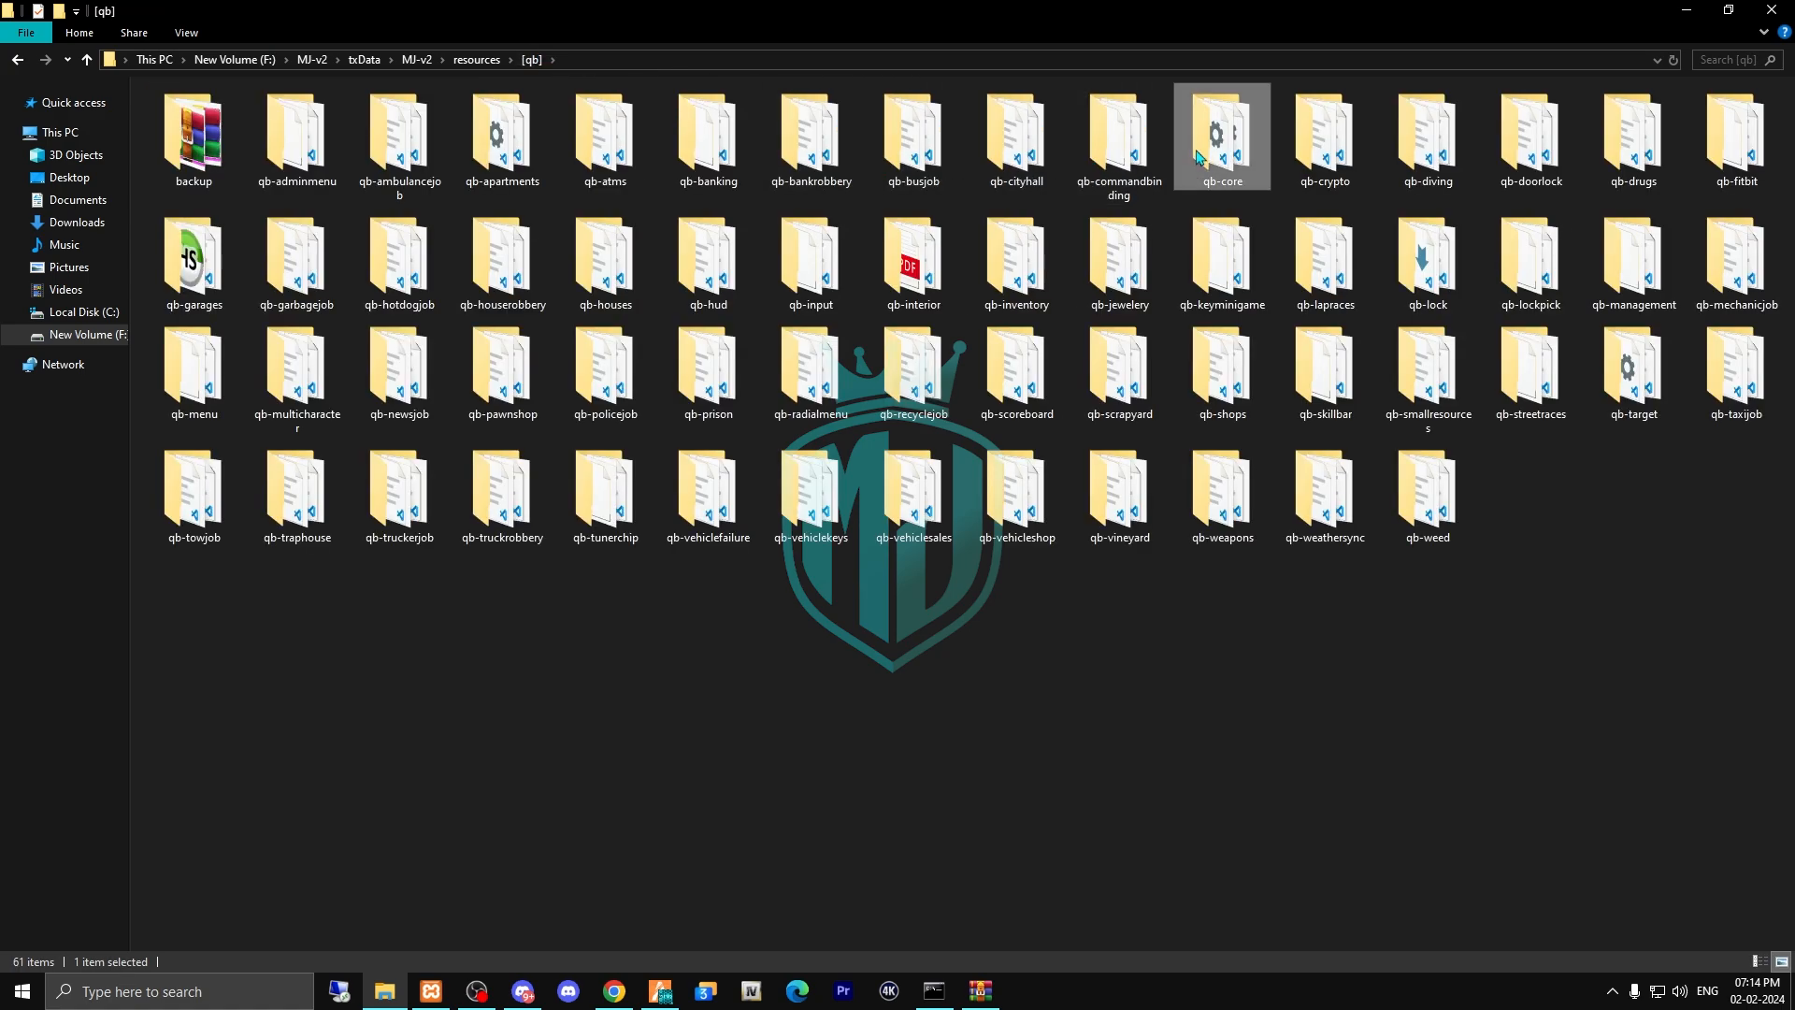
pyautogui.doubleClick(1220, 134)
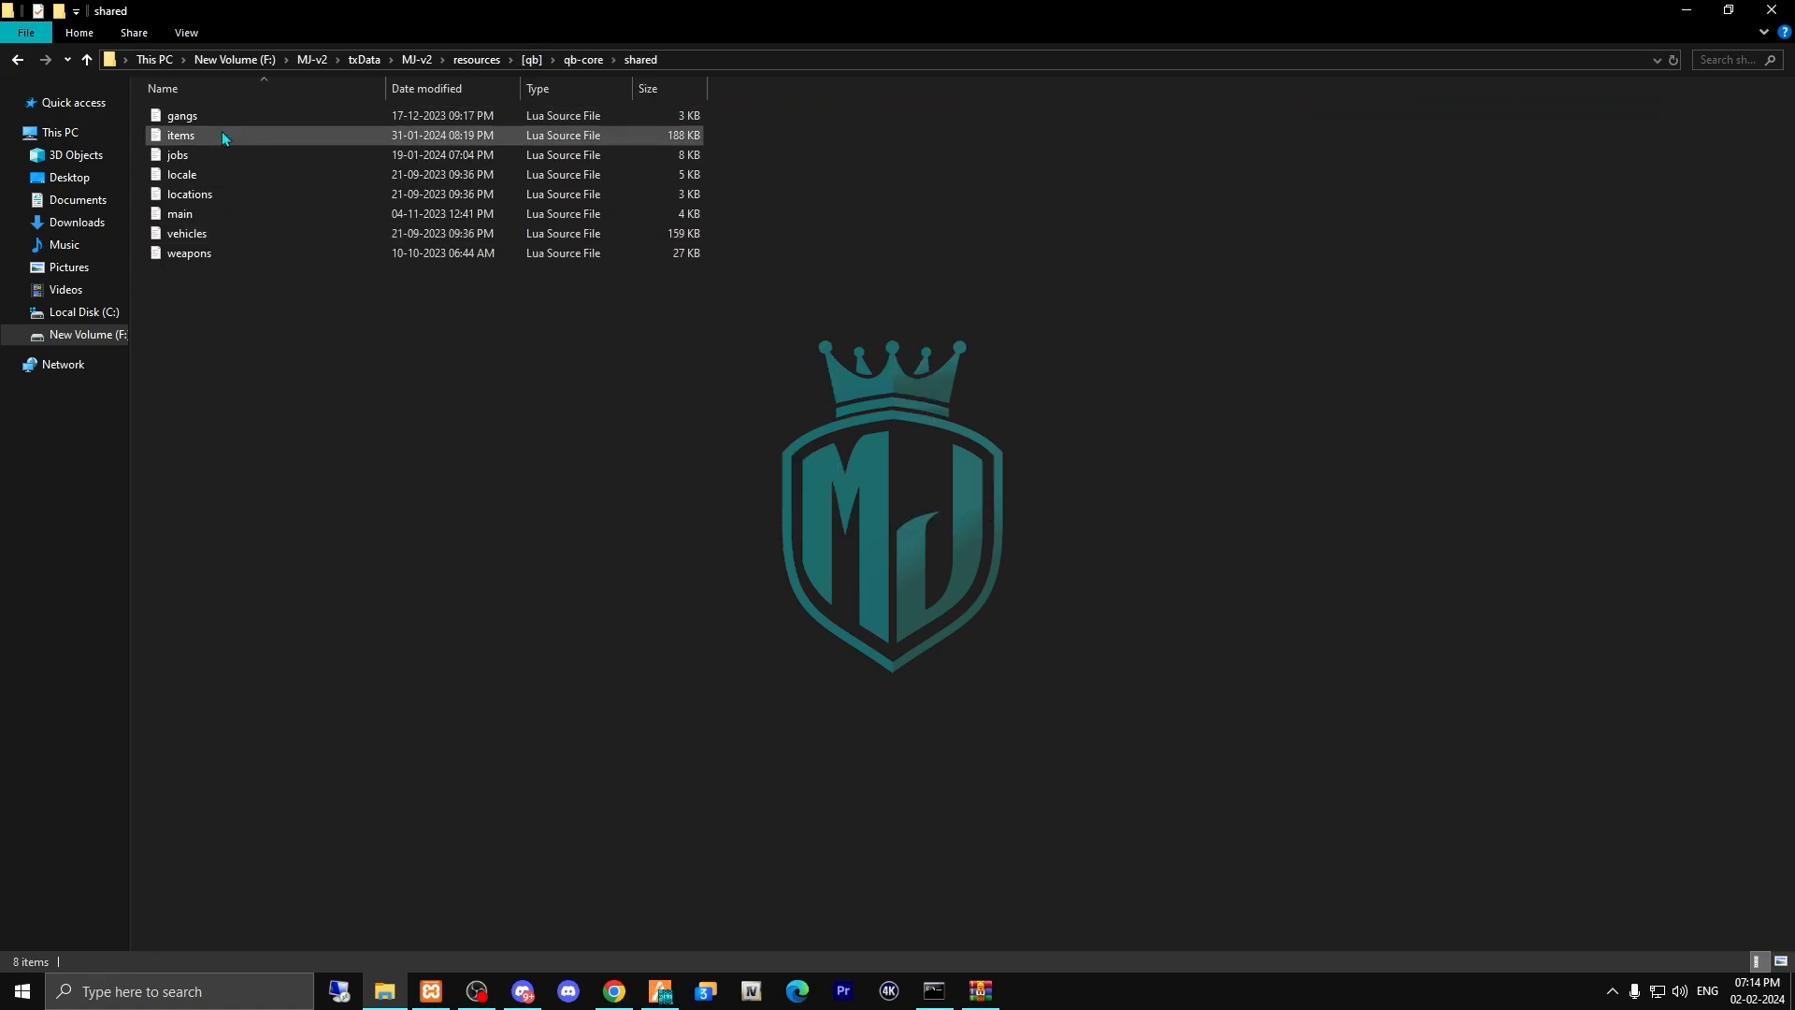
pyautogui.doubleClick(179, 135)
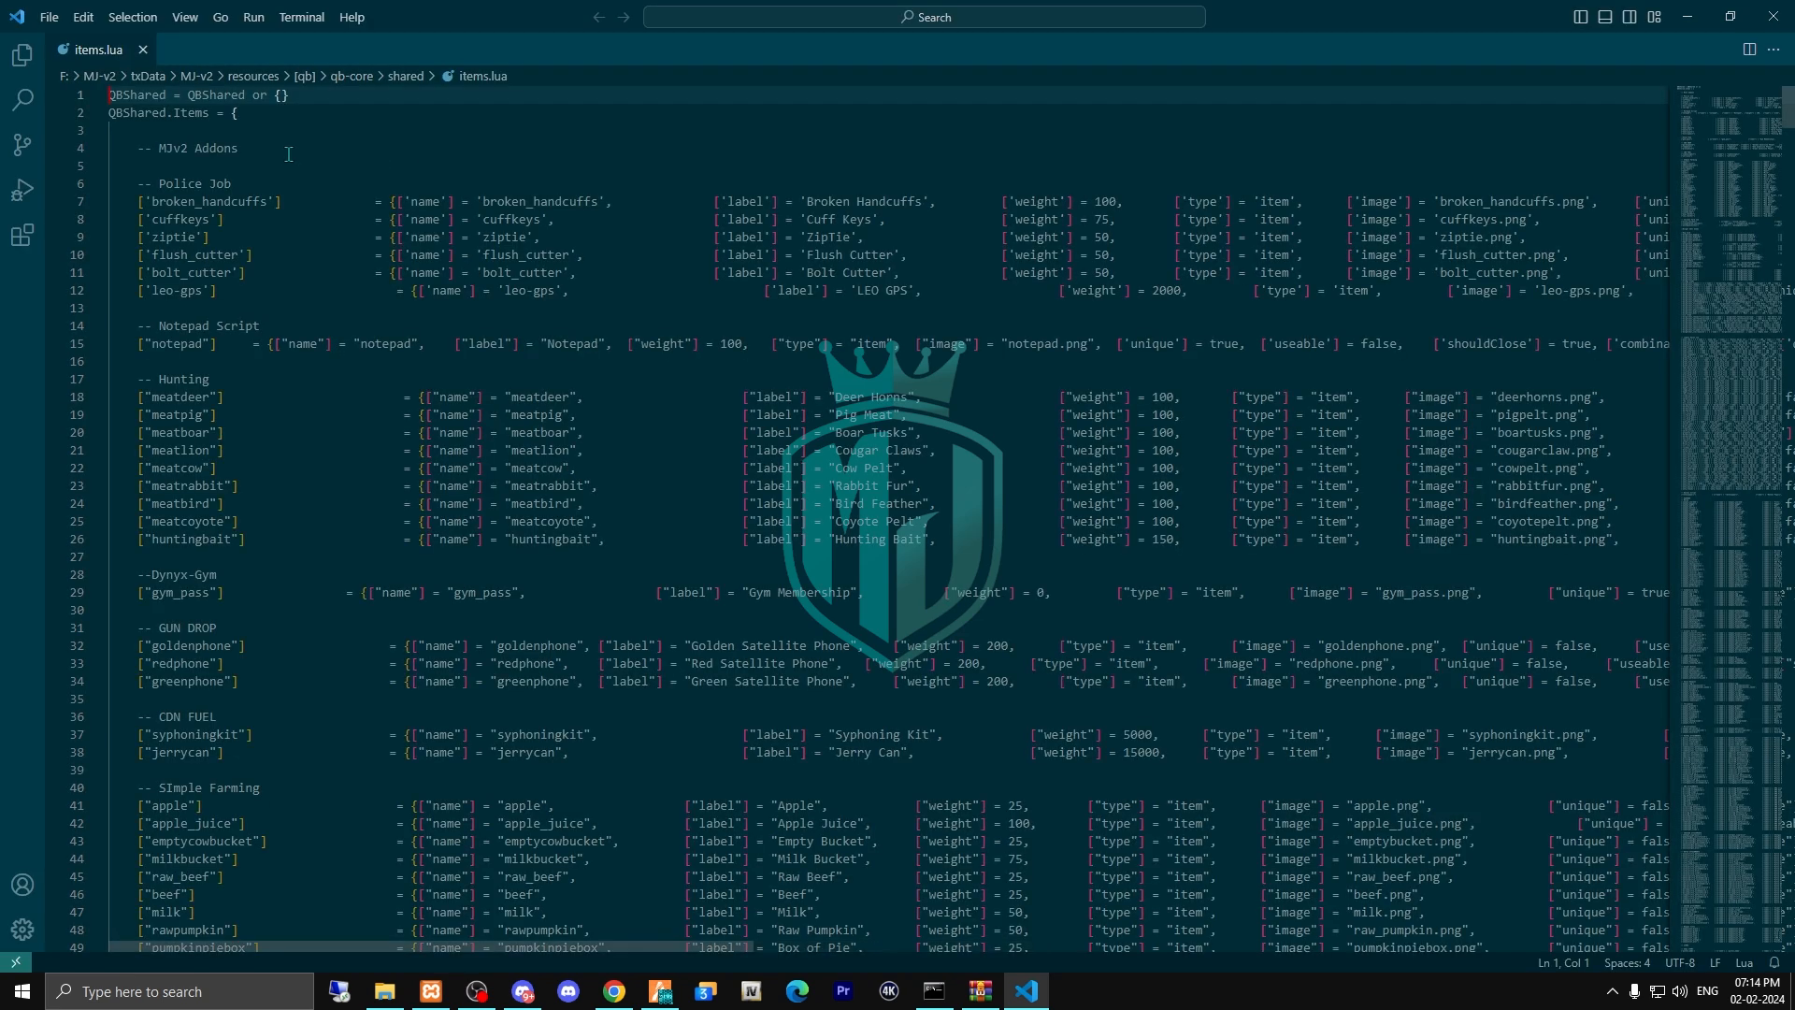
pyautogui.hscroll(3)
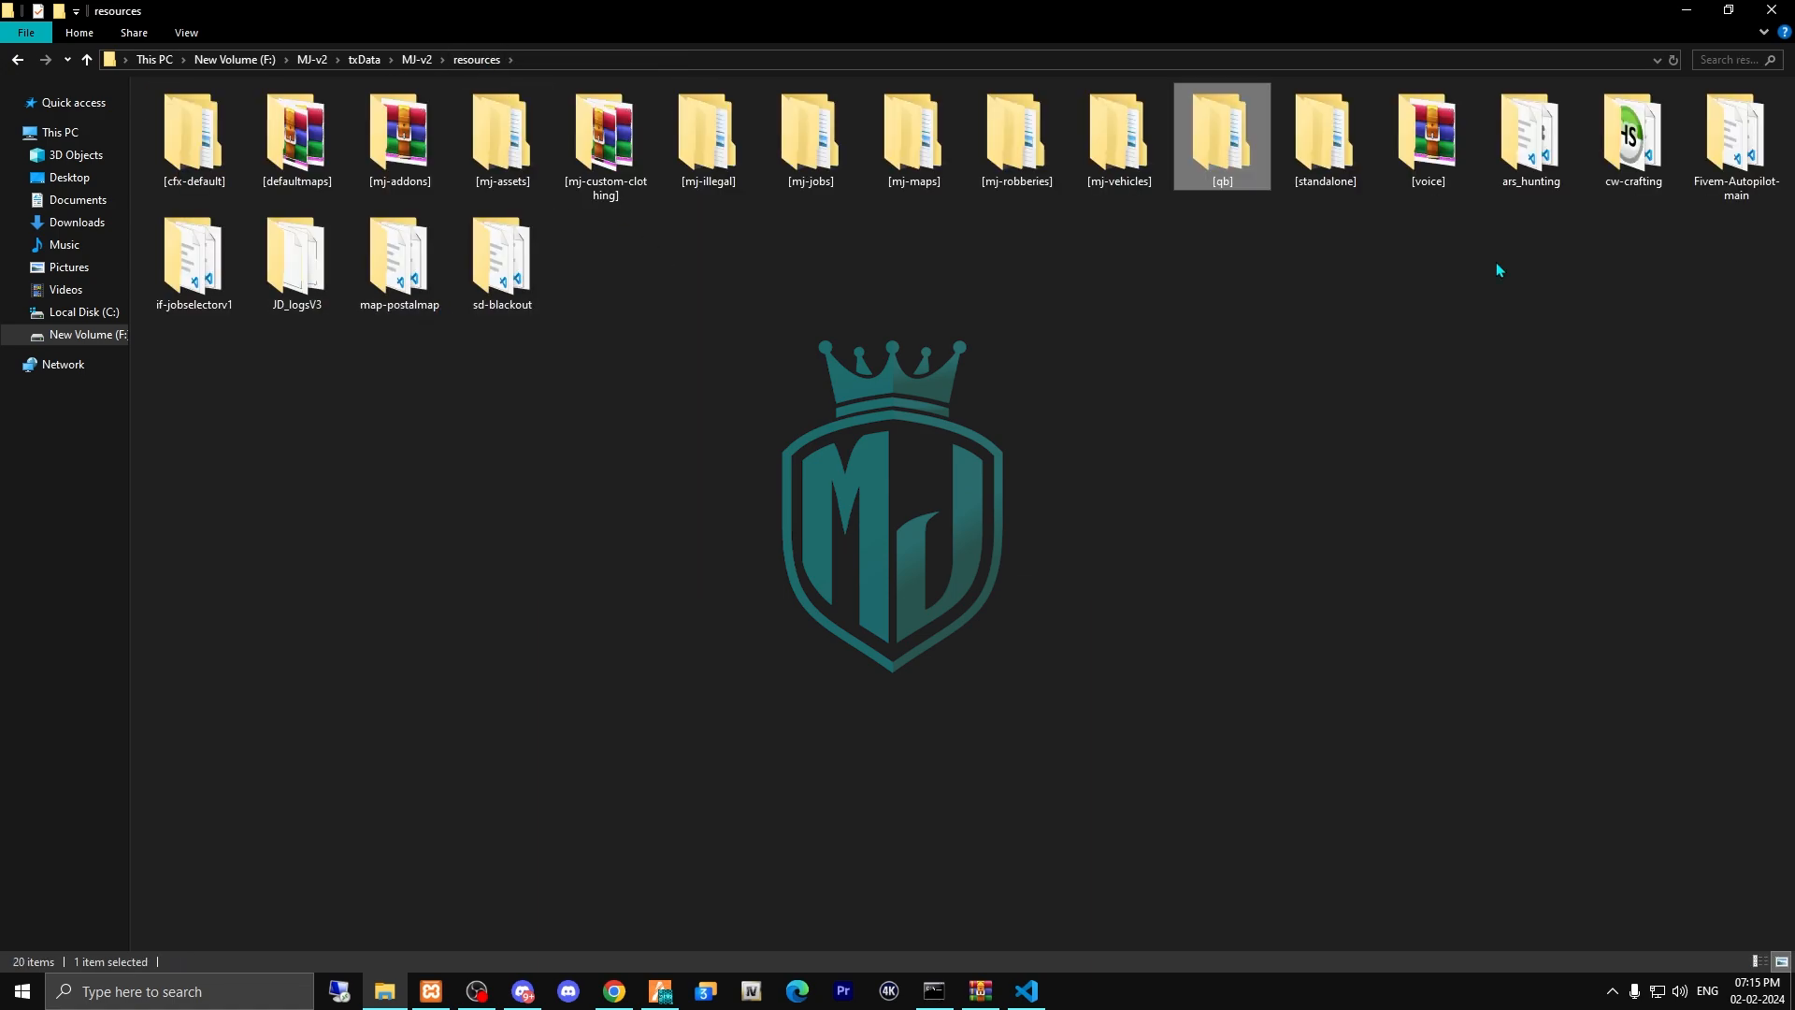
# Open cw-crafting's config.lua and change the oxInv setting from true to false.
pyautogui.click(1630, 134)
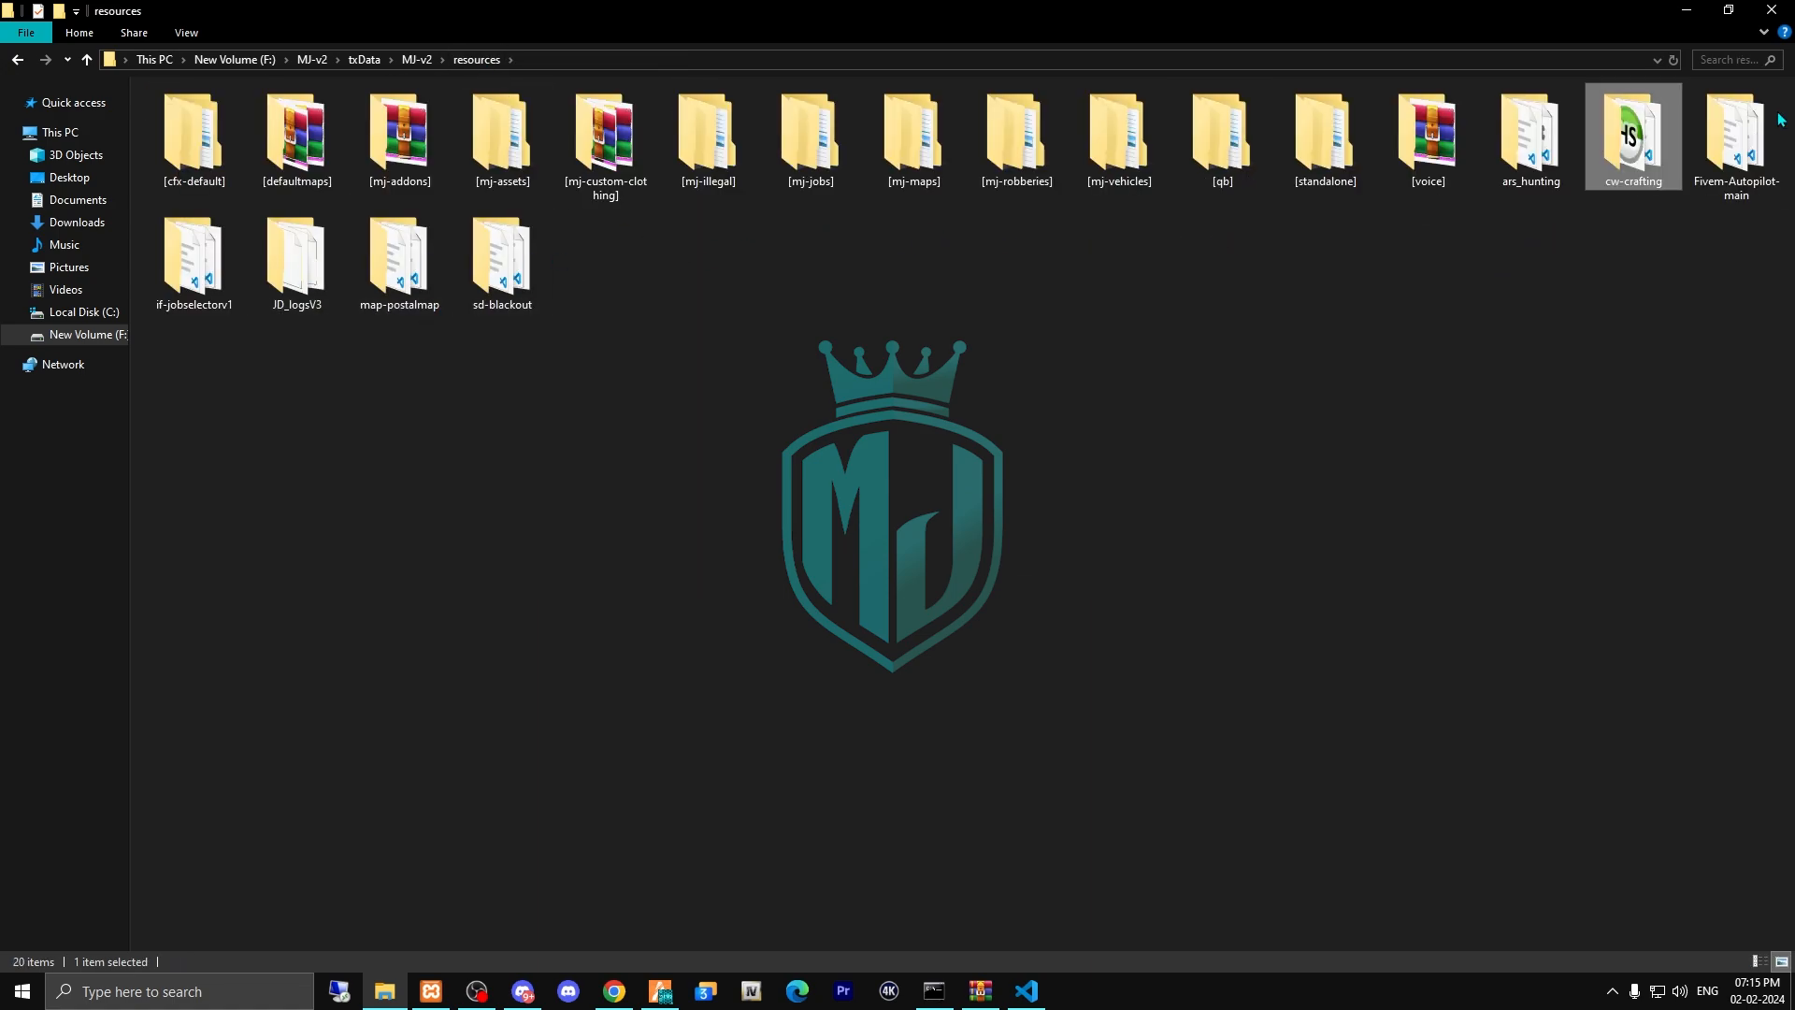
pyautogui.doubleClick(1630, 129)
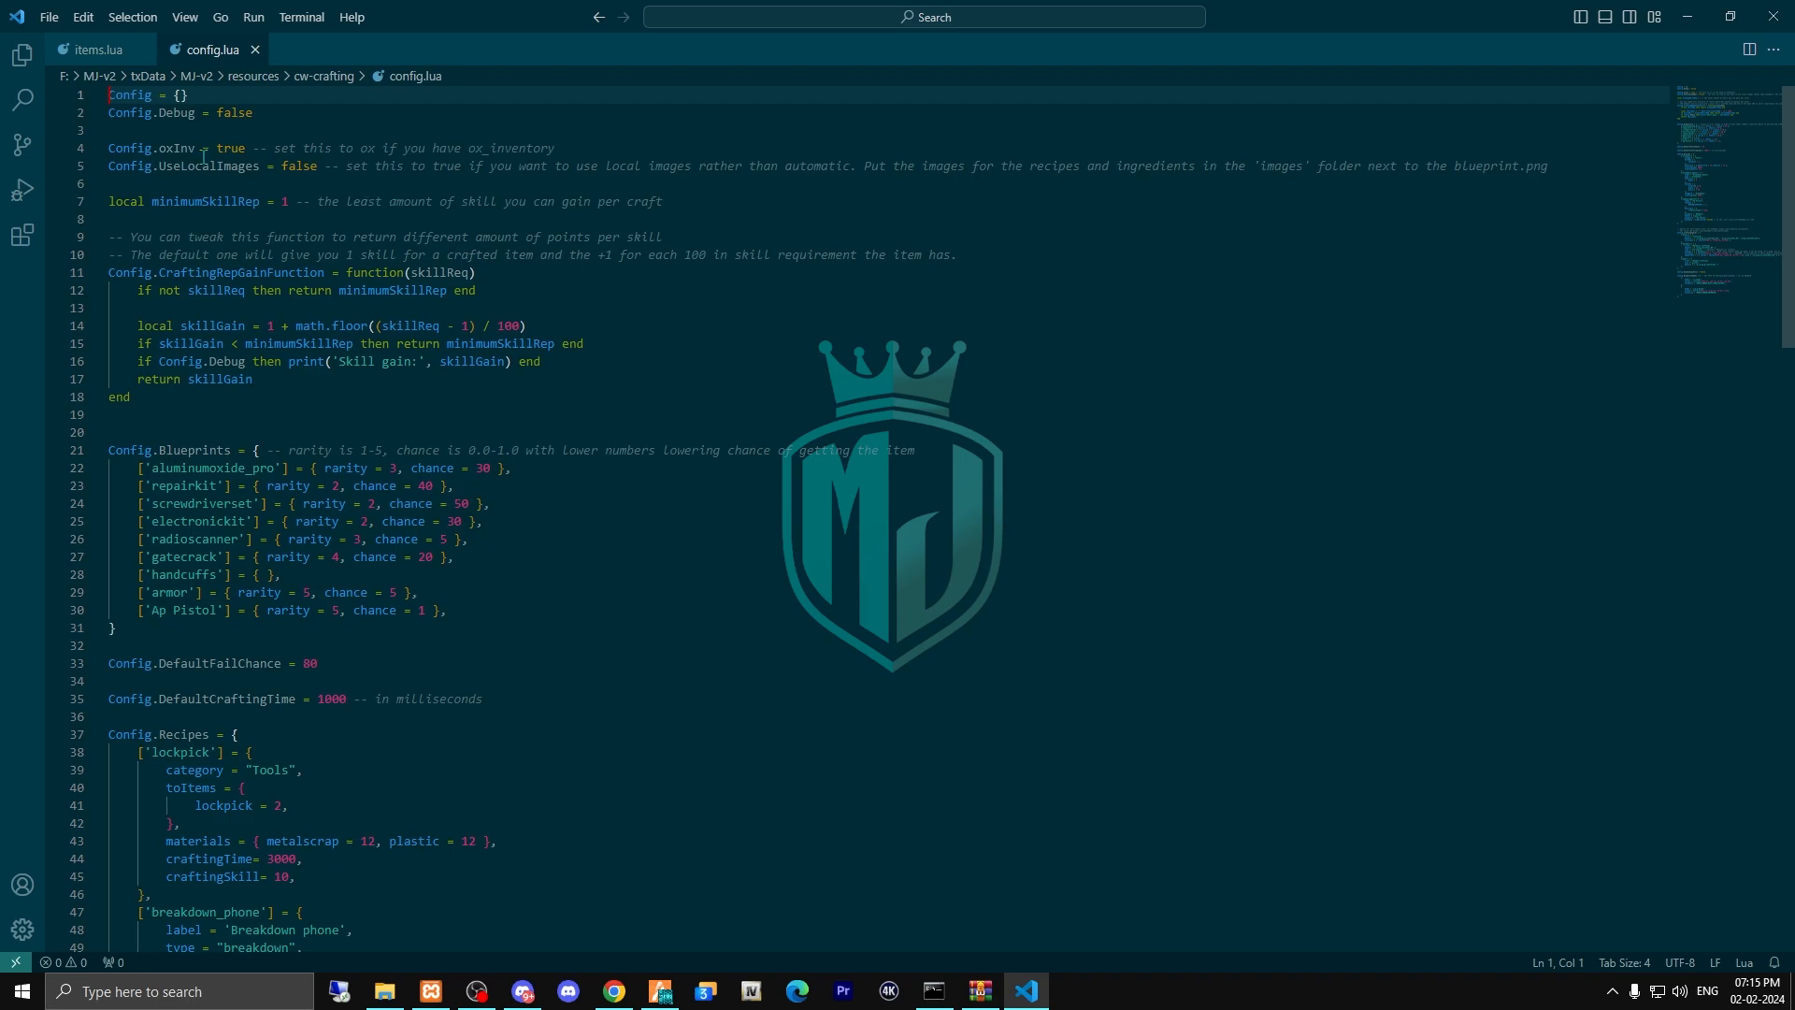
pyautogui.moveTo(164, 149)
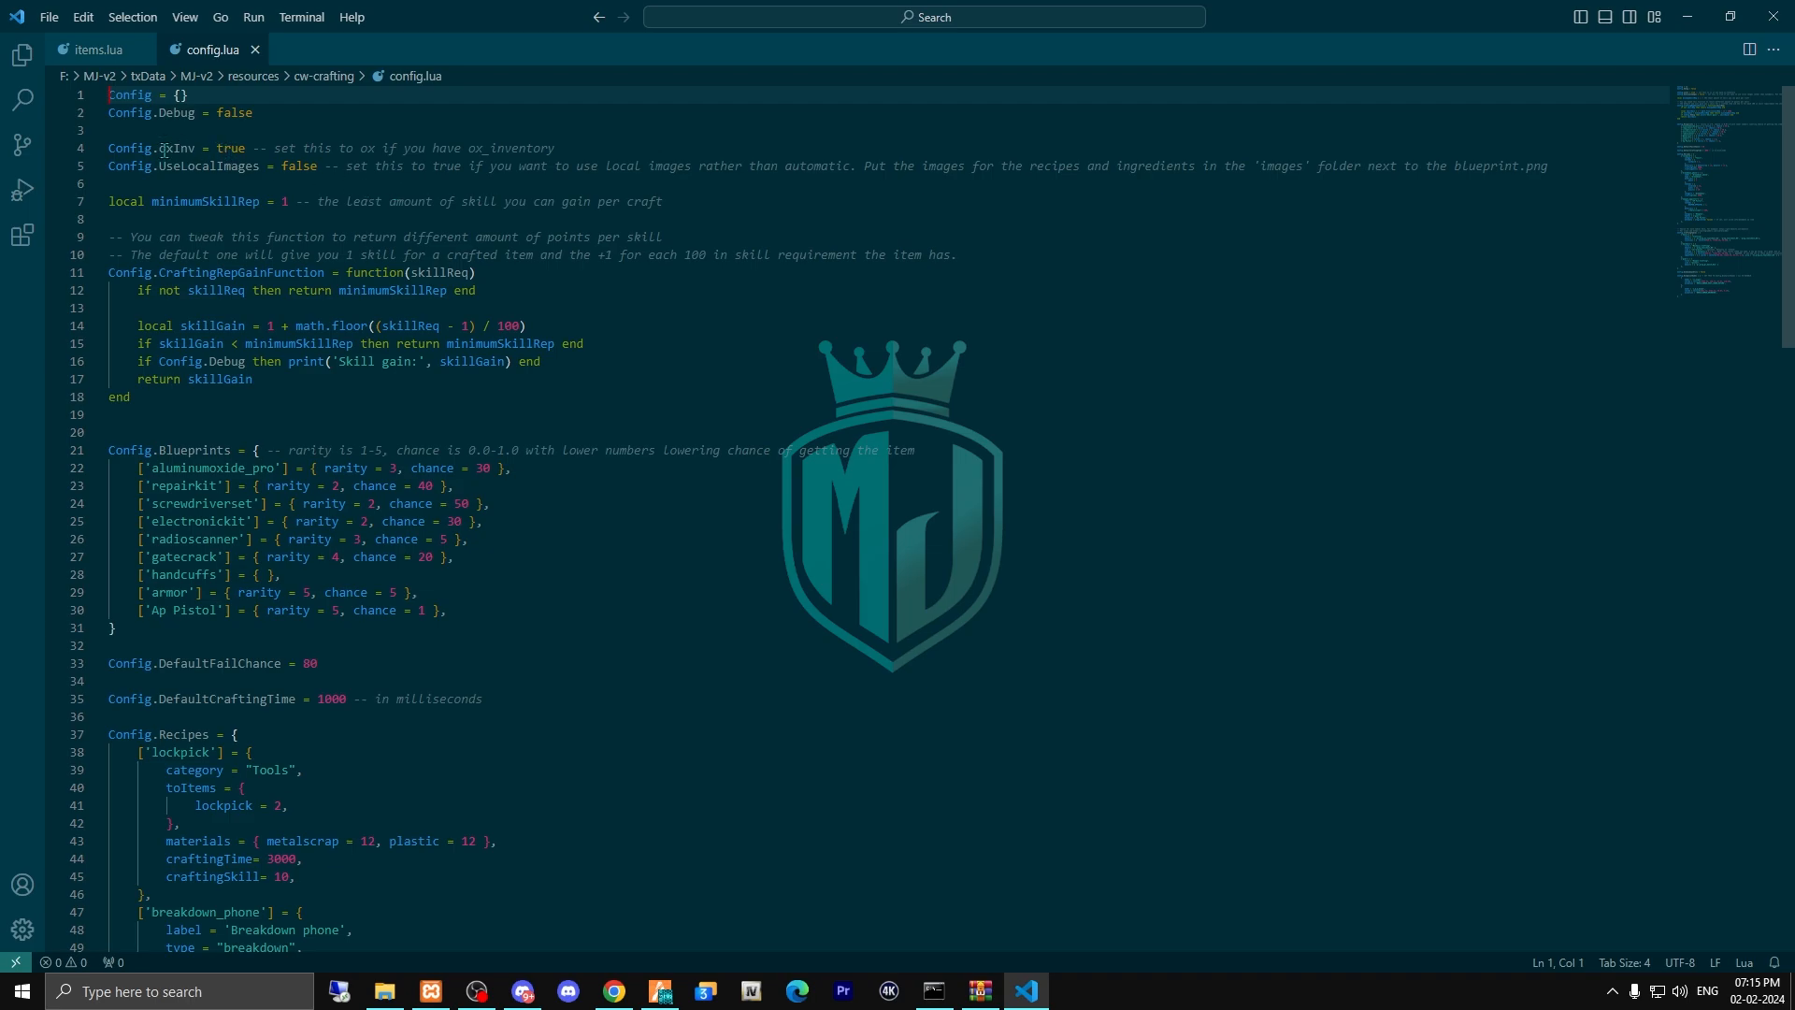
pyautogui.doubleClick(228, 148)
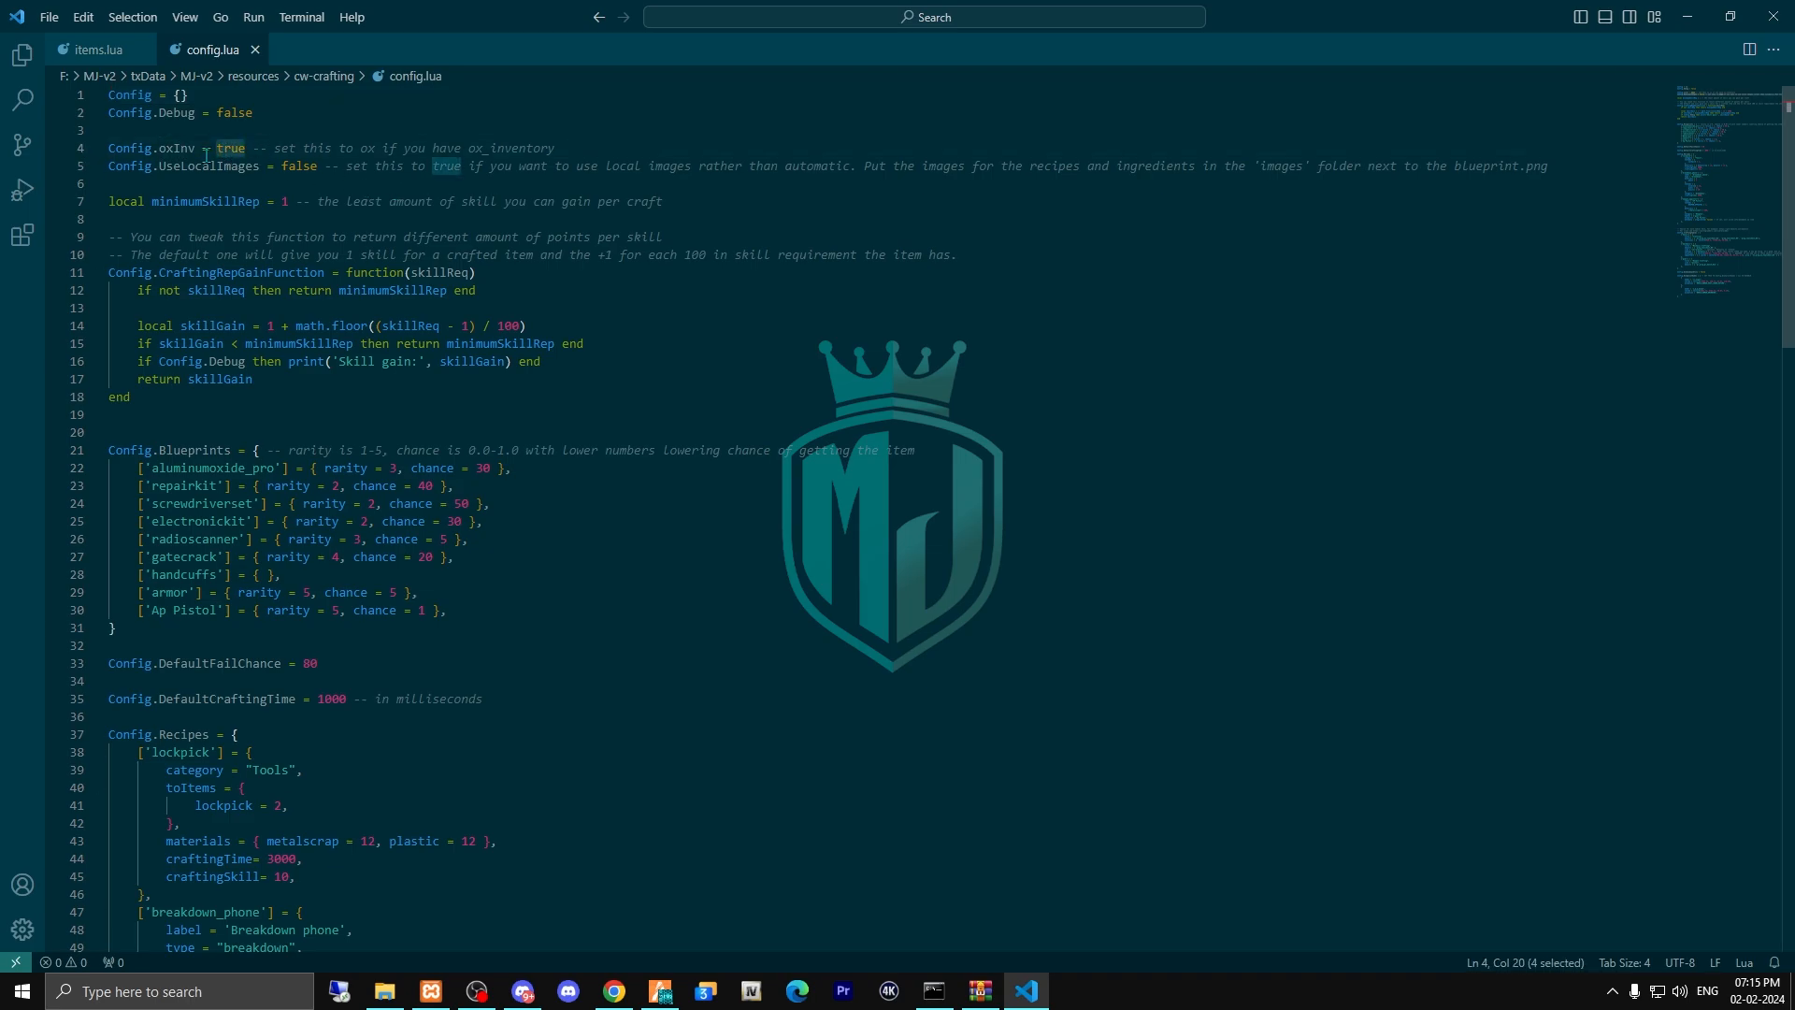
pyautogui.write('false')
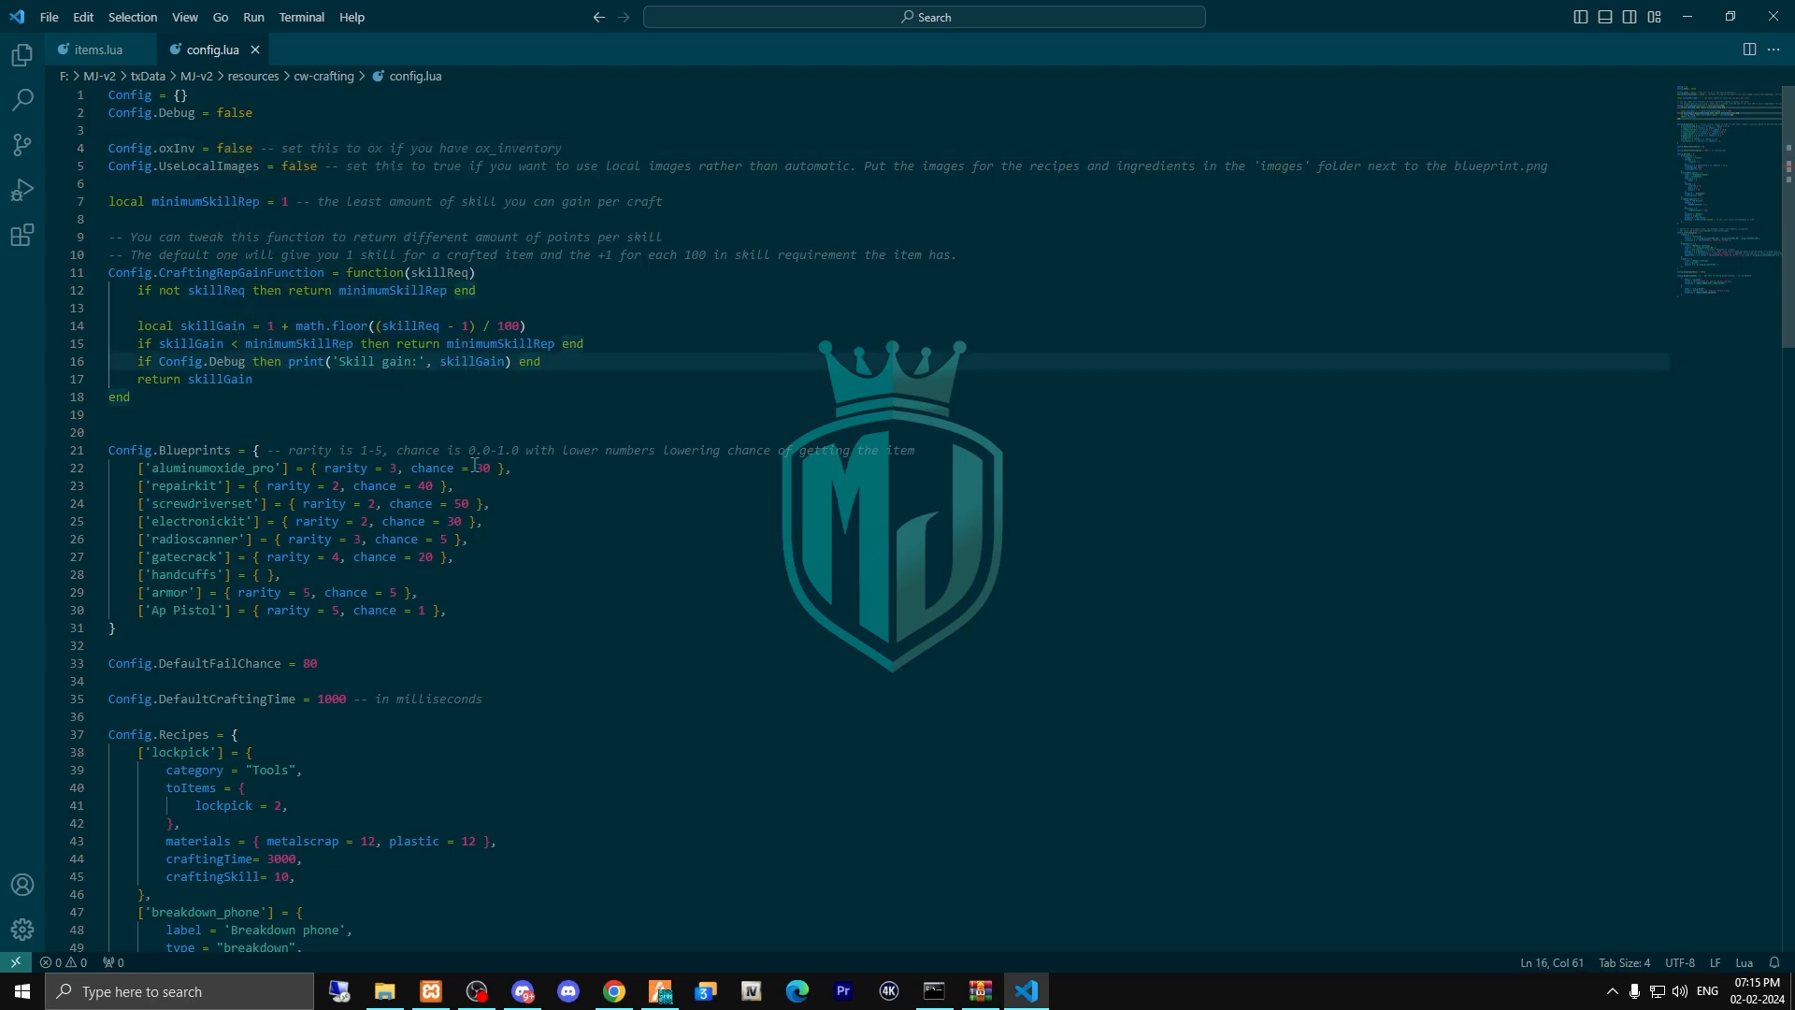
# Look over Config.Recipes and Config.CraftingTables, then bring the running game to the front.
pyautogui.scroll(-3)
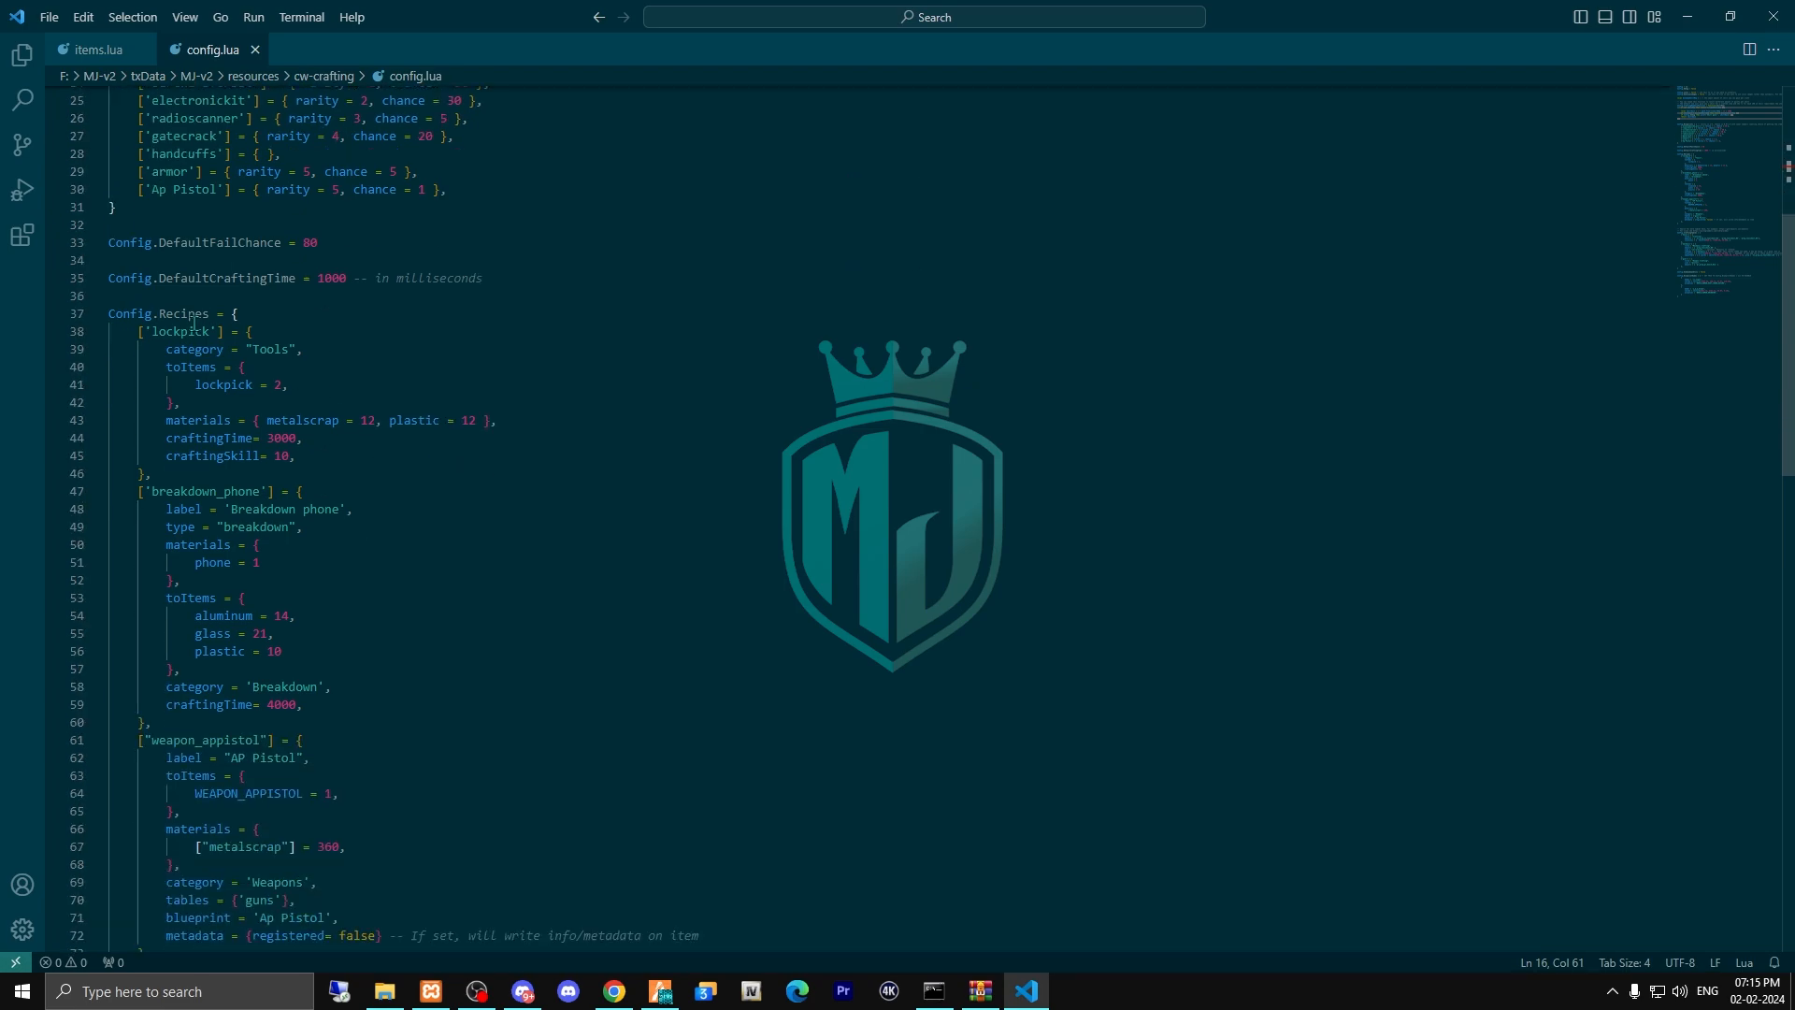
pyautogui.scroll(-3)
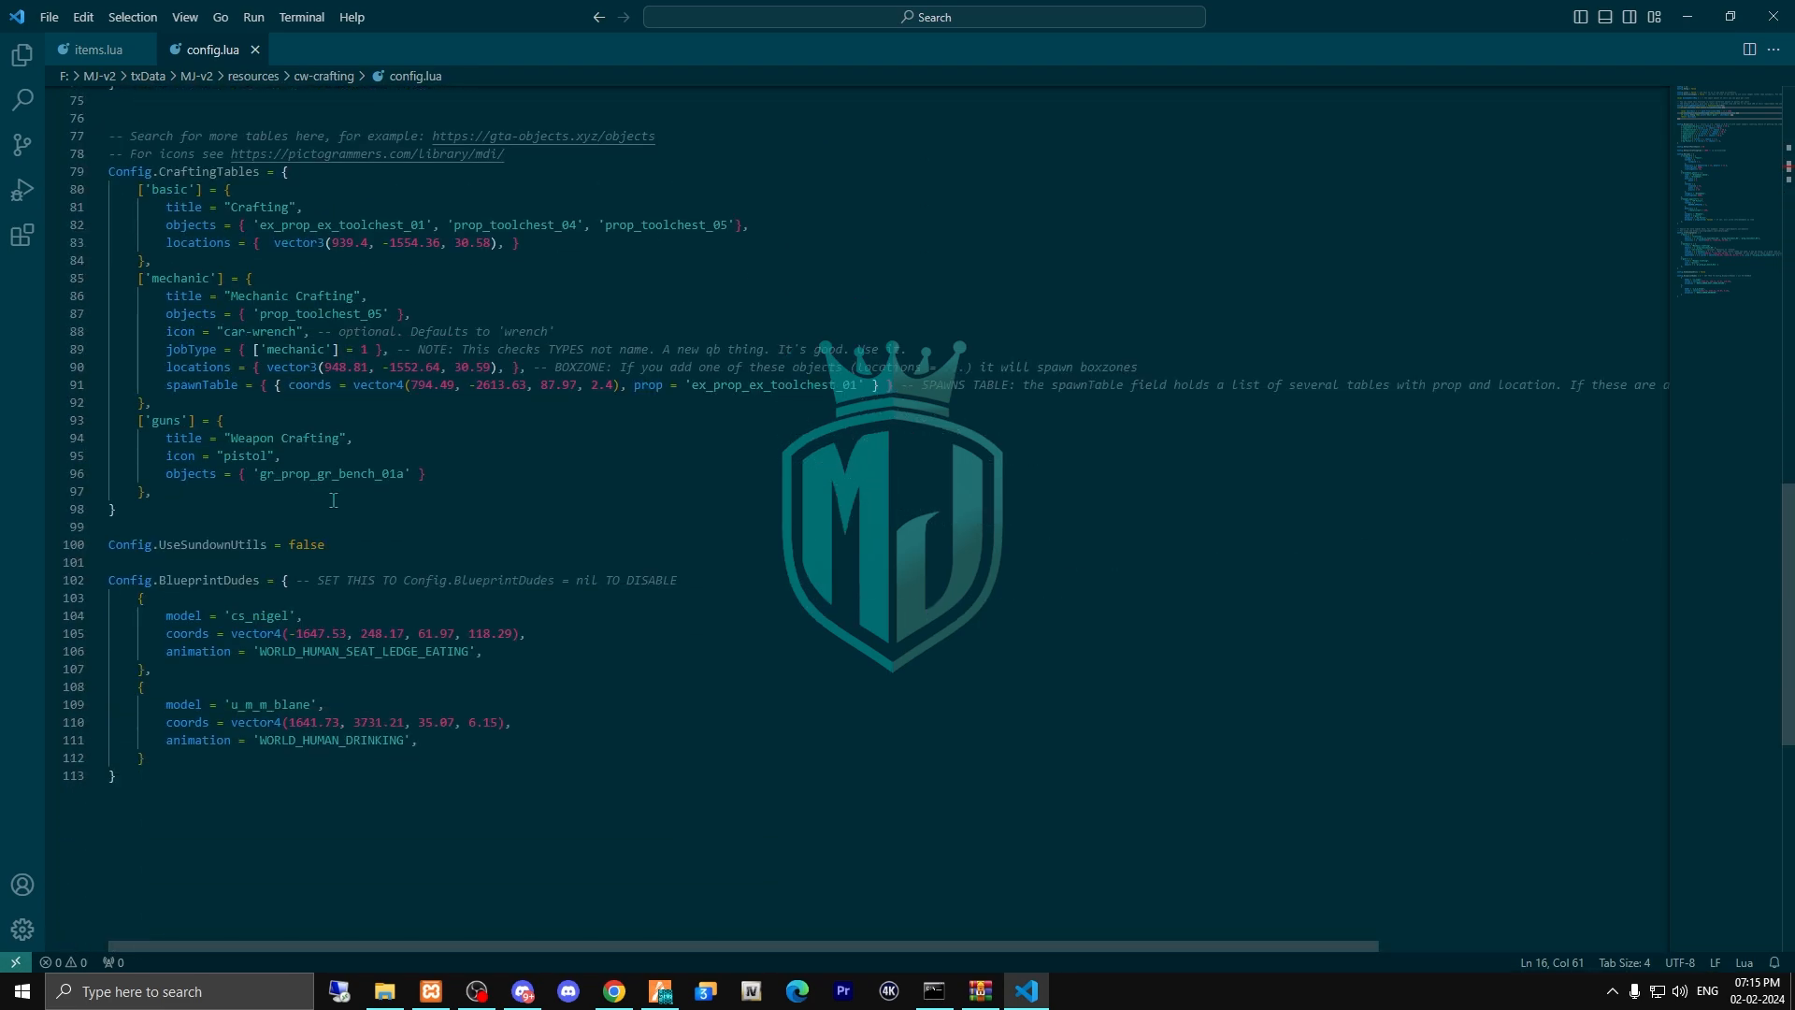
pyautogui.scroll(3)
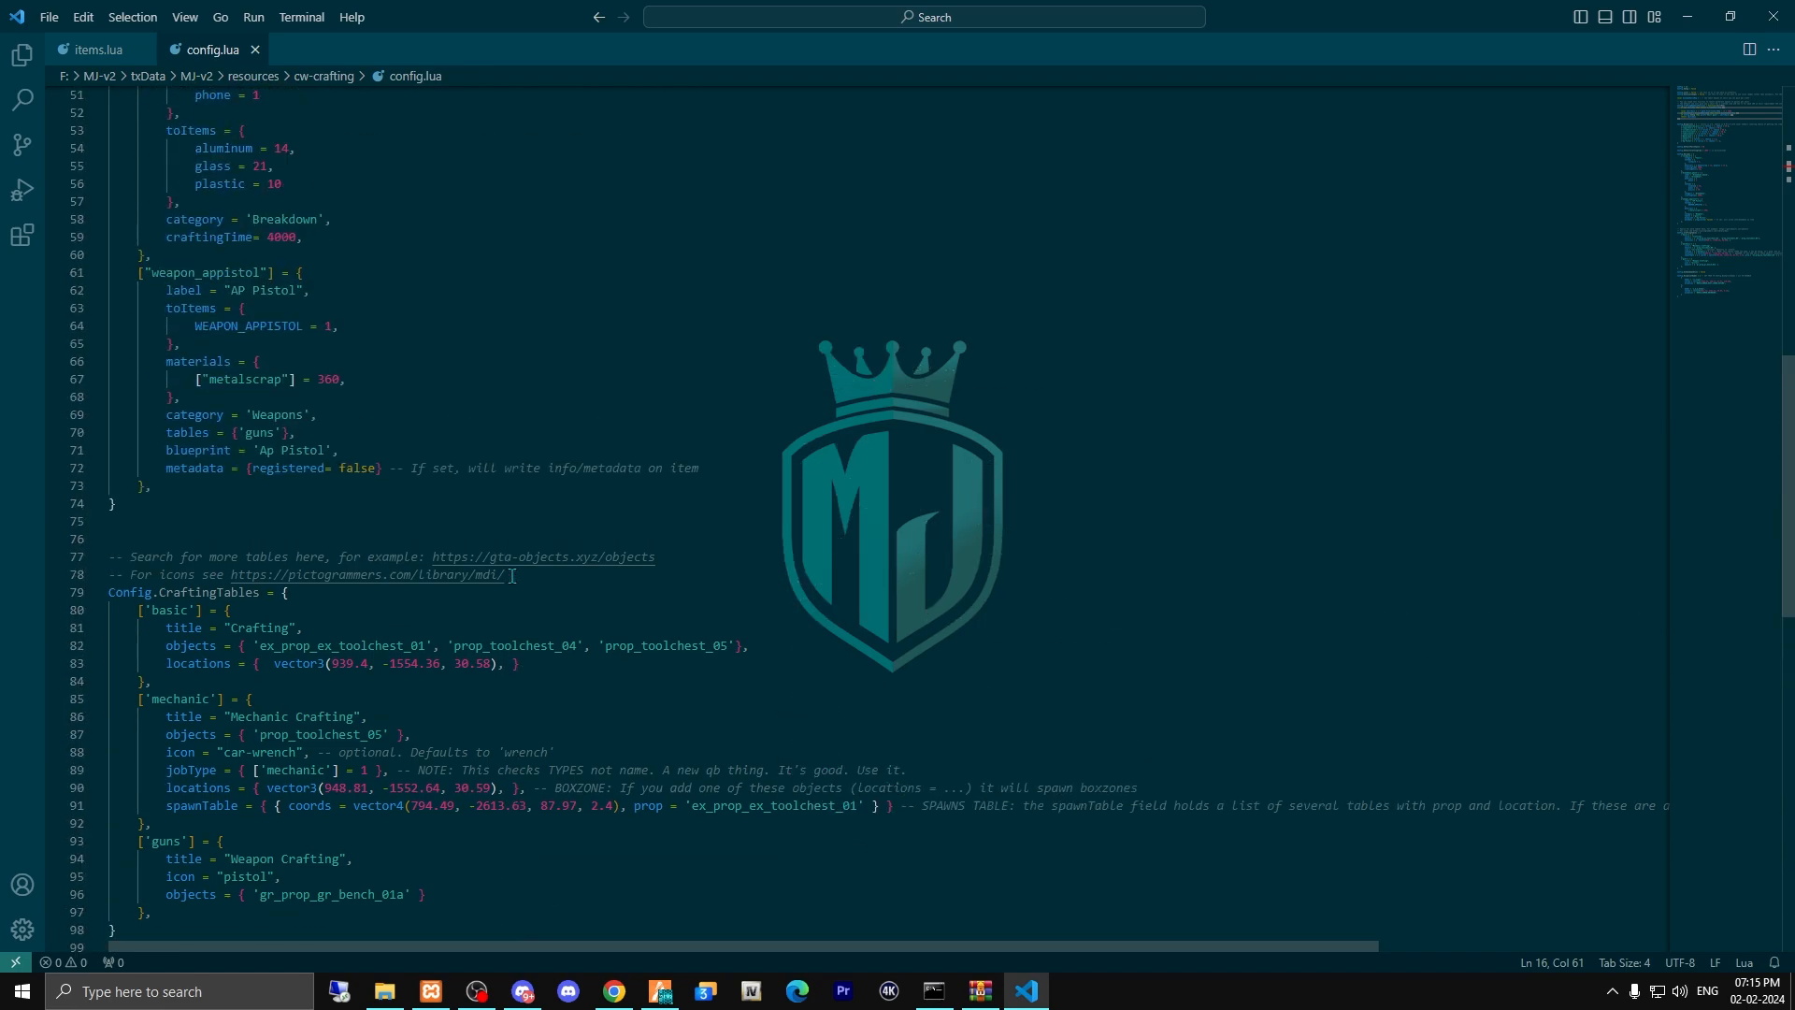
pyautogui.scroll(3)
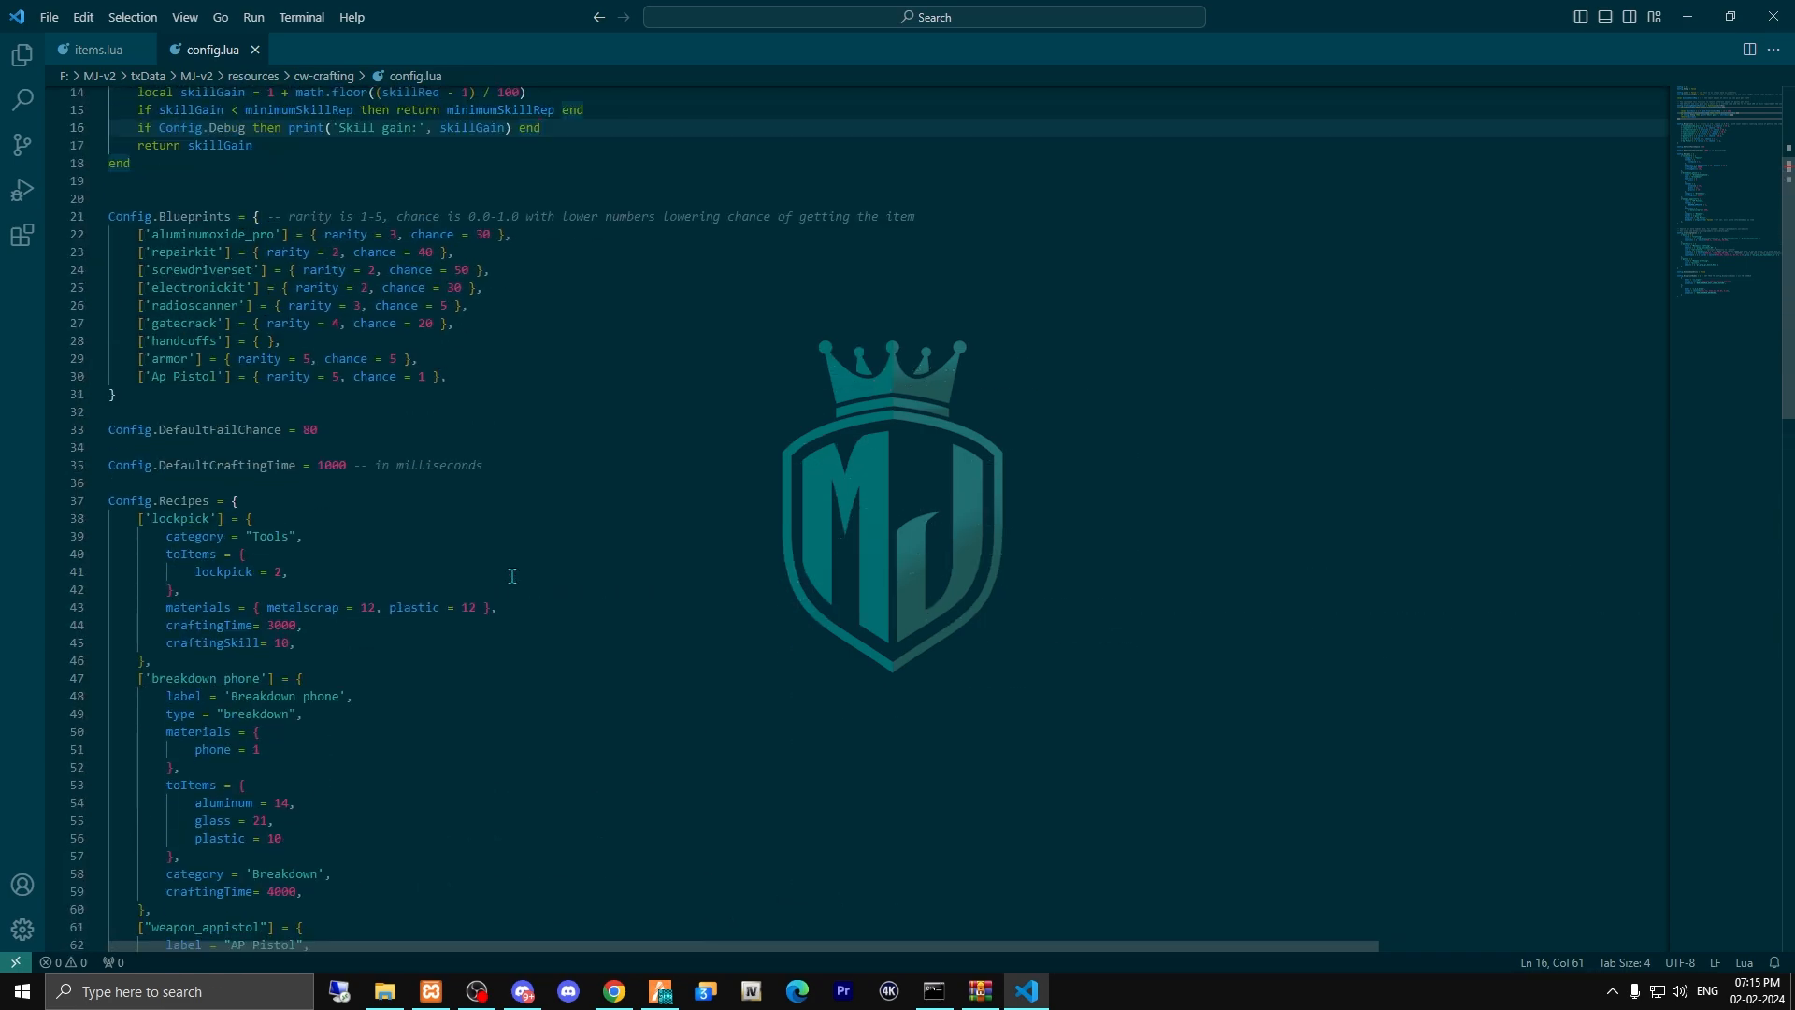
pyautogui.scroll(3)
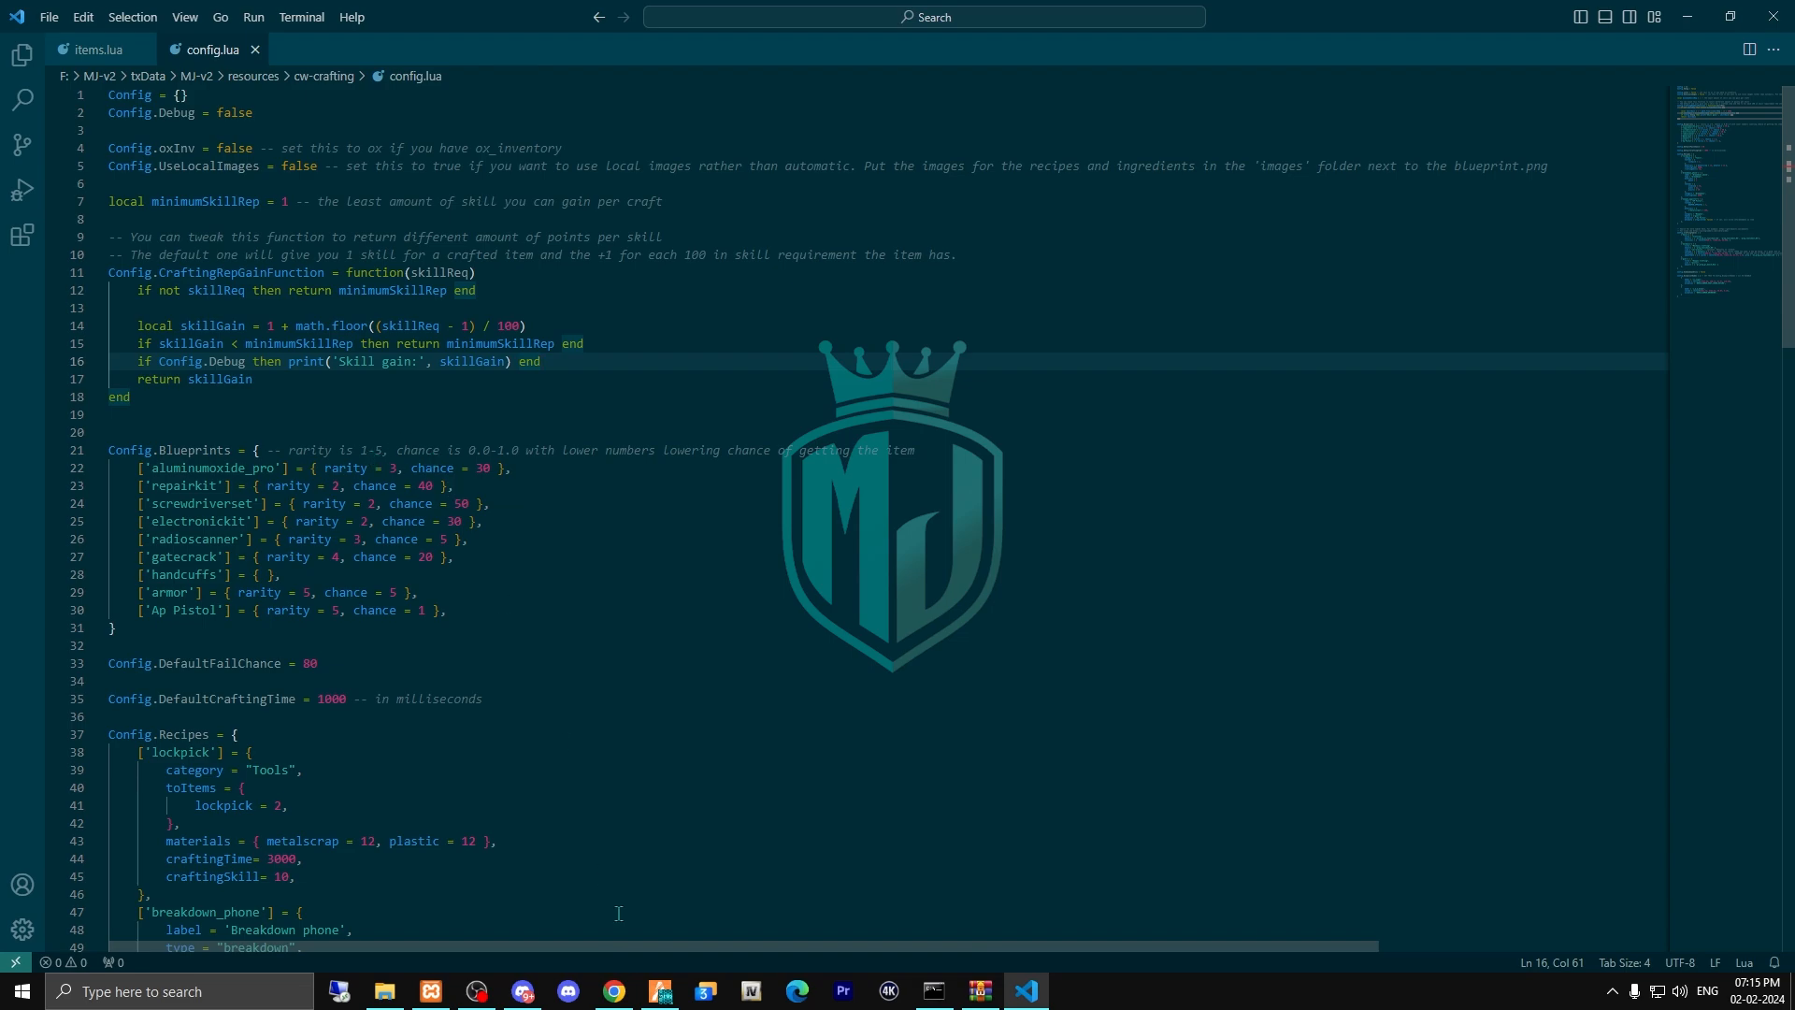
pyautogui.moveTo(658, 991)
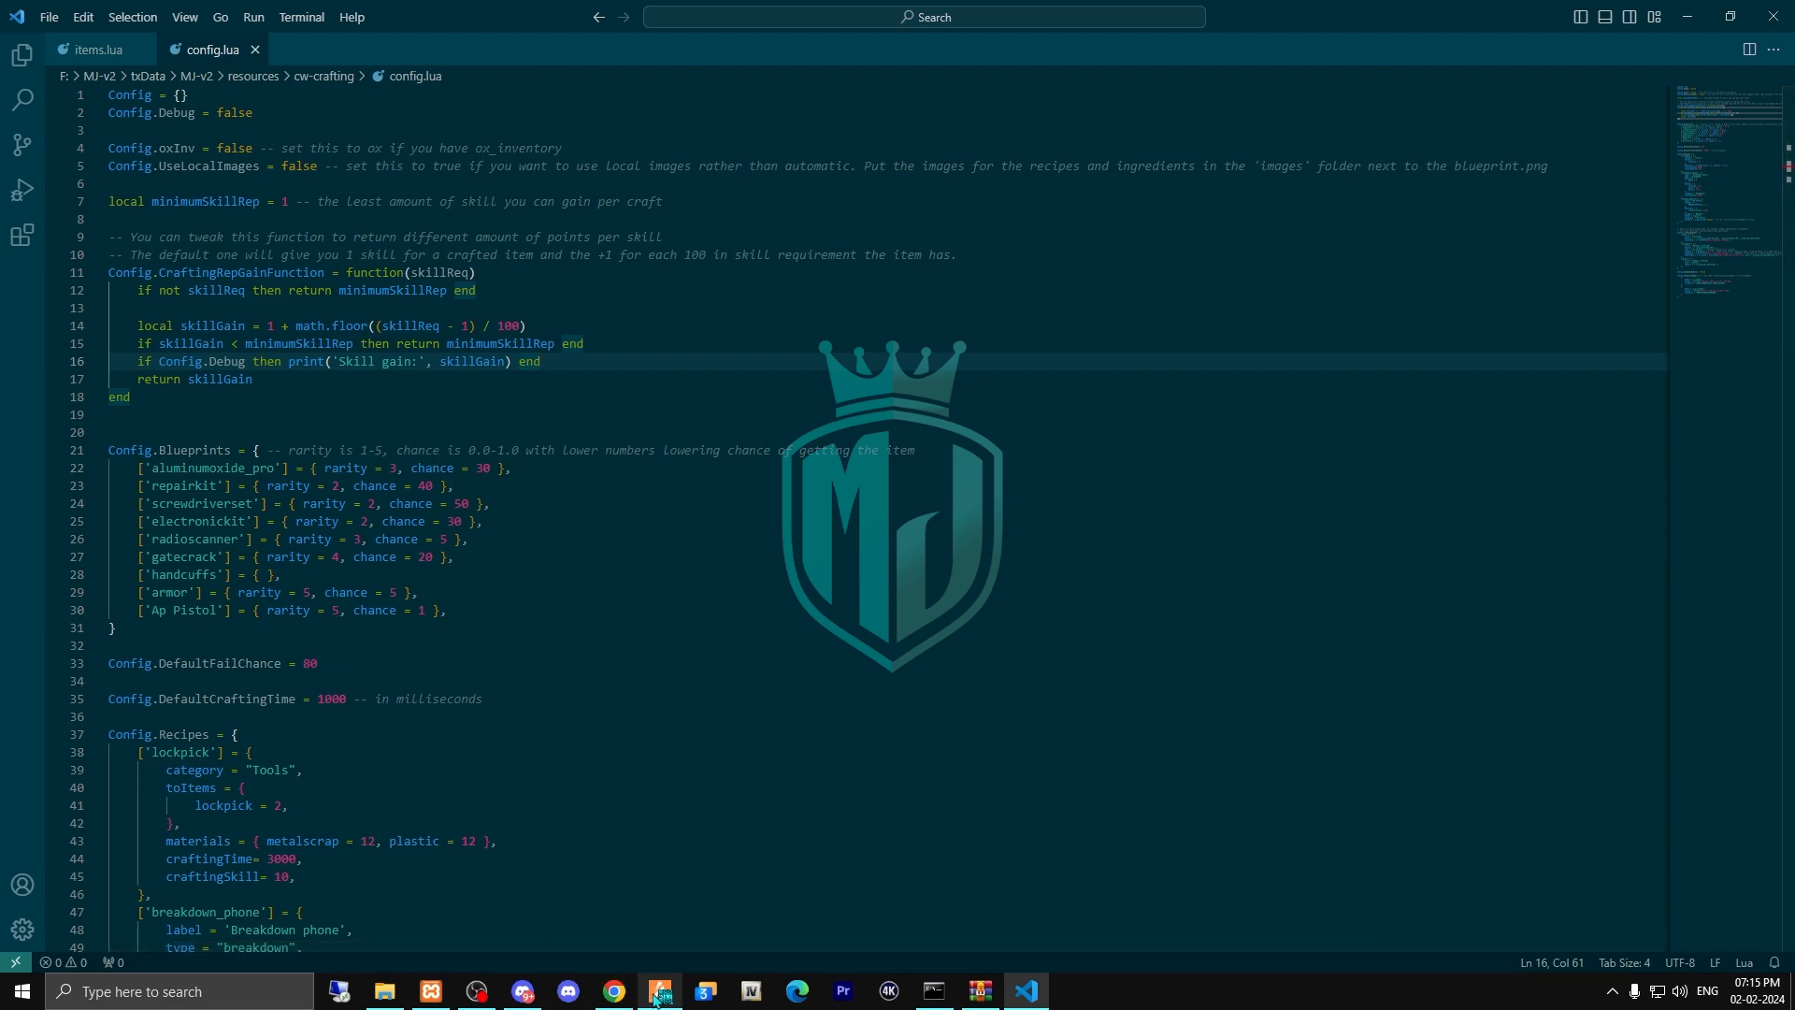
pyautogui.click(657, 991)
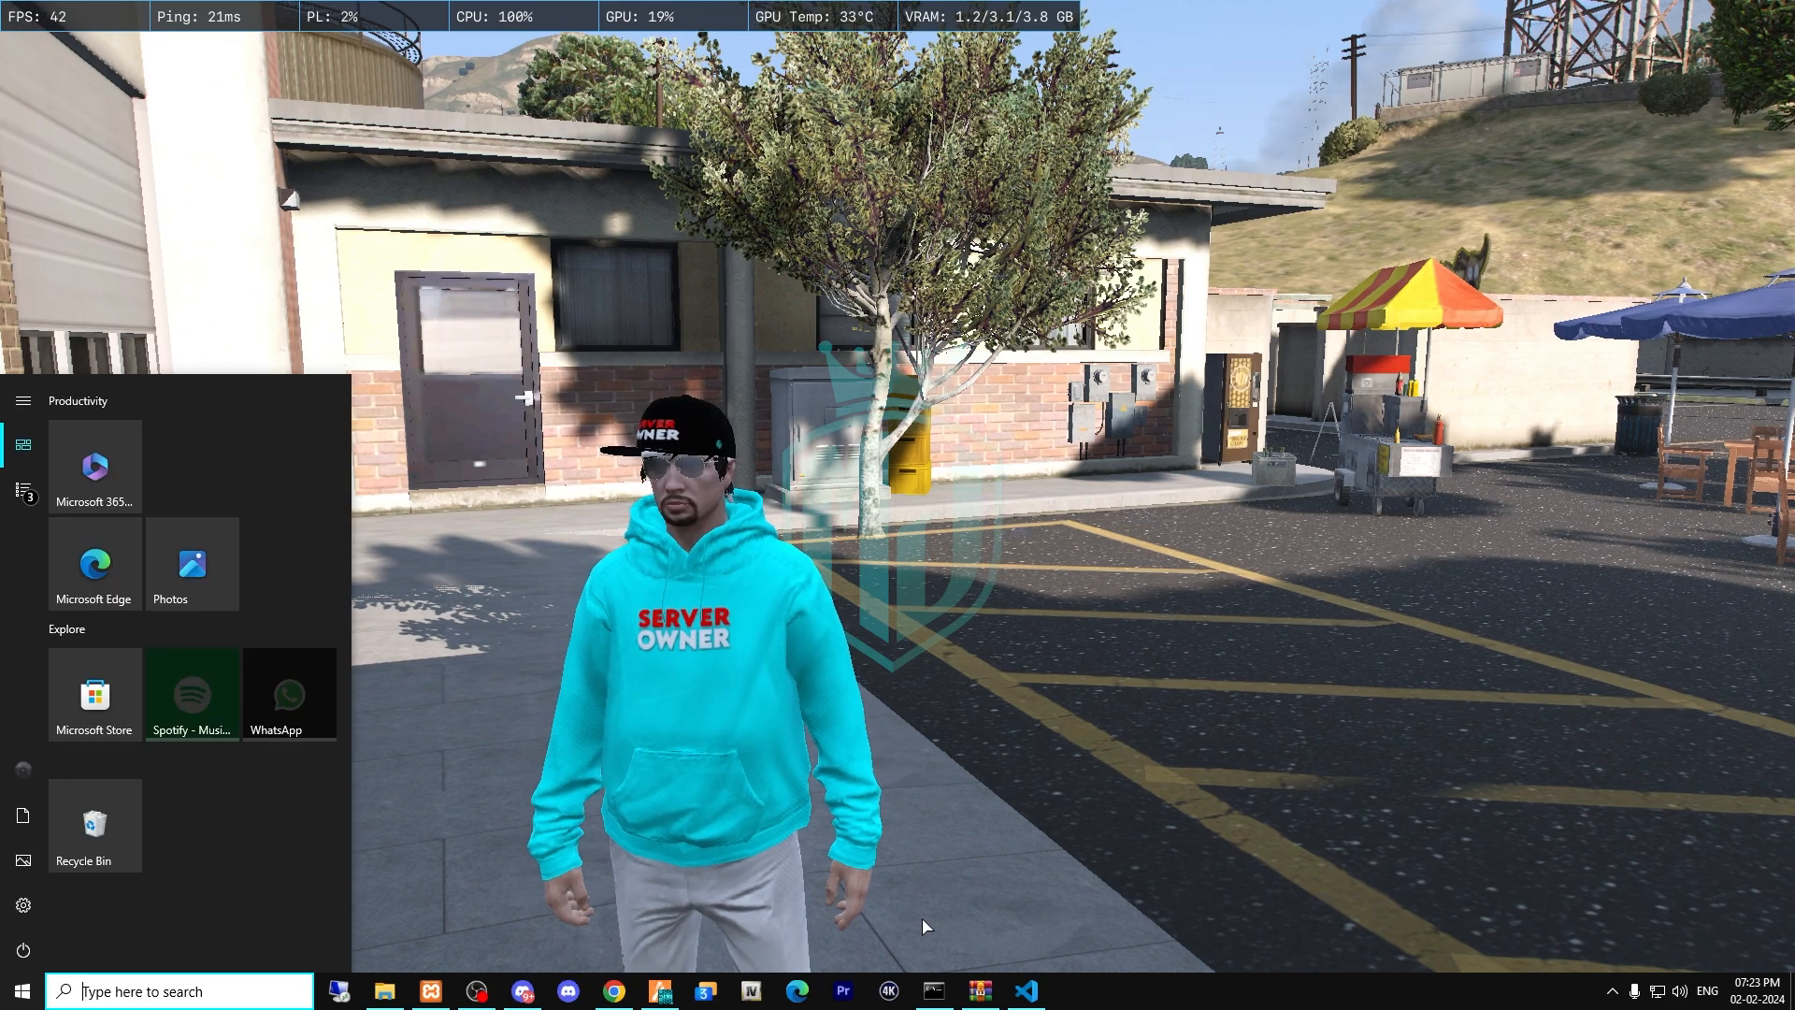
# Take the spawnTable coordinates from config.lua and teleport the character there via txAdmin.
pyautogui.click(1023, 991)
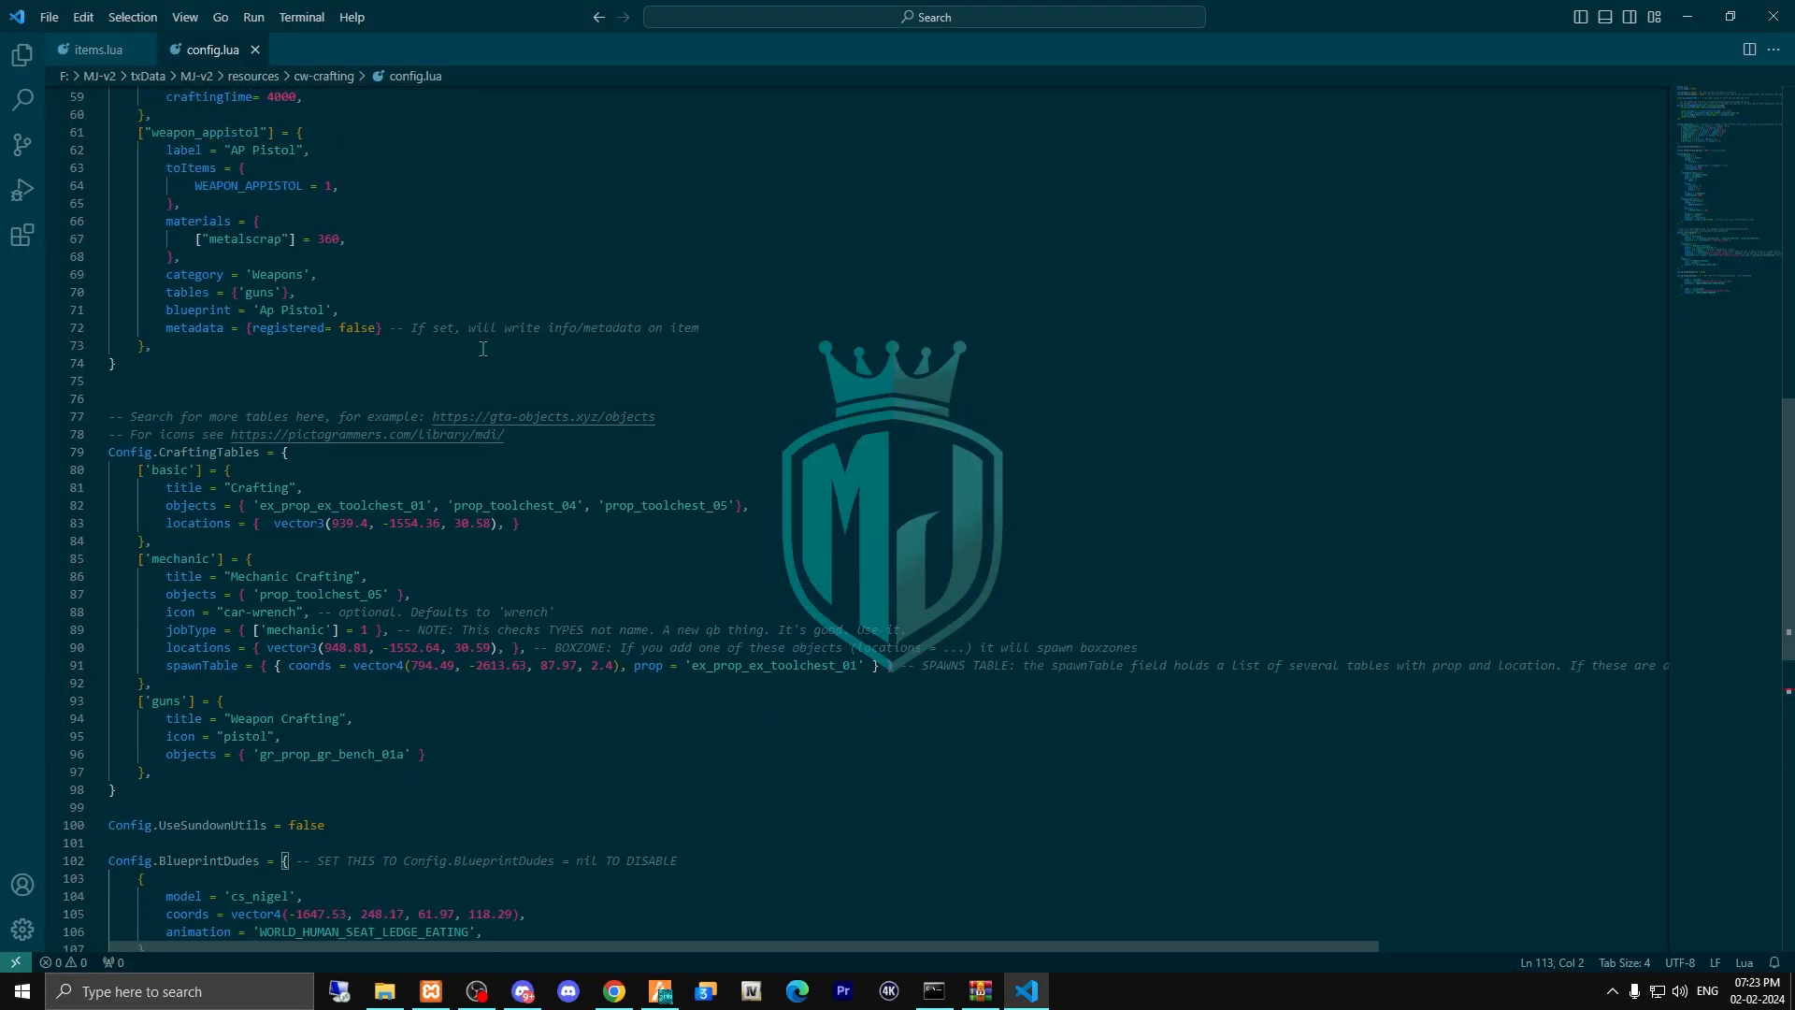
pyautogui.scroll(-3)
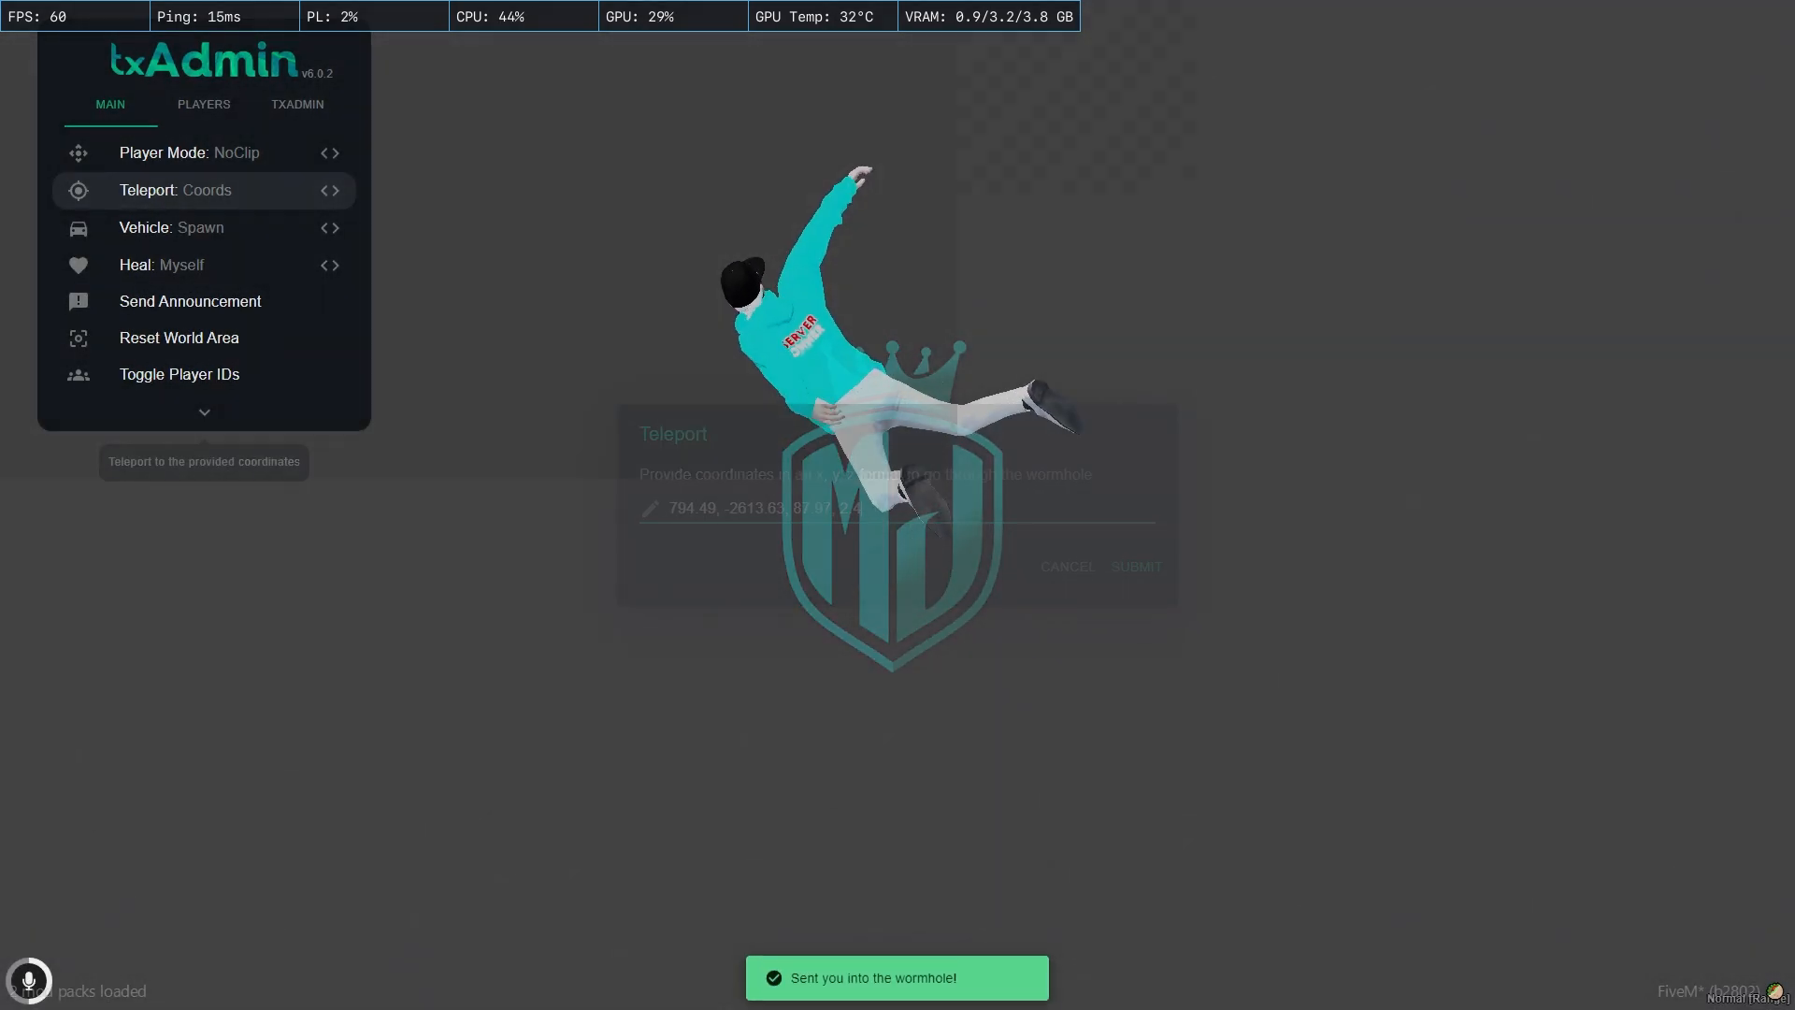
pyautogui.click(1135, 564)
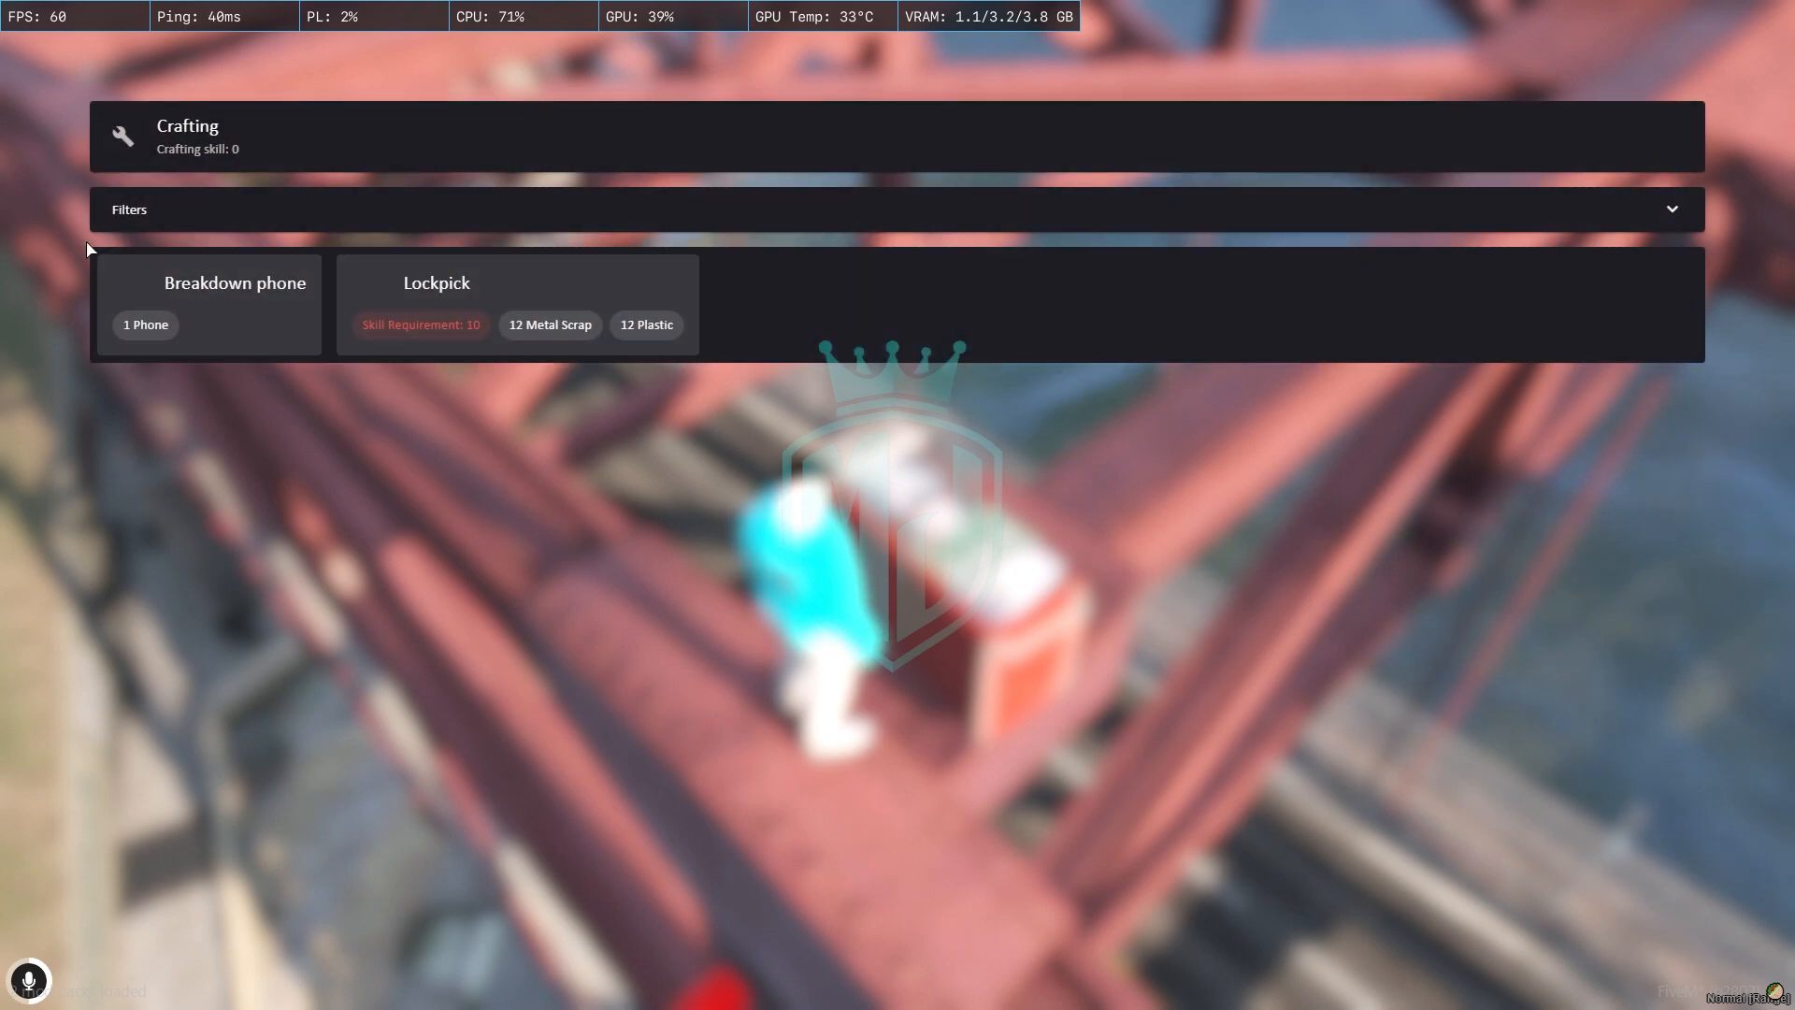
pyautogui.moveTo(256, 295)
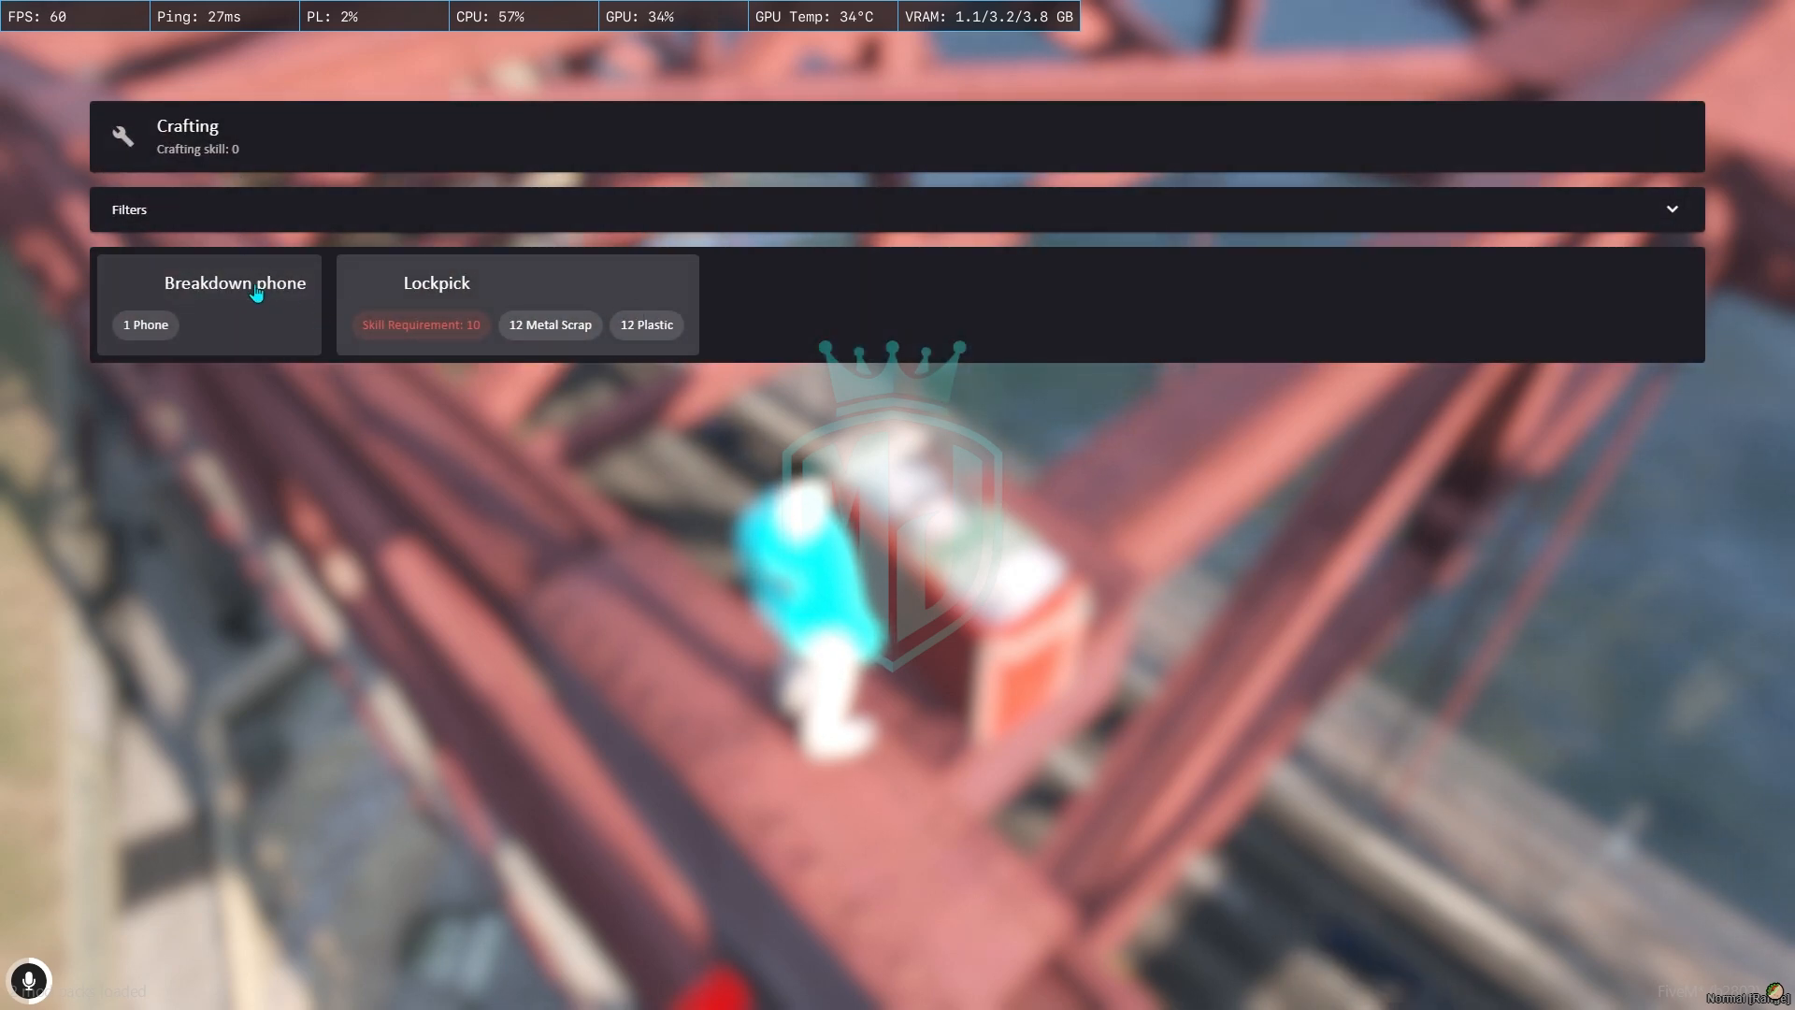
pyautogui.moveTo(190, 316)
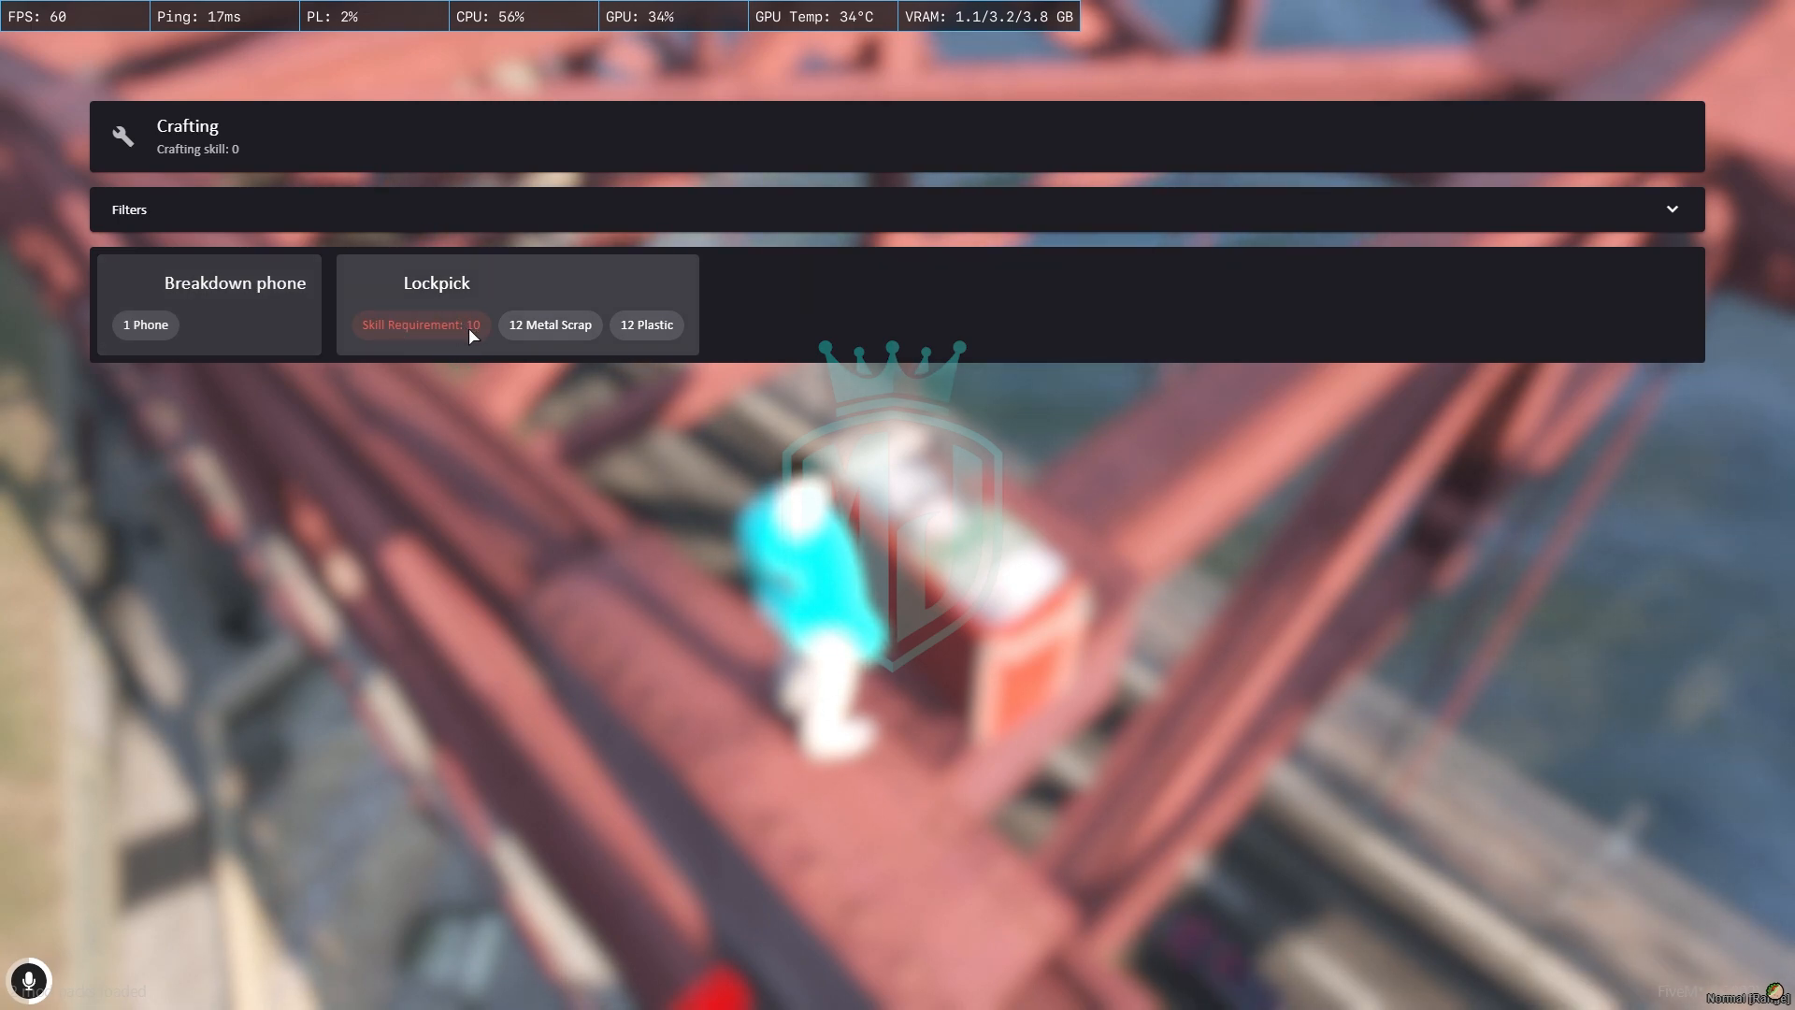
pyautogui.moveTo(134, 238)
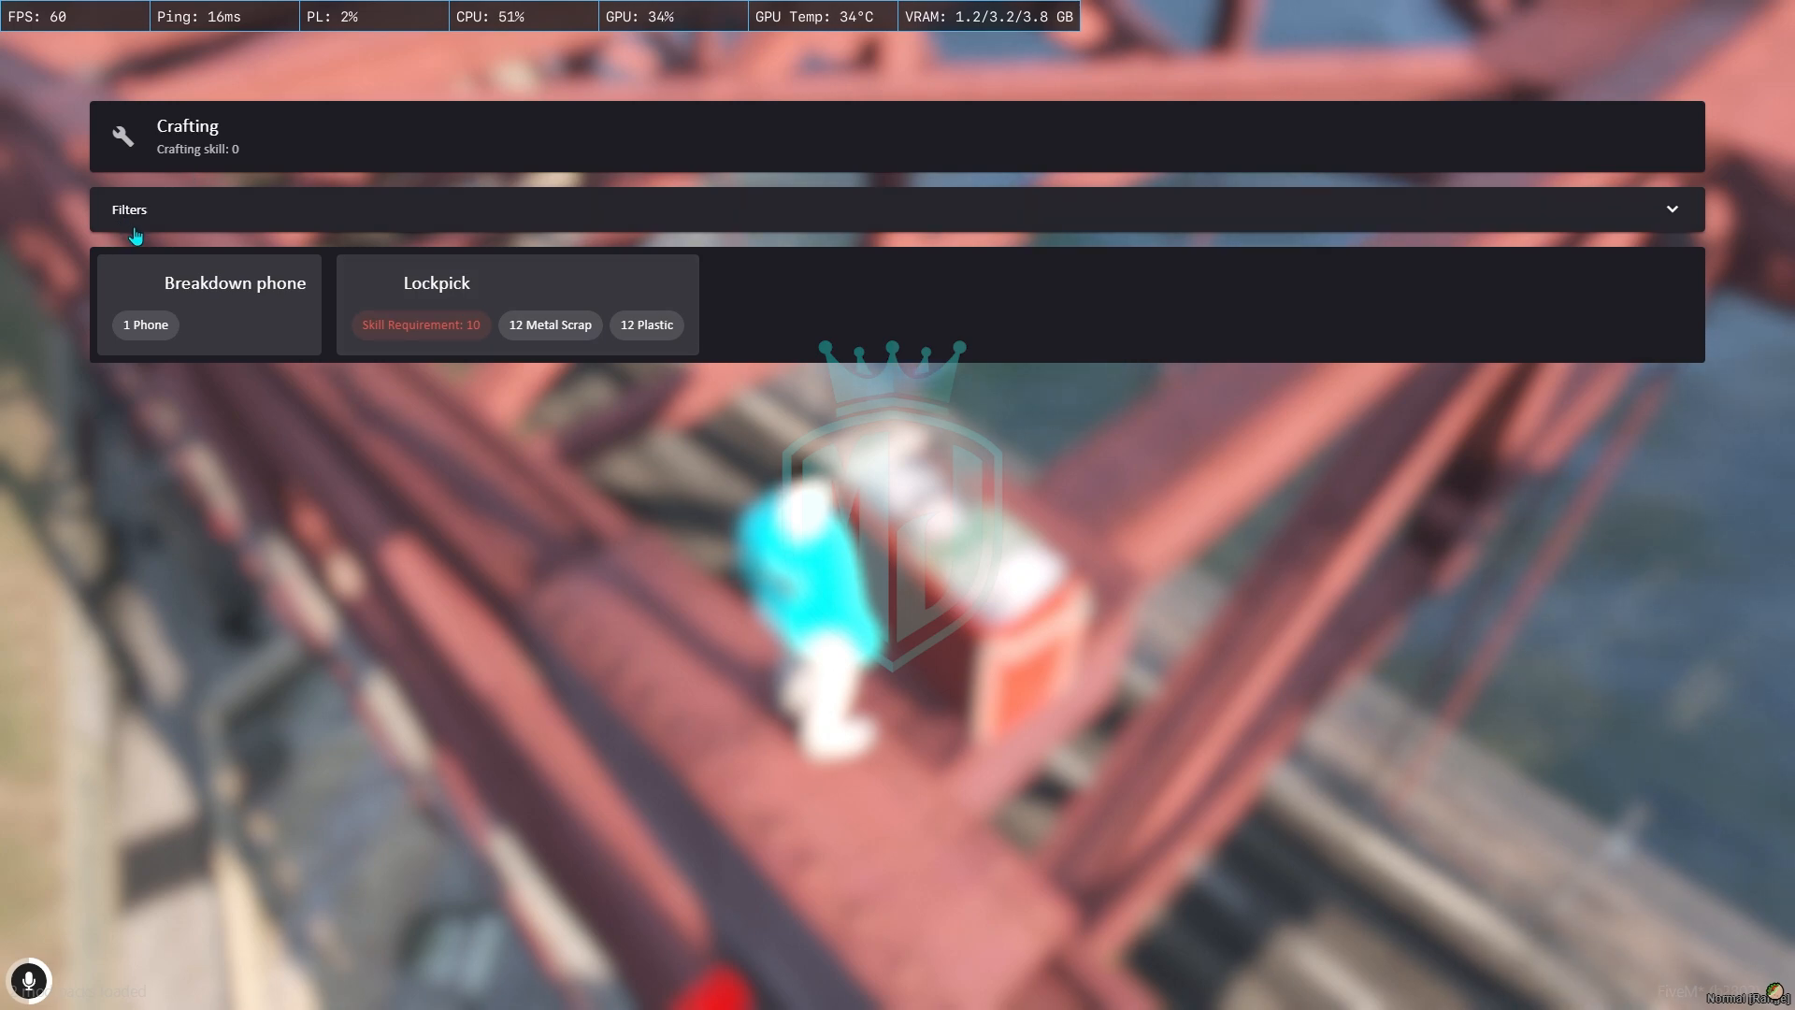
# Open the Breakdown phone recipe card in the crafting table menu.
pyautogui.click(209, 303)
pyautogui.write('giveitem 1 alu')
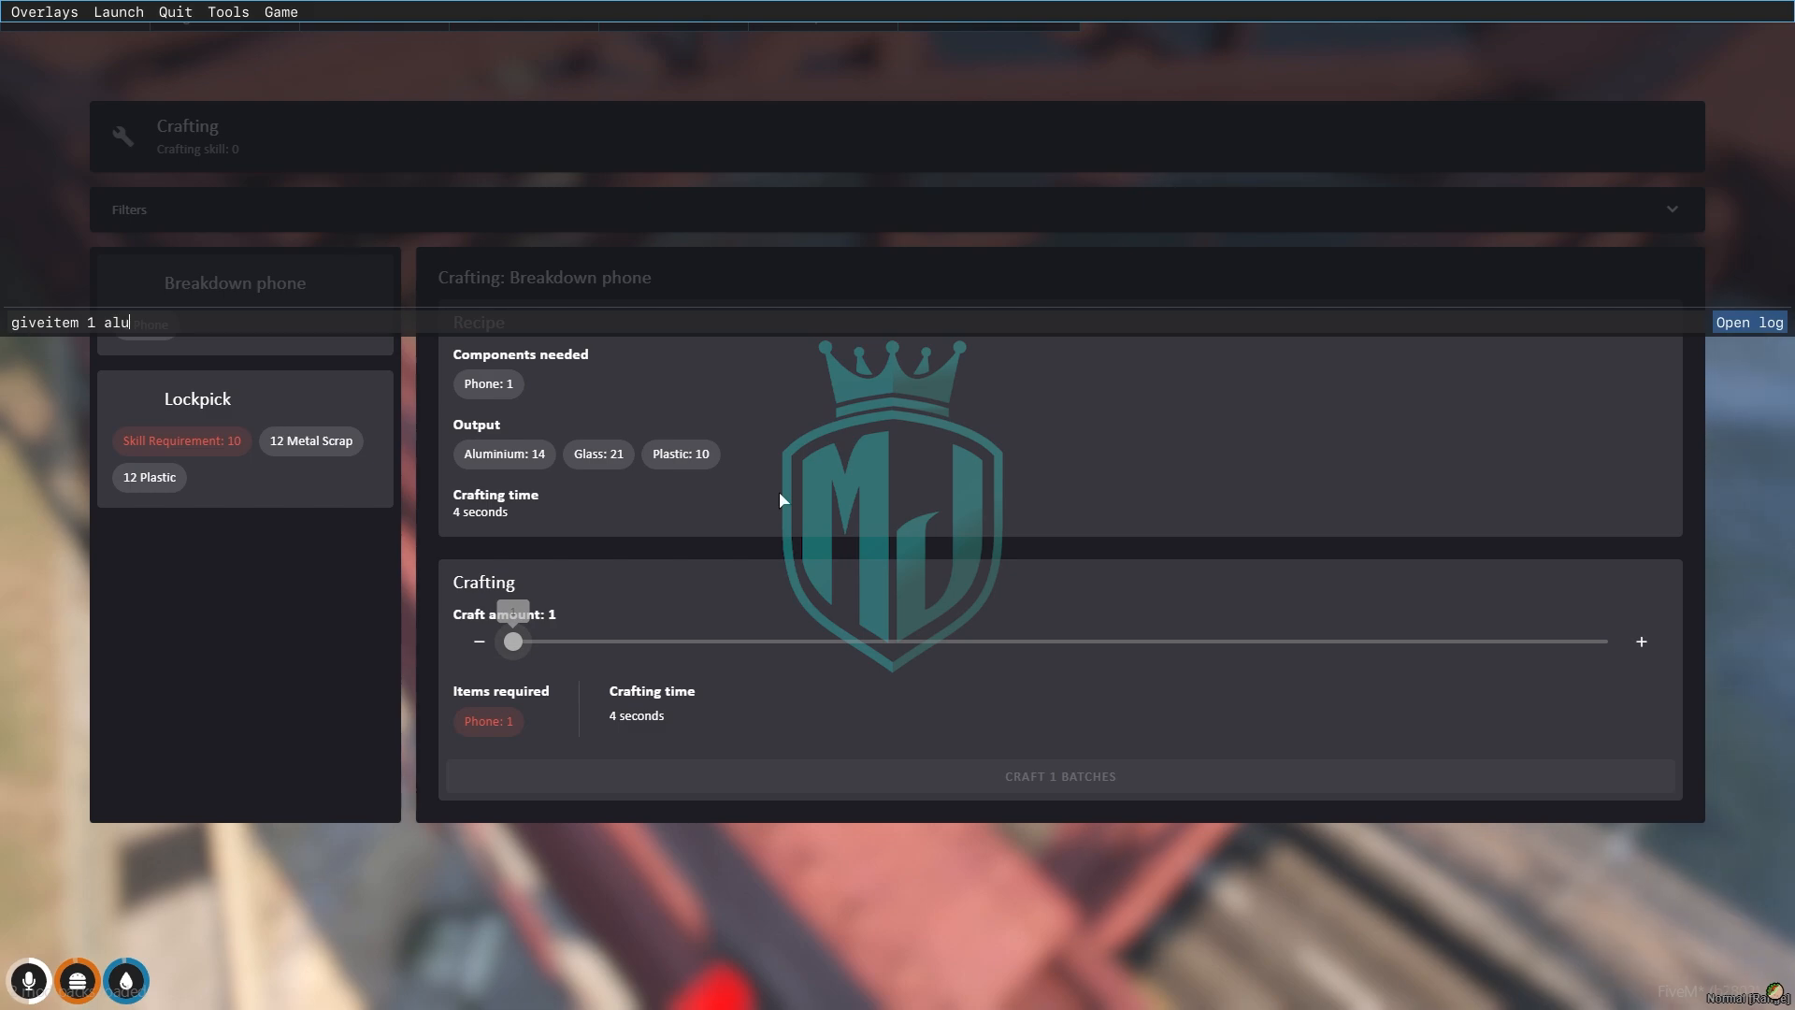
# Run console giveitem commands adding 14 aluminum and 21 glass to the inventory.
pyautogui.press('Return')
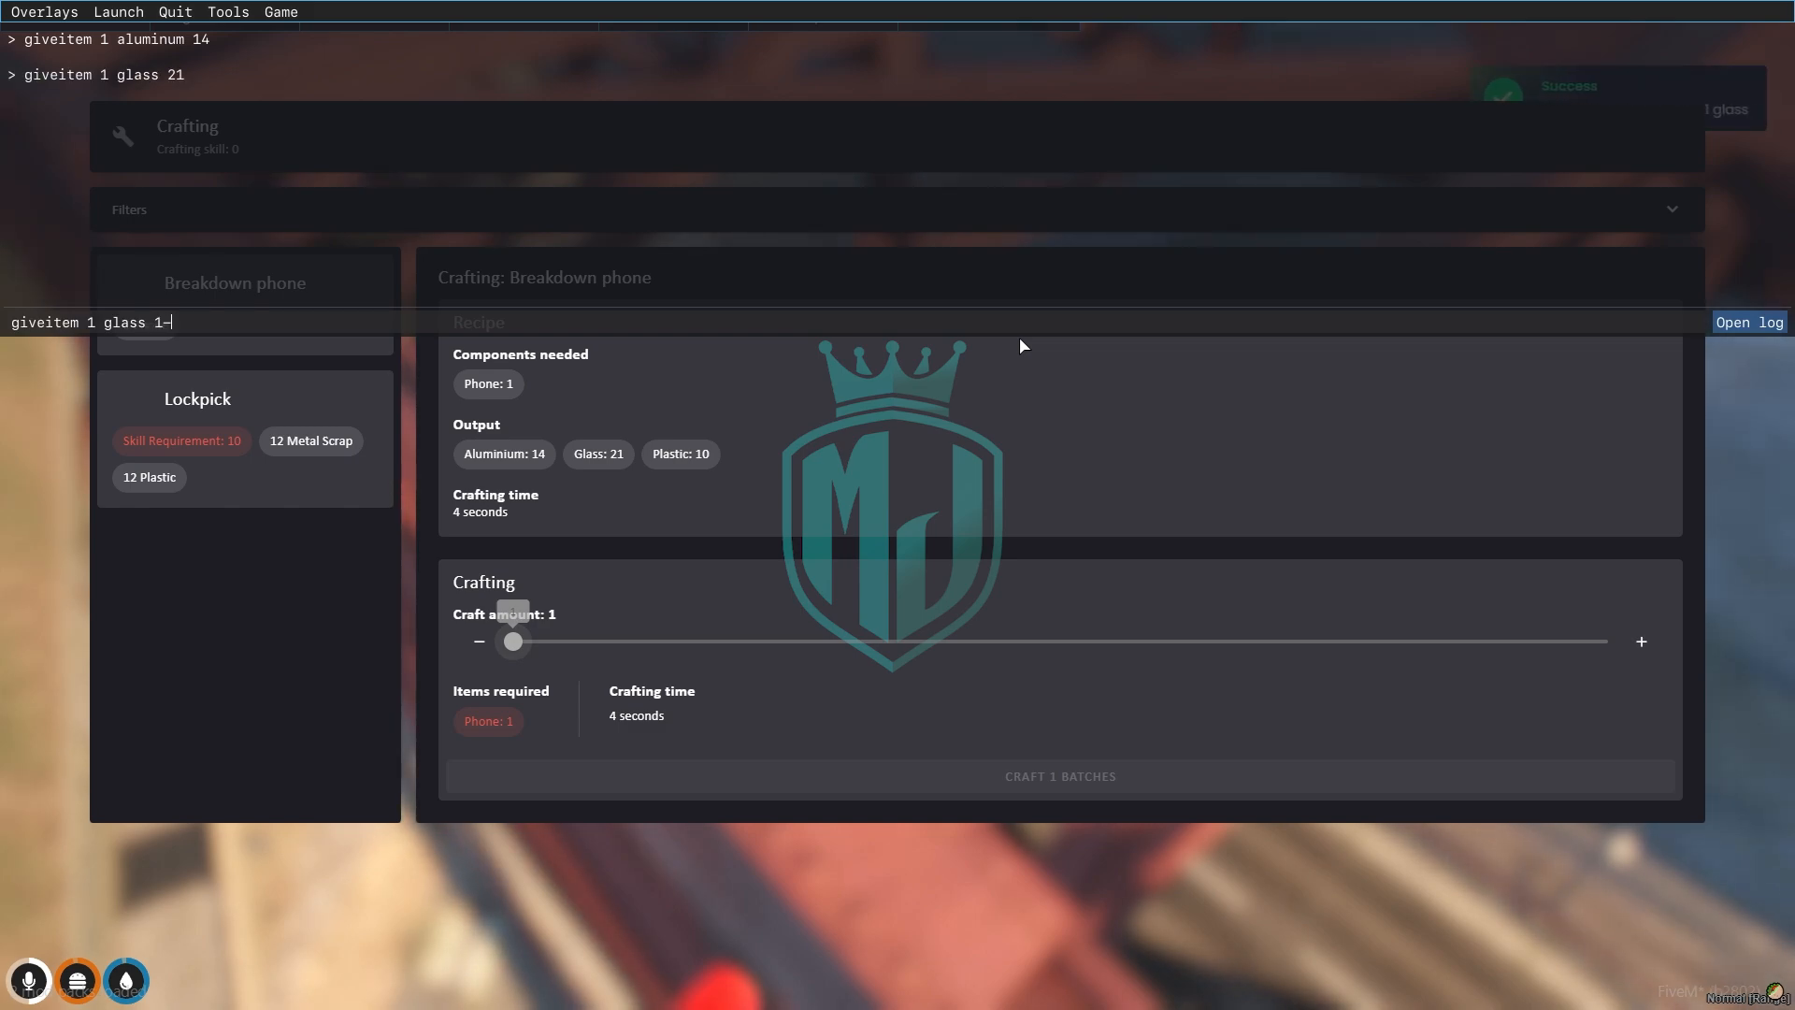
pyautogui.write('0')
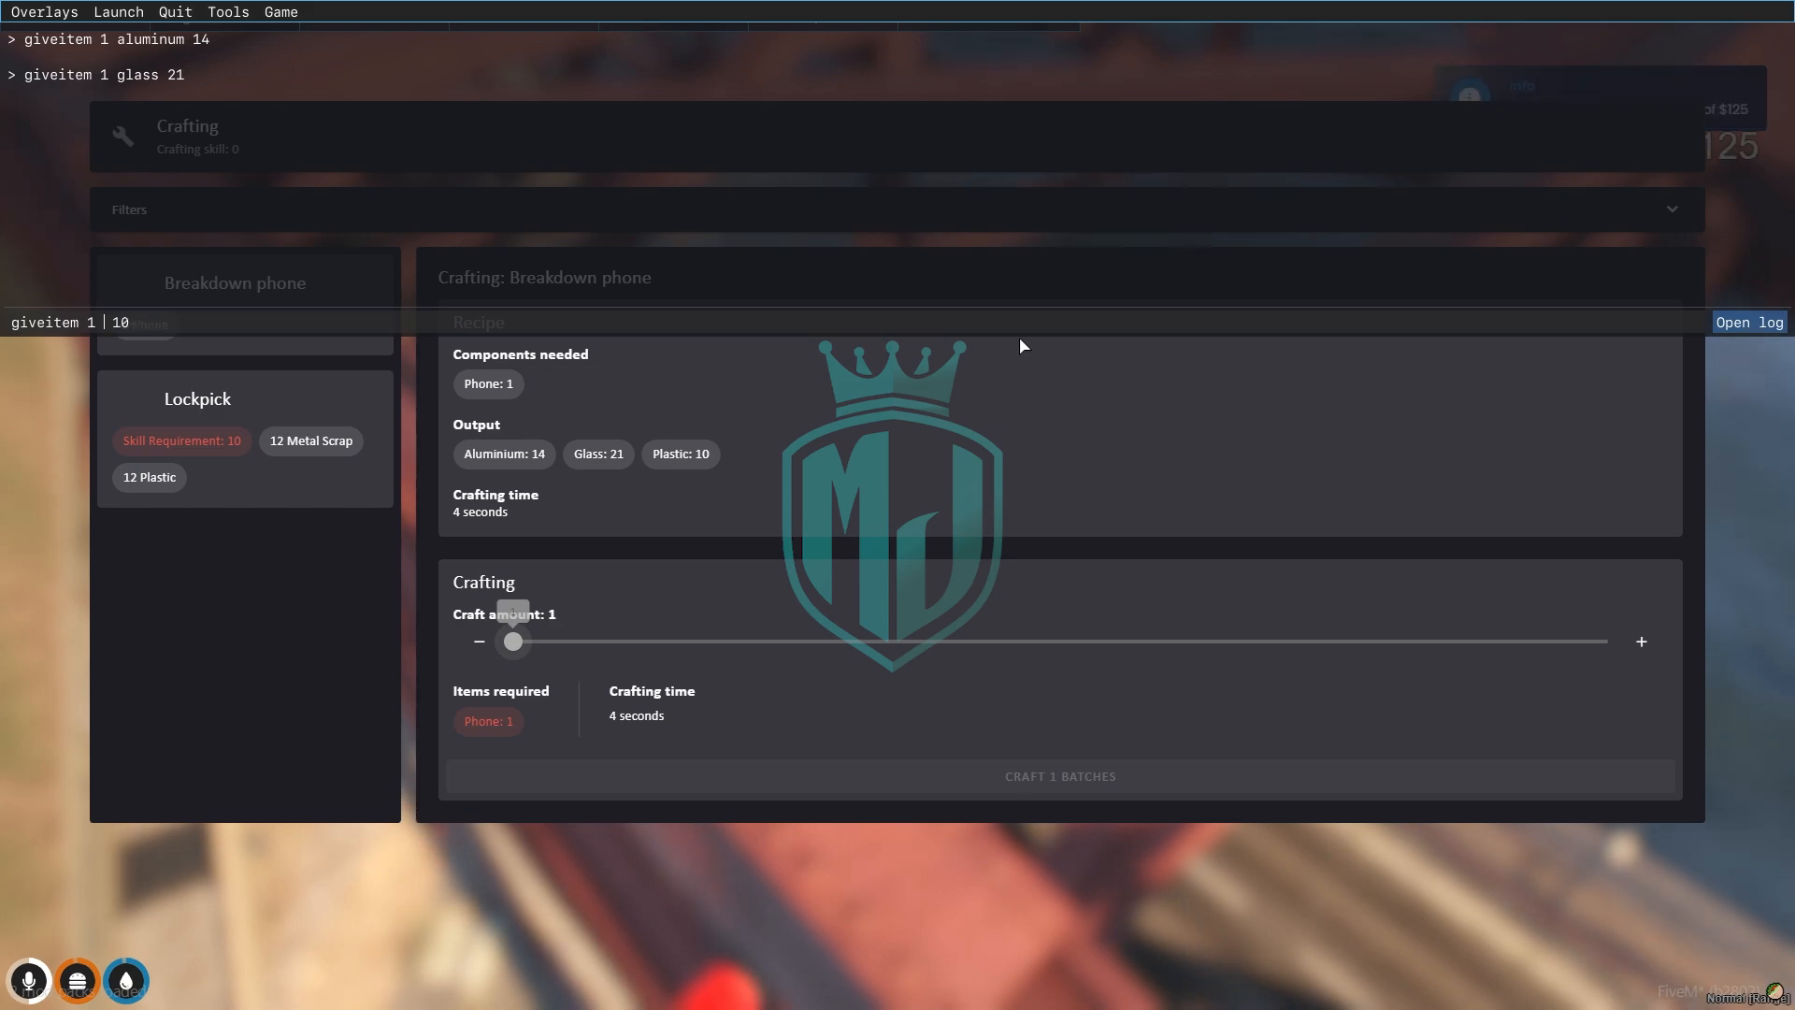
pyautogui.press('Return')
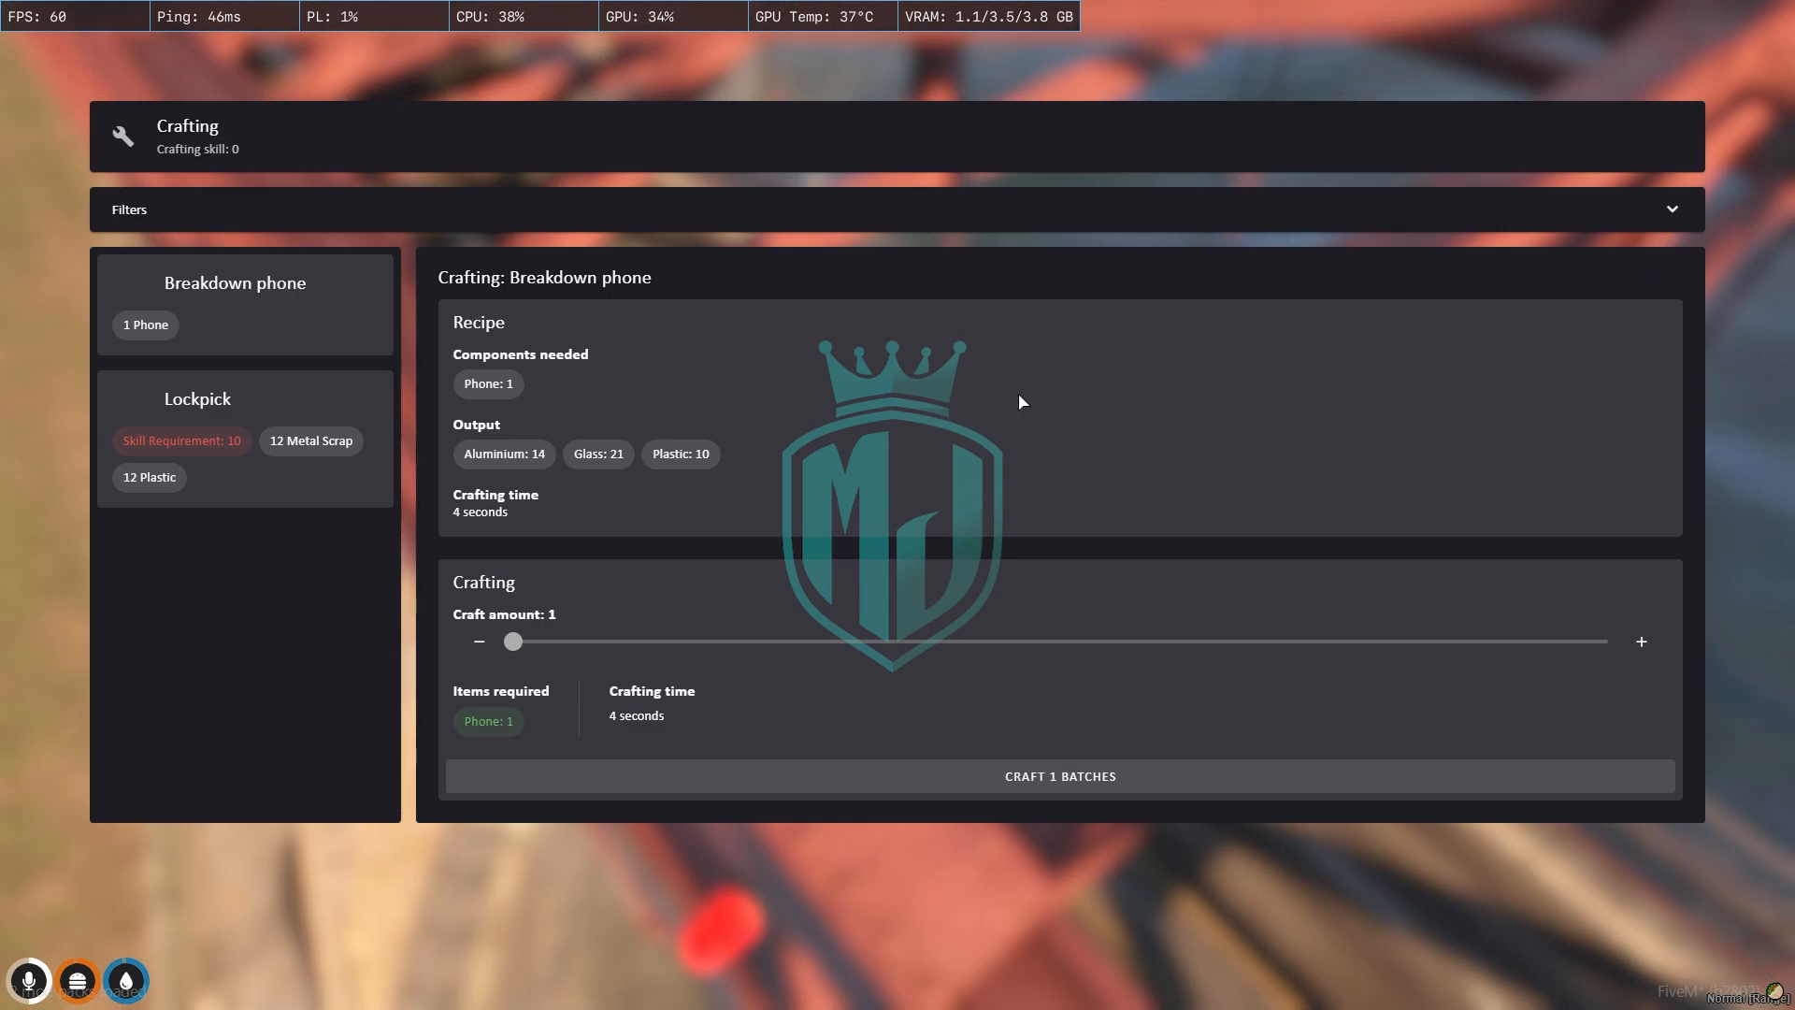
pyautogui.moveTo(604, 537)
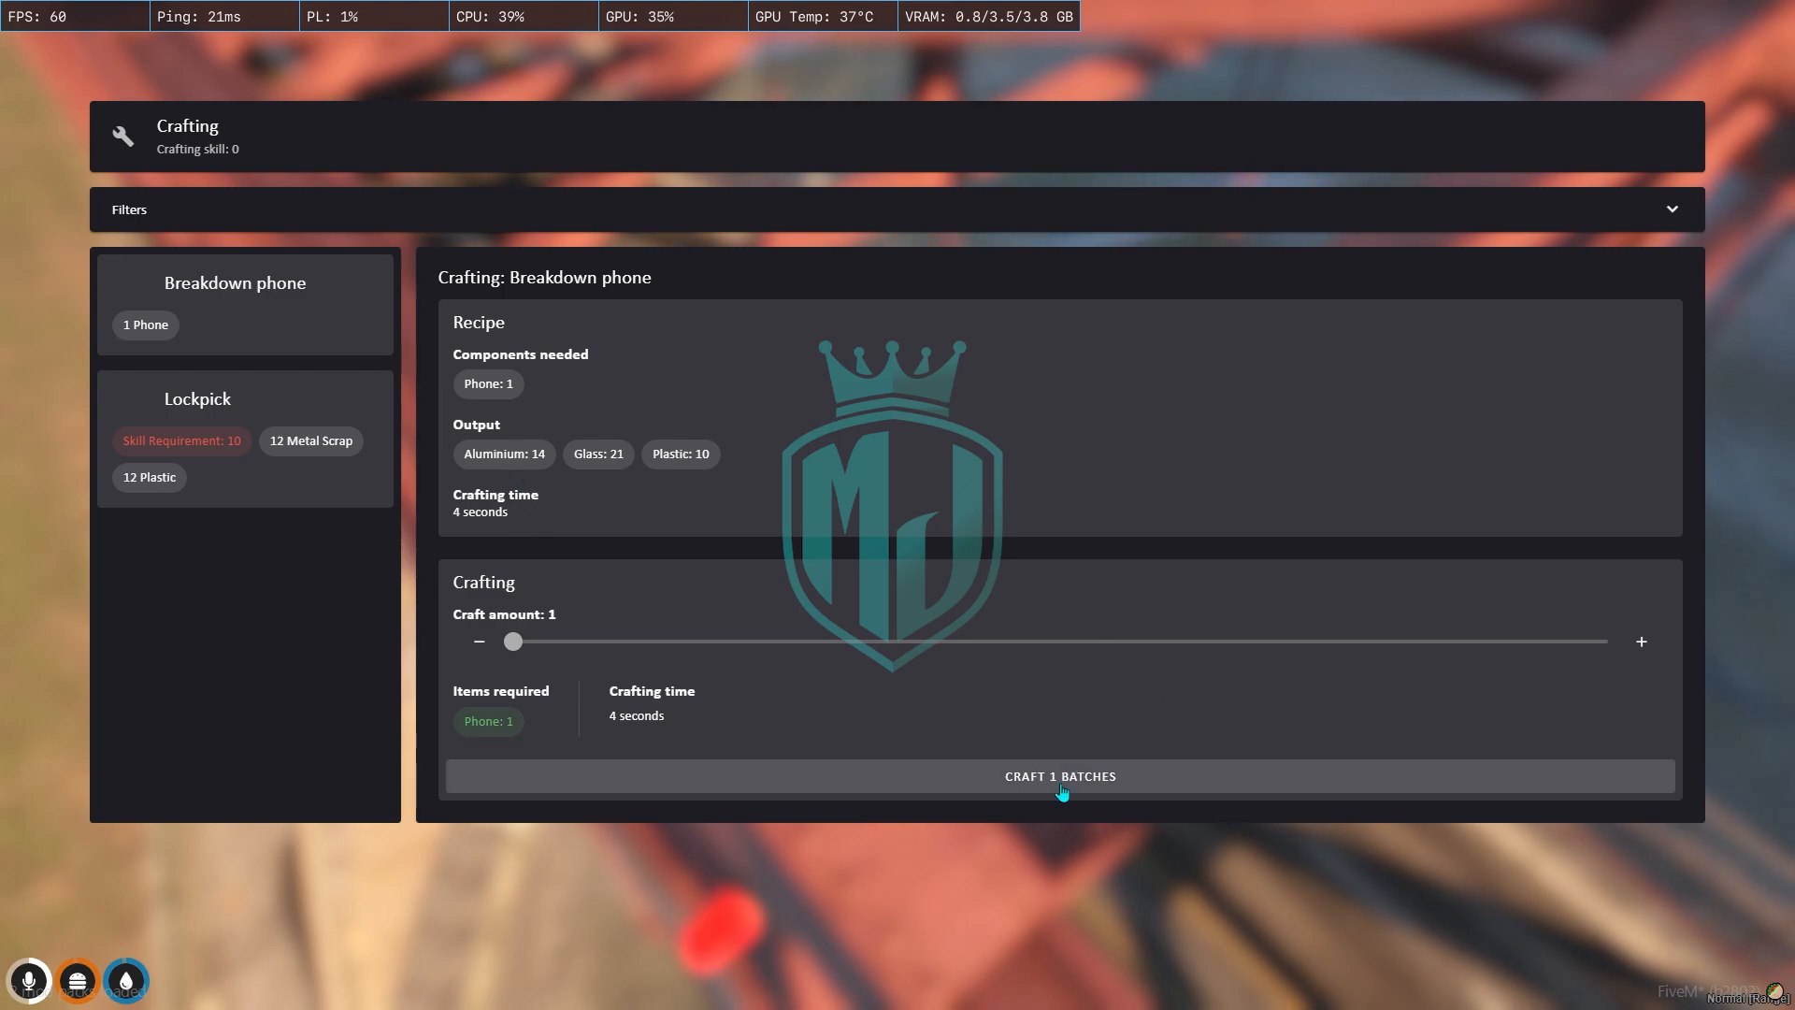
# Craft one Breakdown phone batch, then return to cw-crafting's config.lua in VS Code.
pyautogui.click(1058, 776)
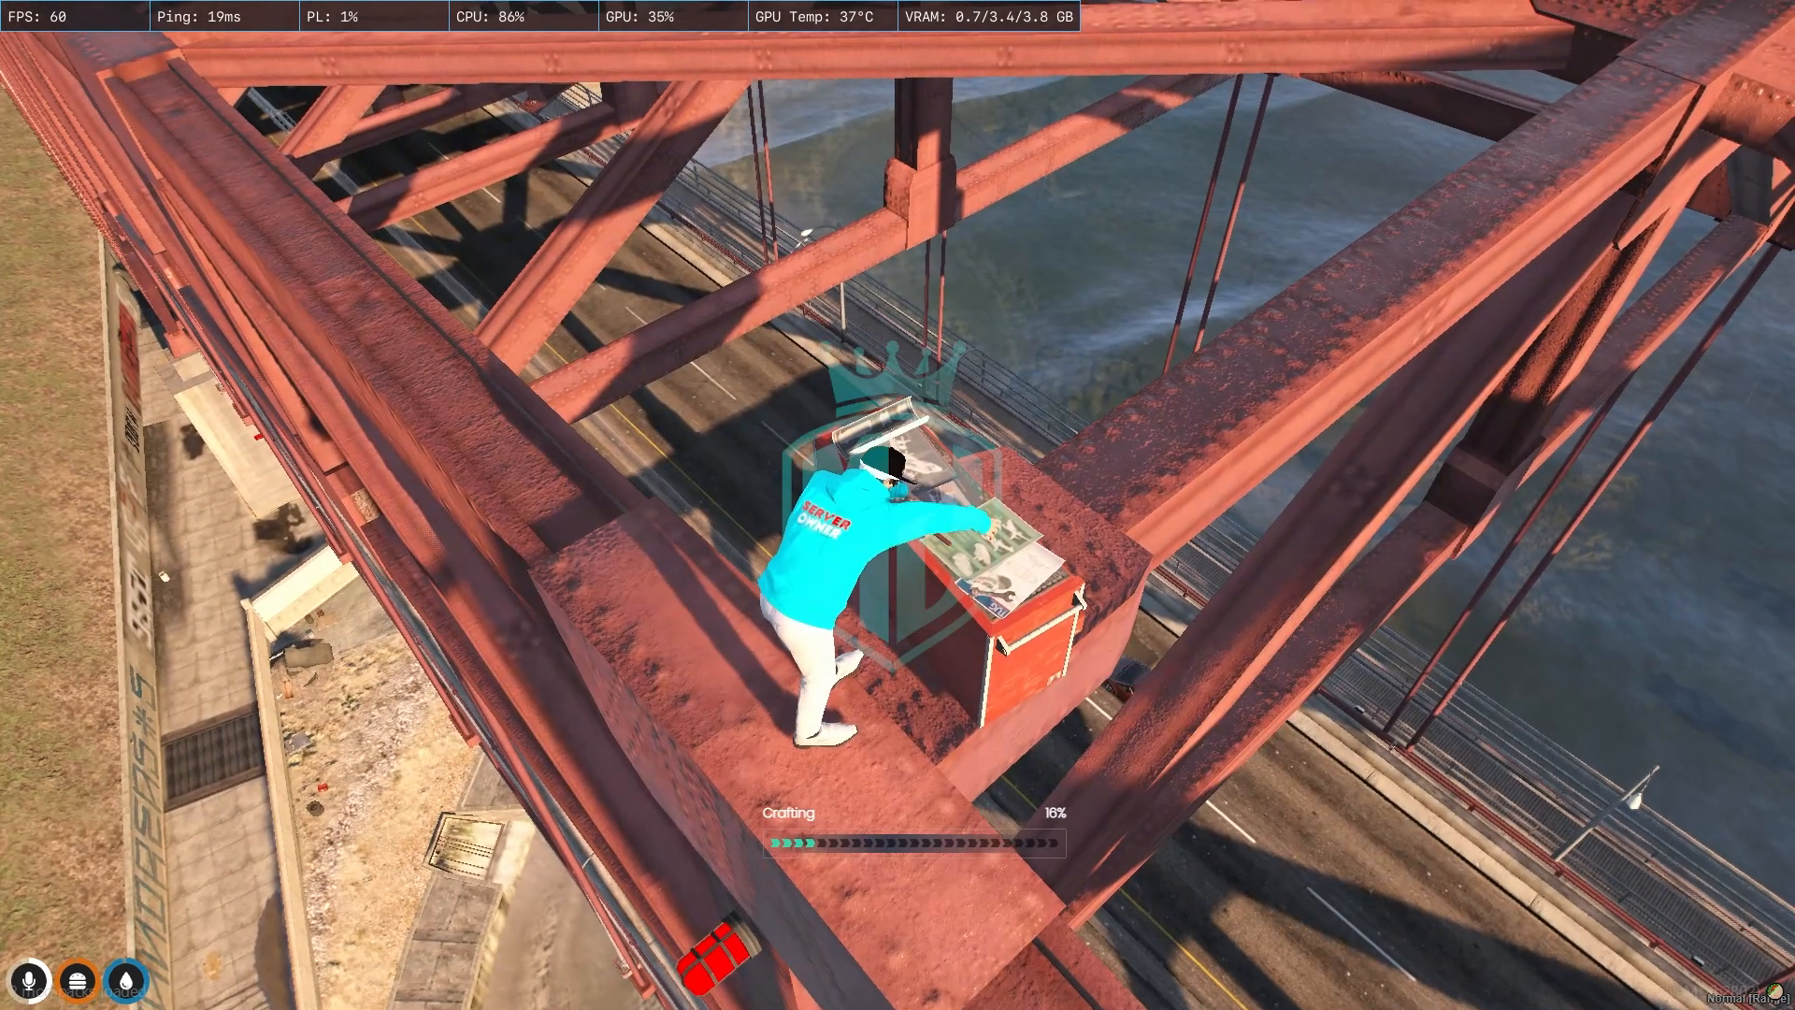
pyautogui.moveTo(898, 505)
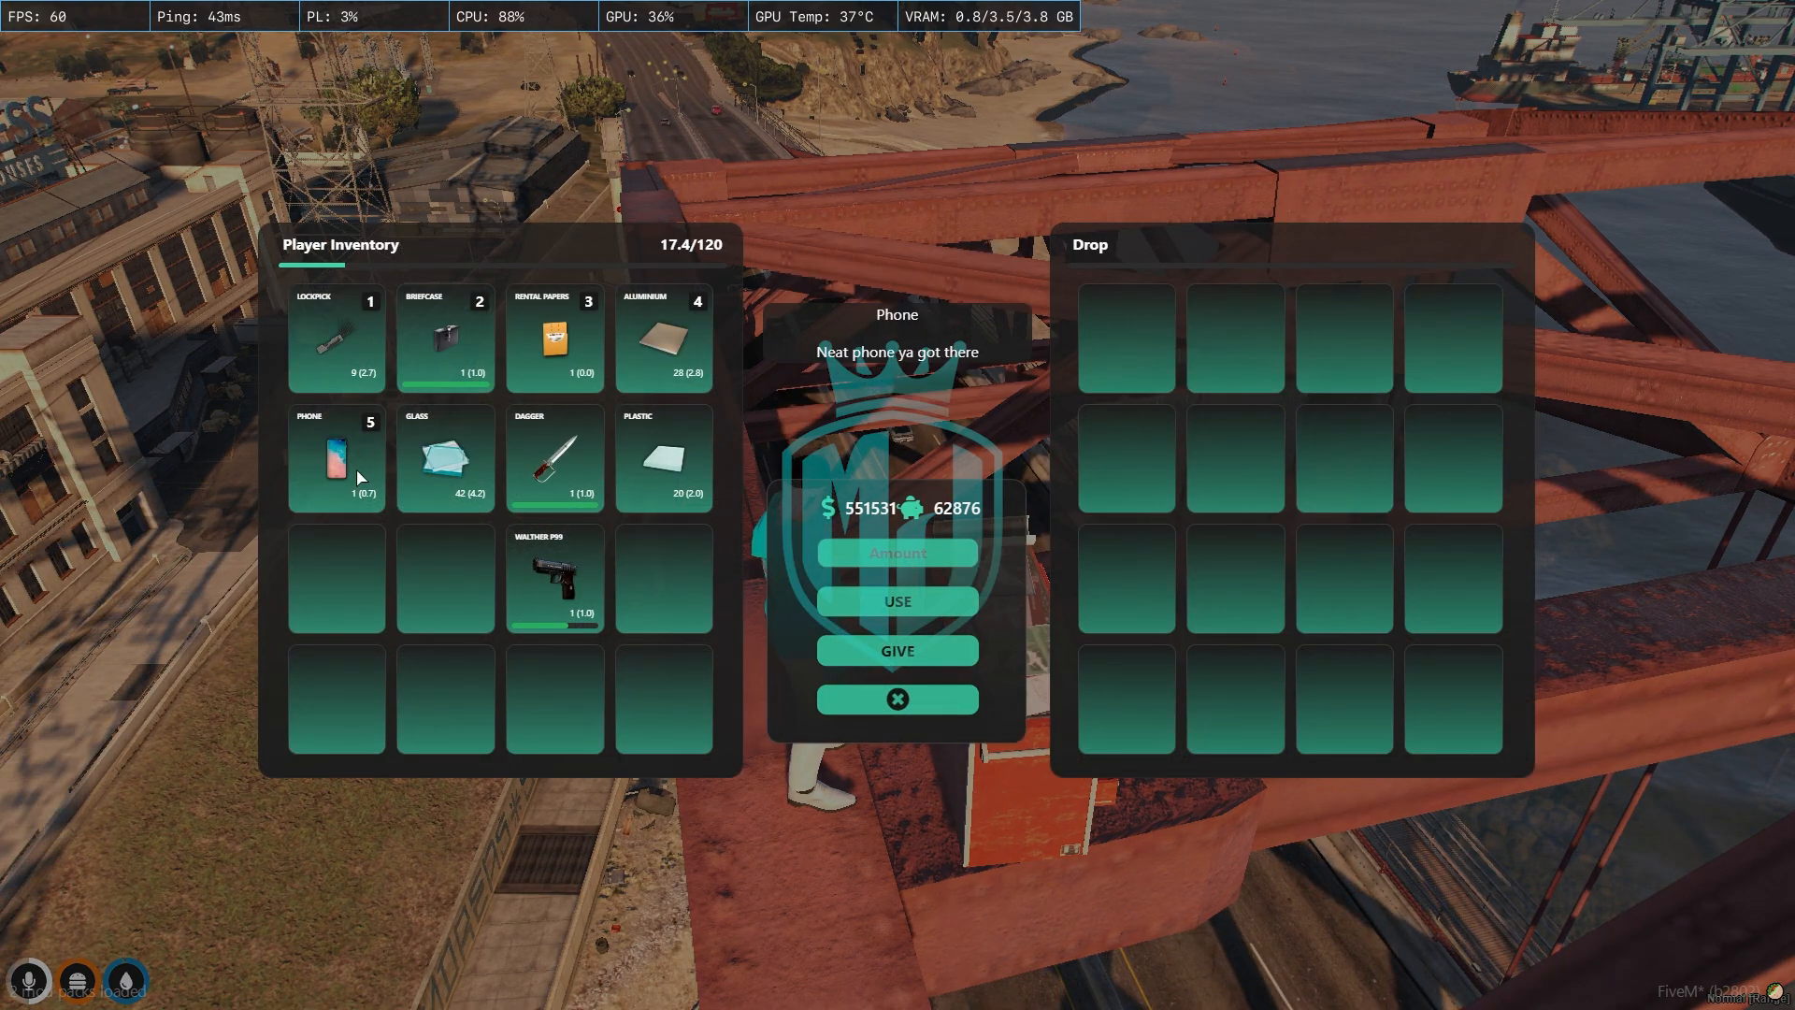
pyautogui.moveTo(510, 439)
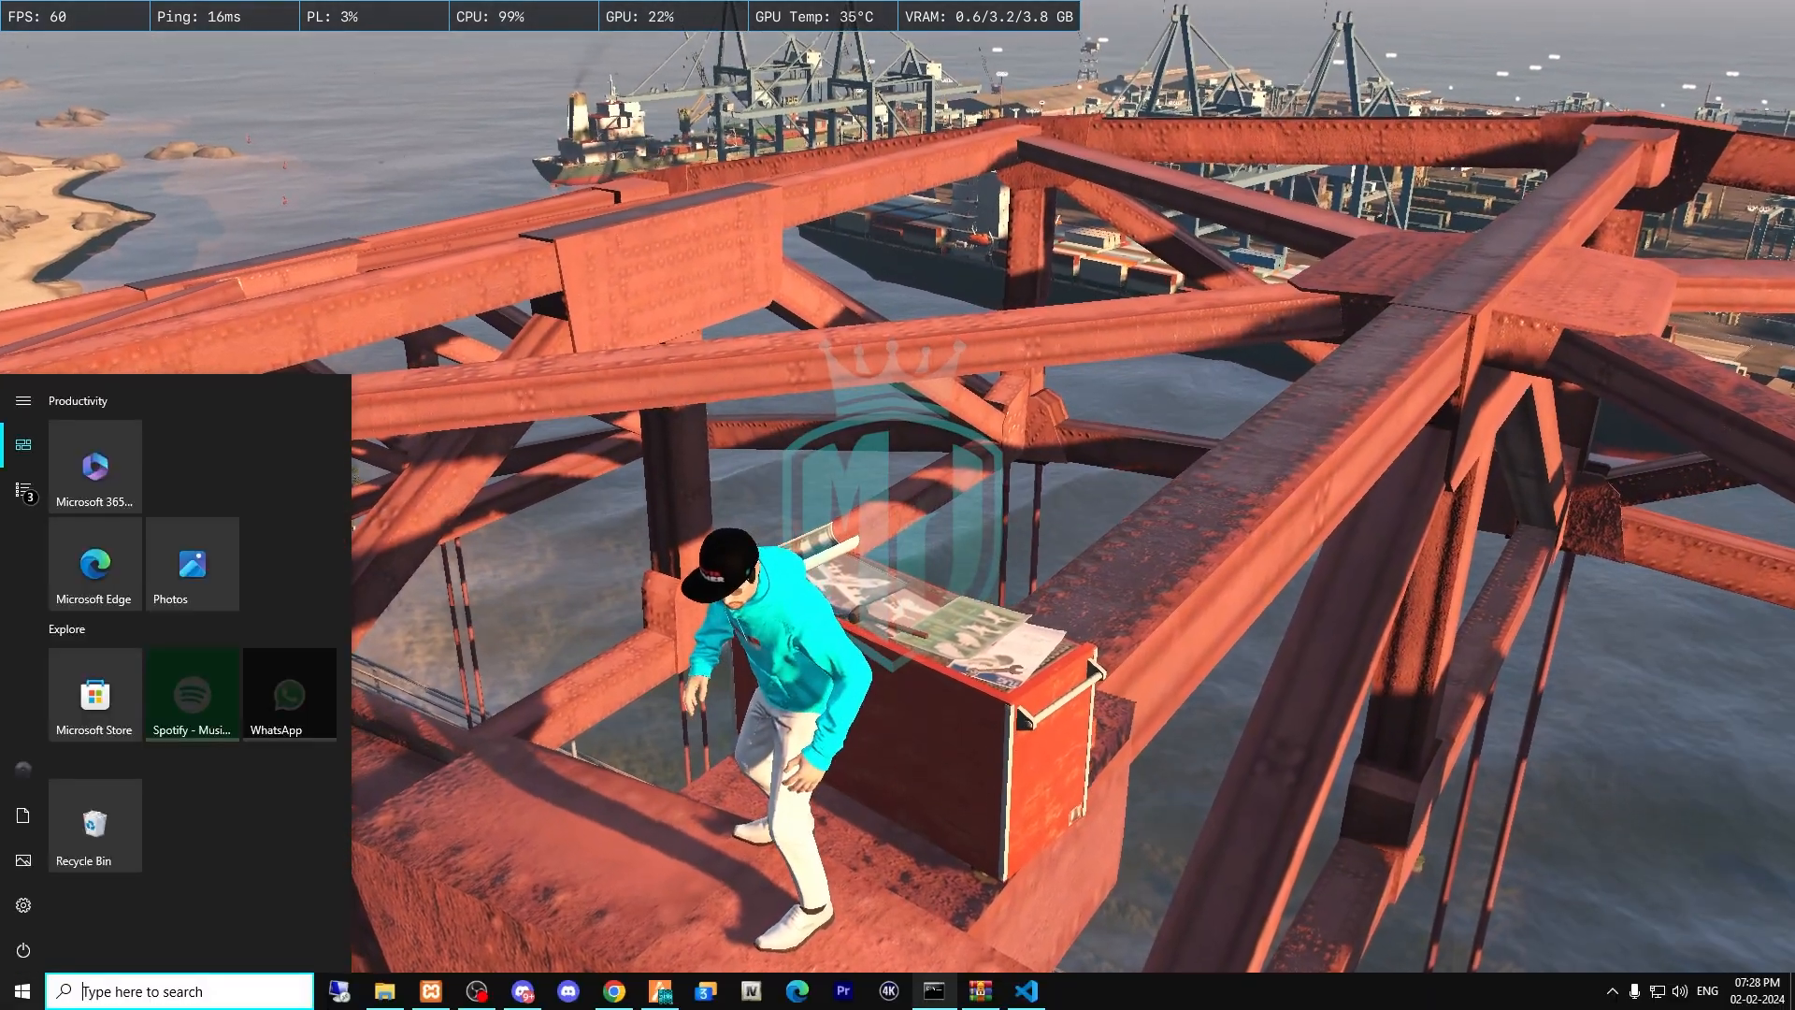
pyautogui.click(1023, 991)
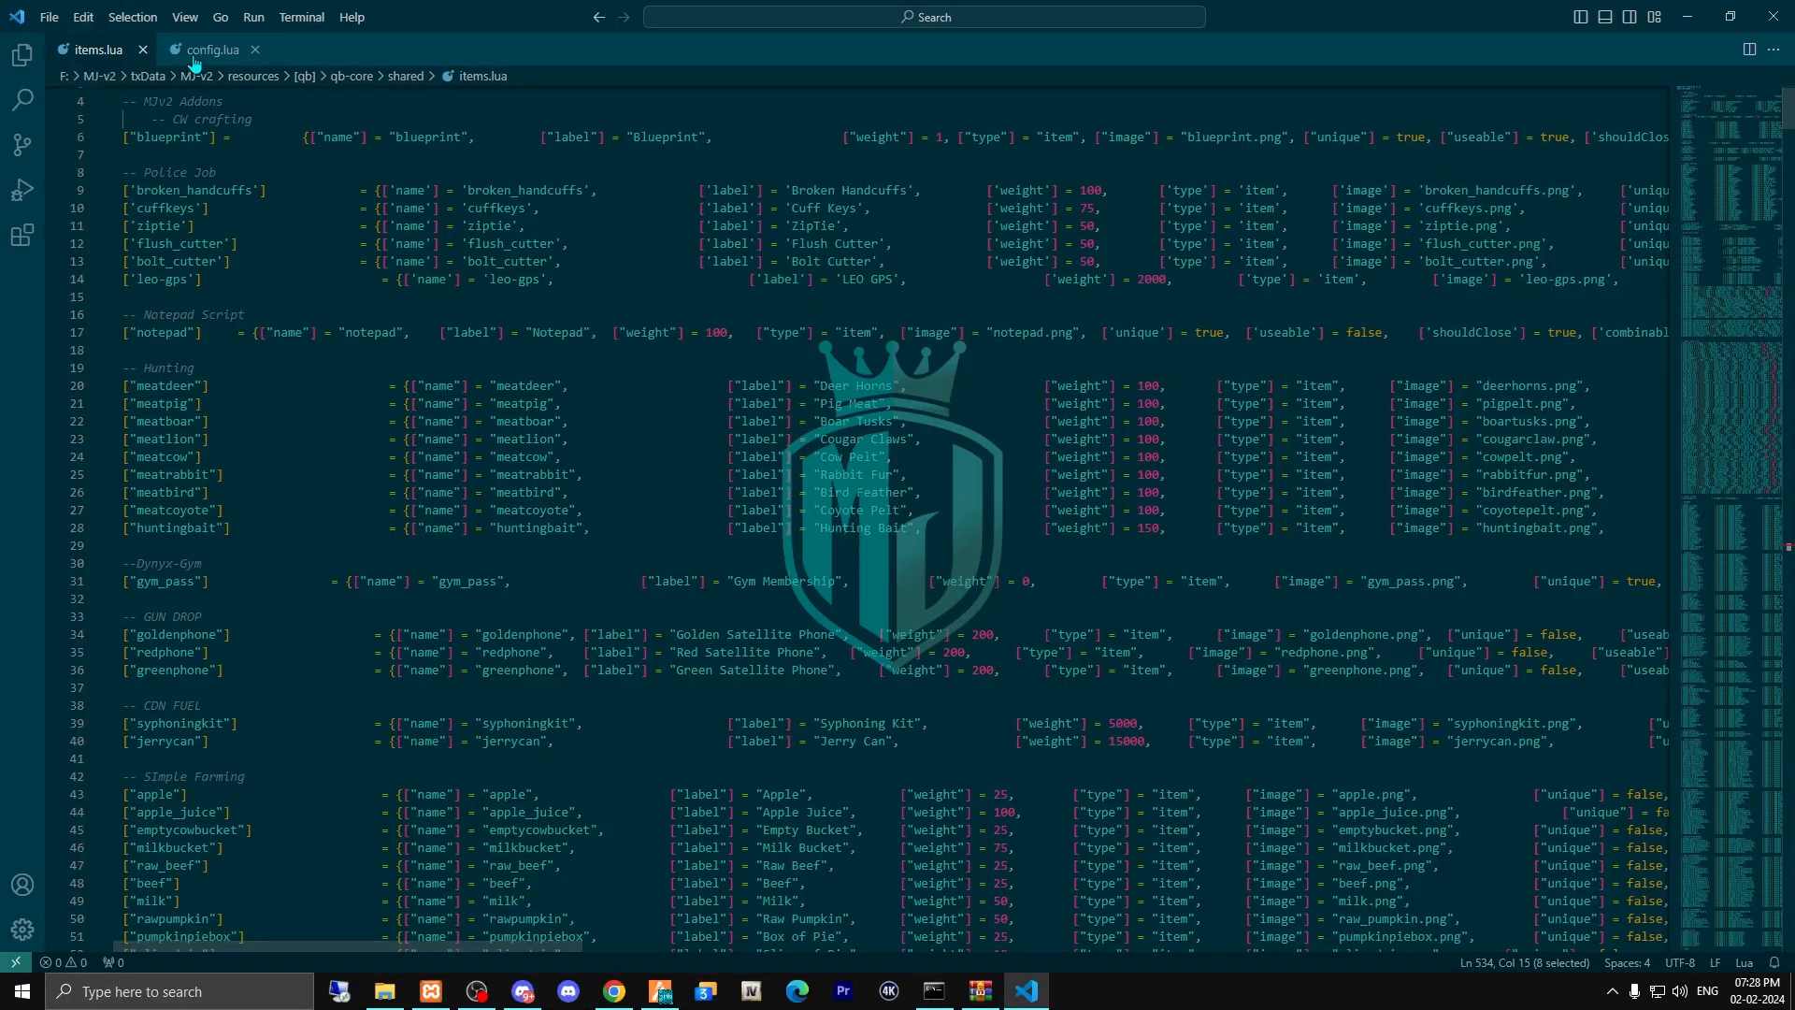
pyautogui.click(206, 48)
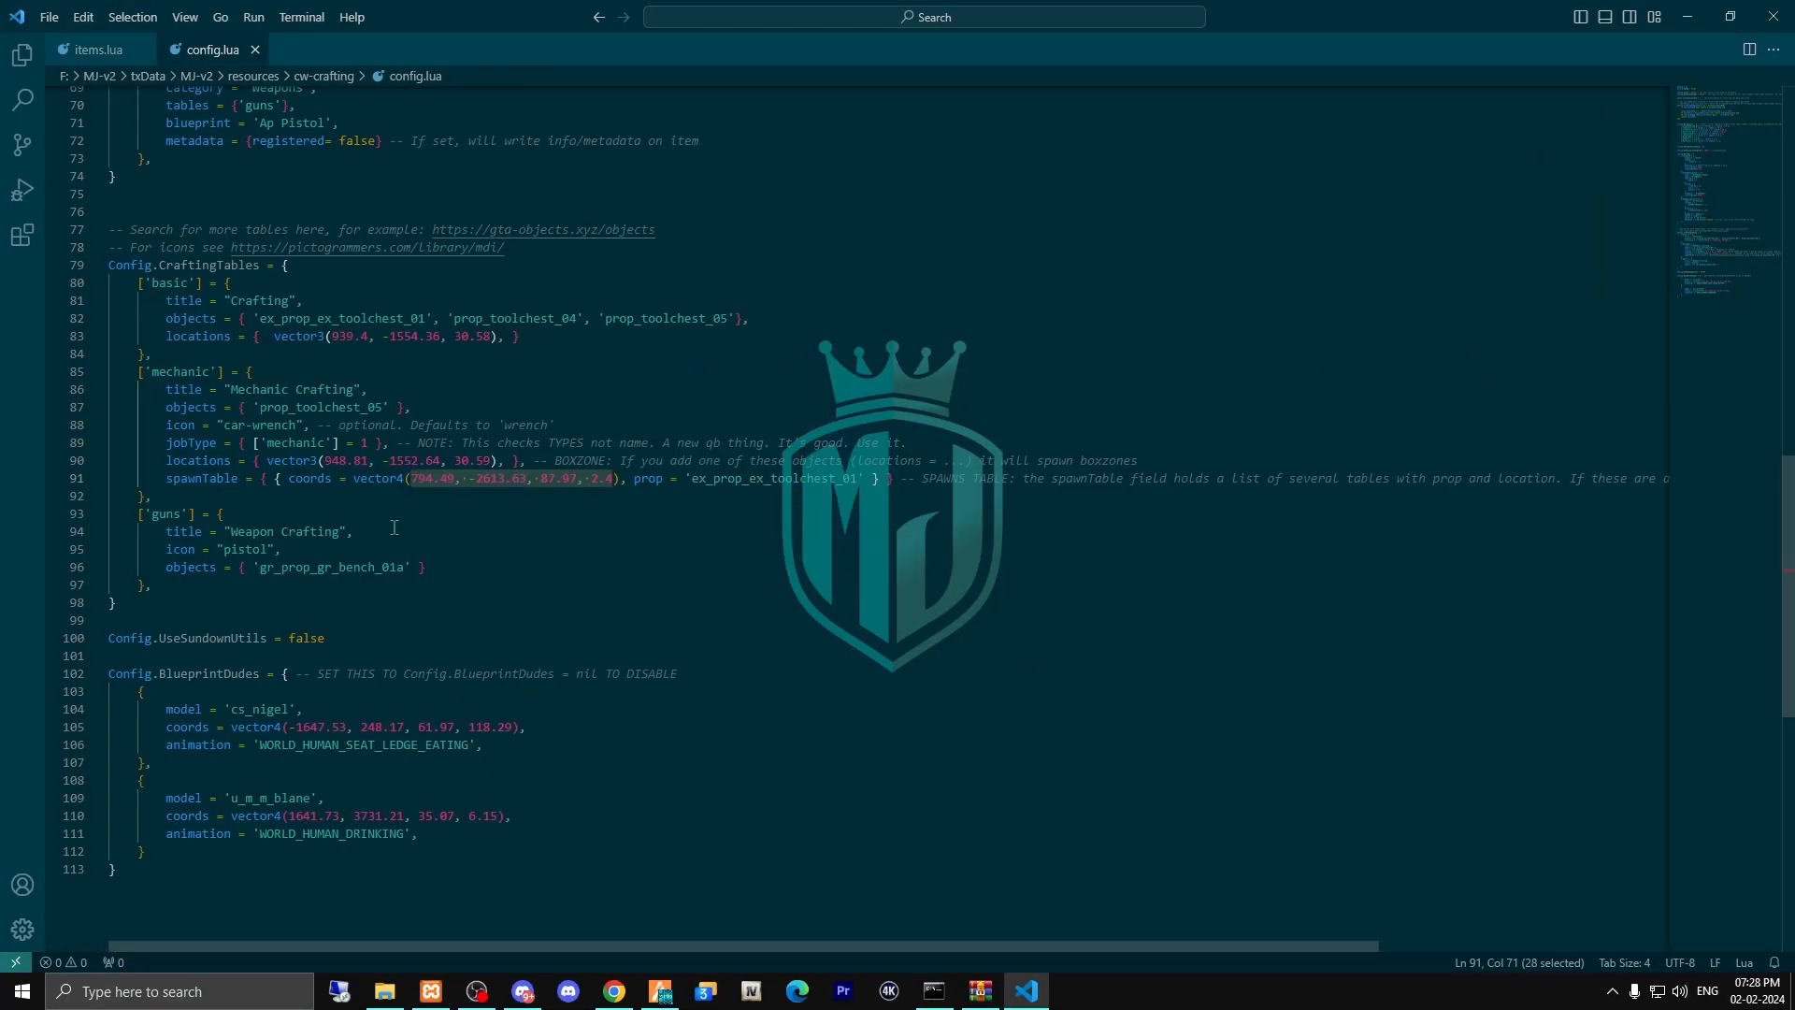